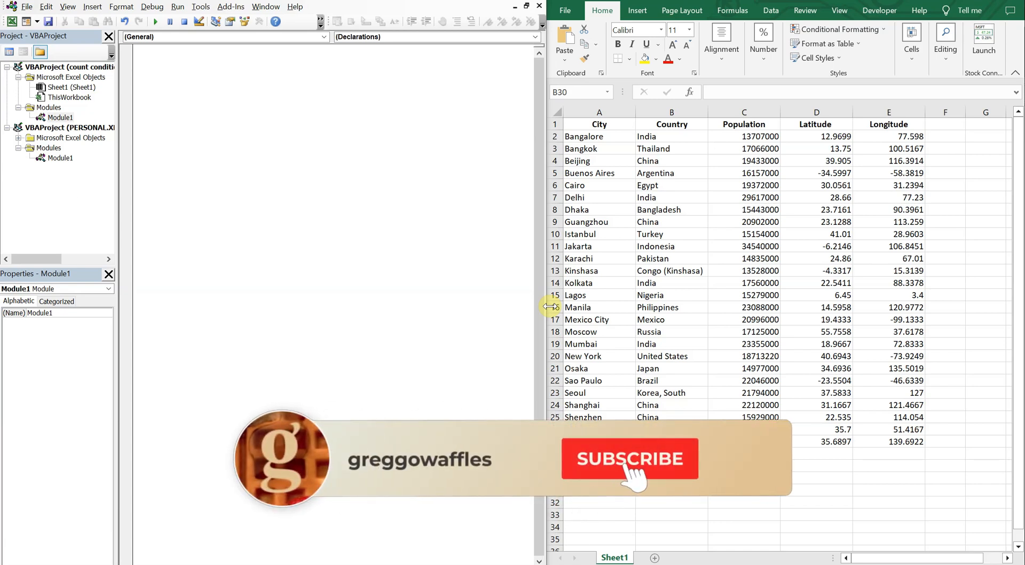
Start a new macro named Sub list_cond_cells_per_row() in Module1
left_click(629, 459)
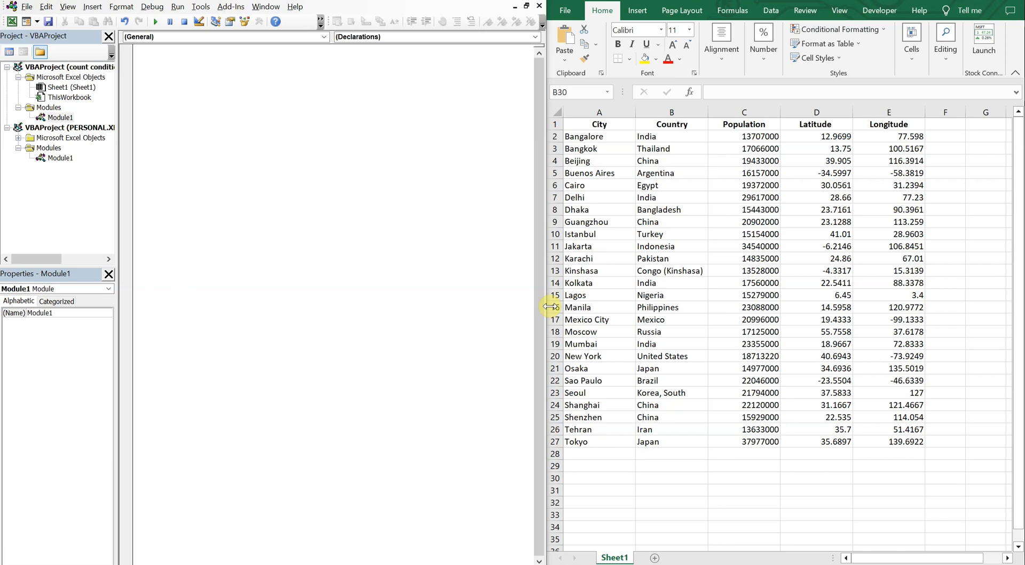
mouse_move(397, 186)
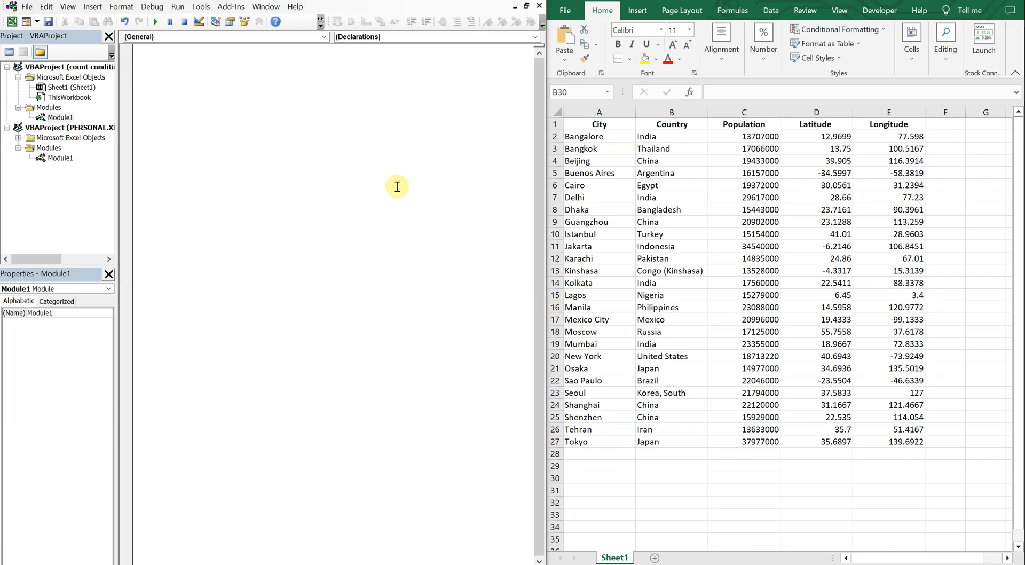
left_click(598, 173)
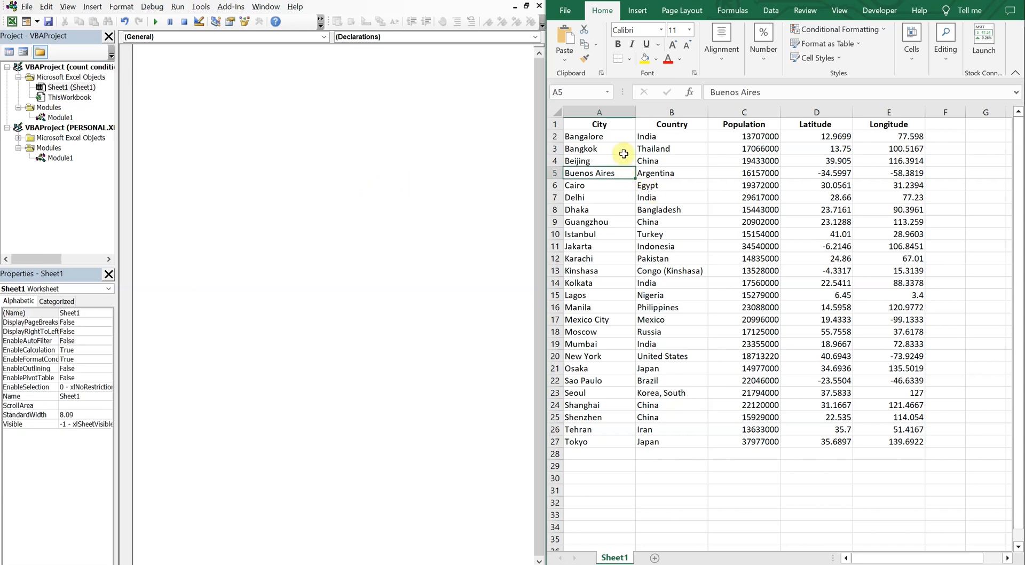
left_click(599, 148)
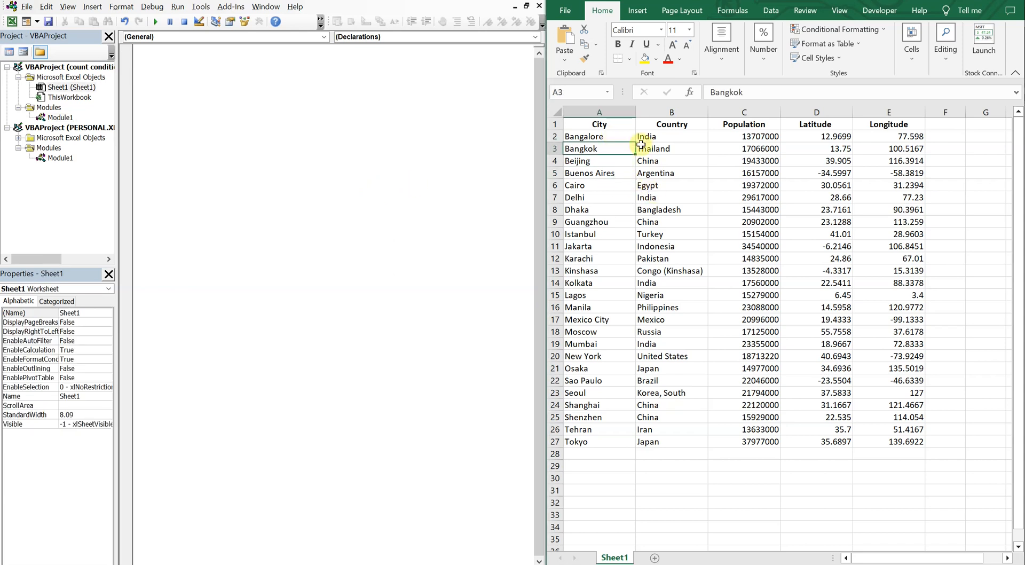
mouse_move(817, 190)
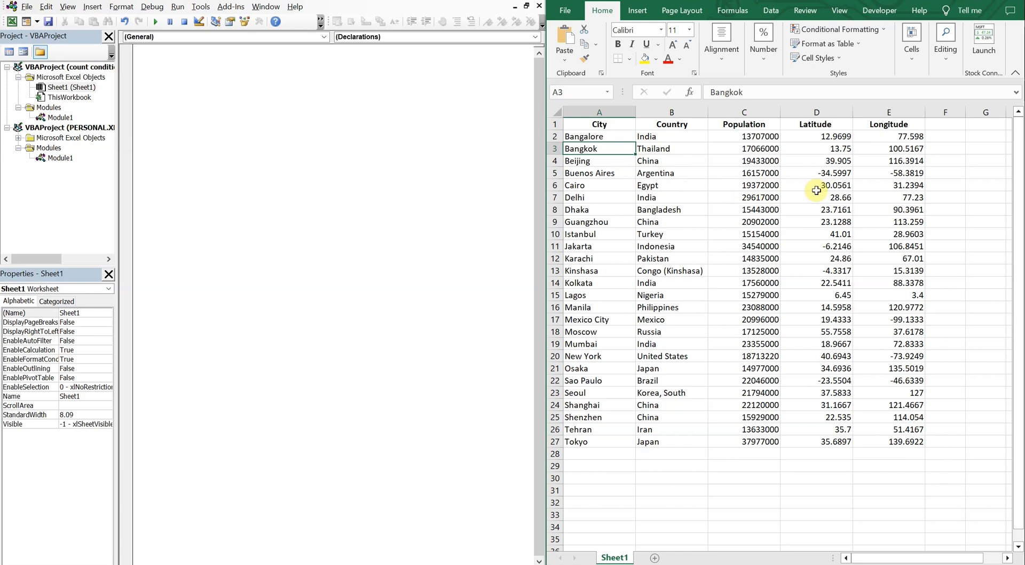
mouse_move(817, 190)
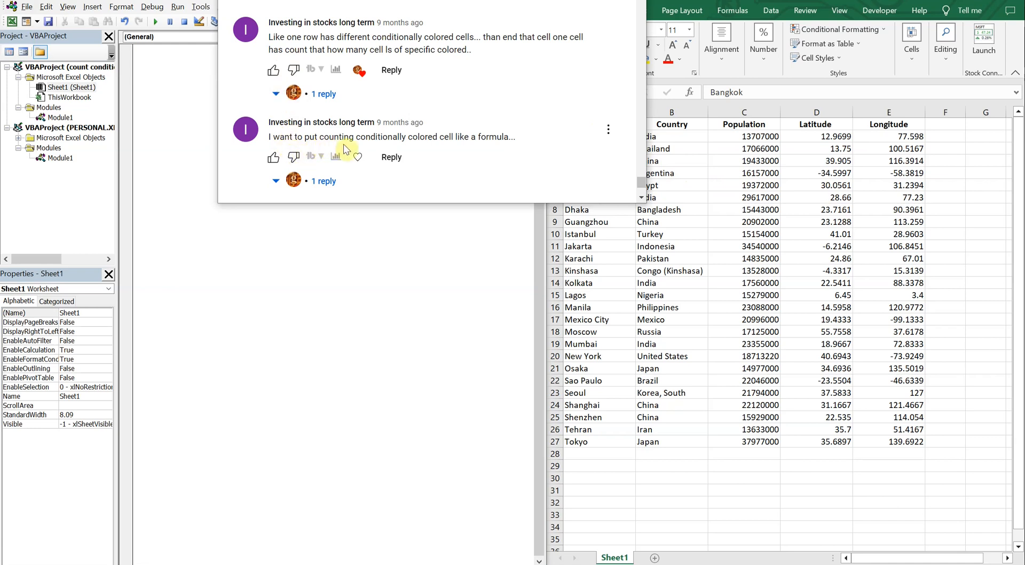
mouse_move(476, 150)
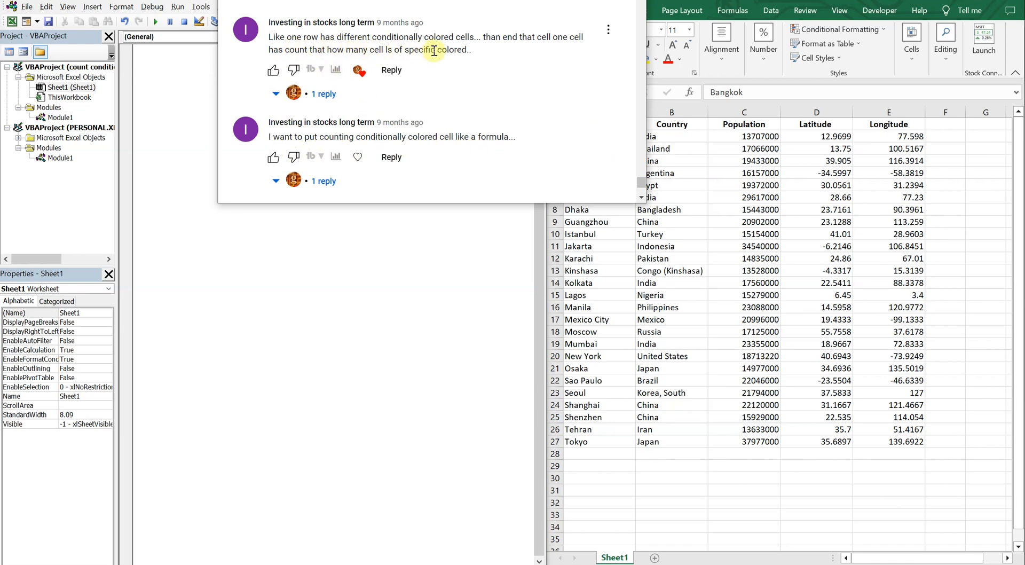
mouse_move(519, 55)
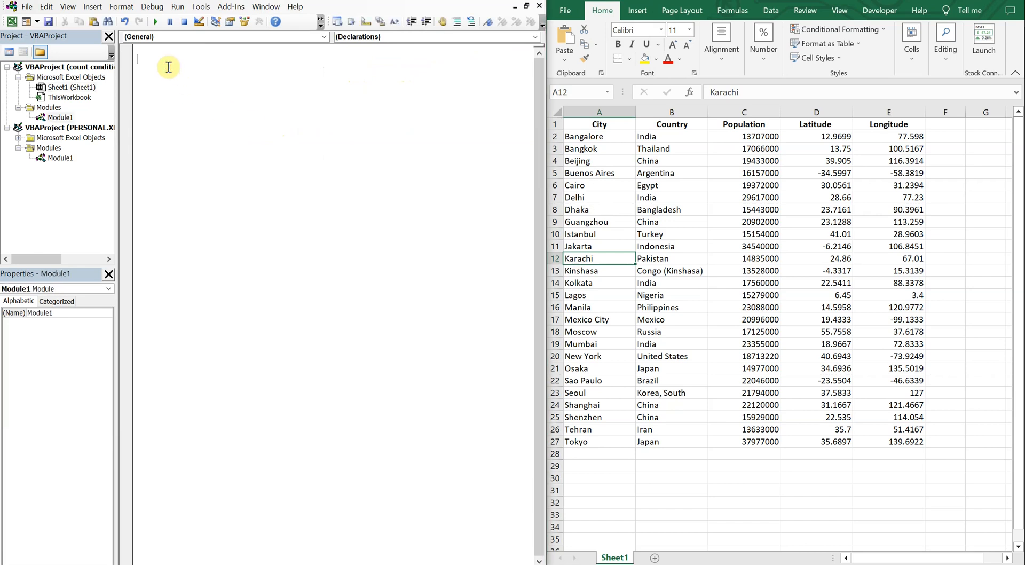
type("sub")
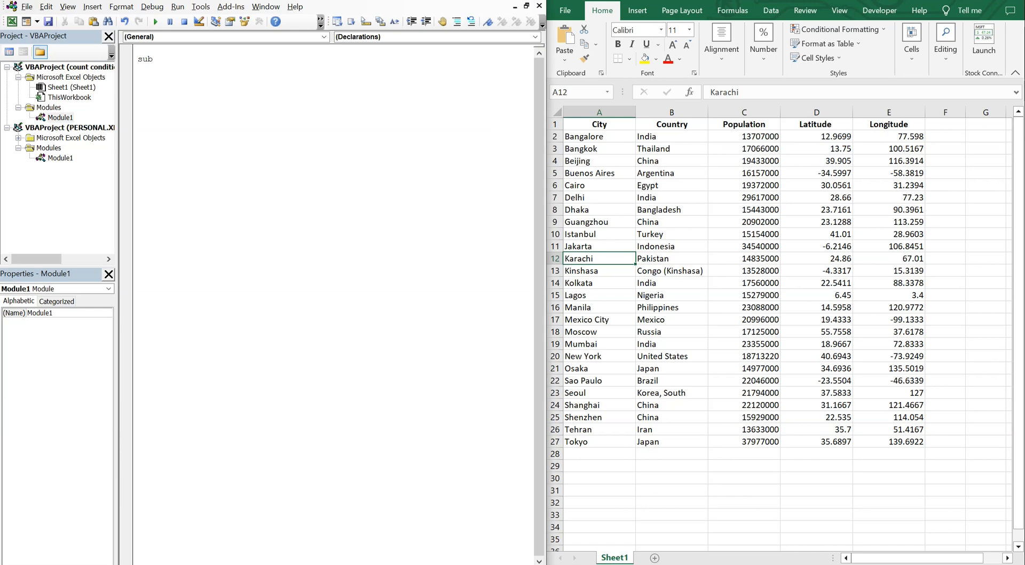
type("count")
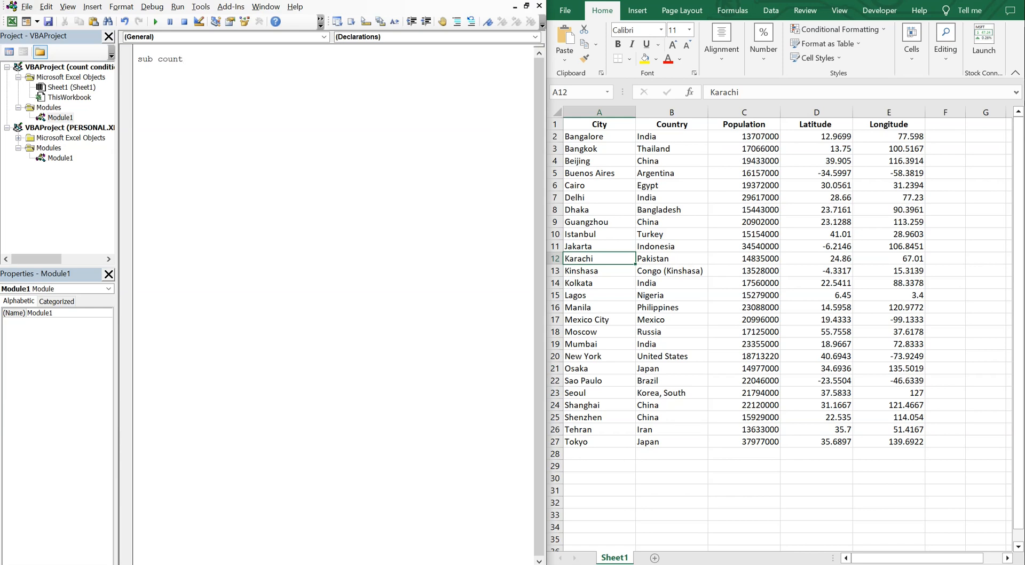
key("BackSpace")
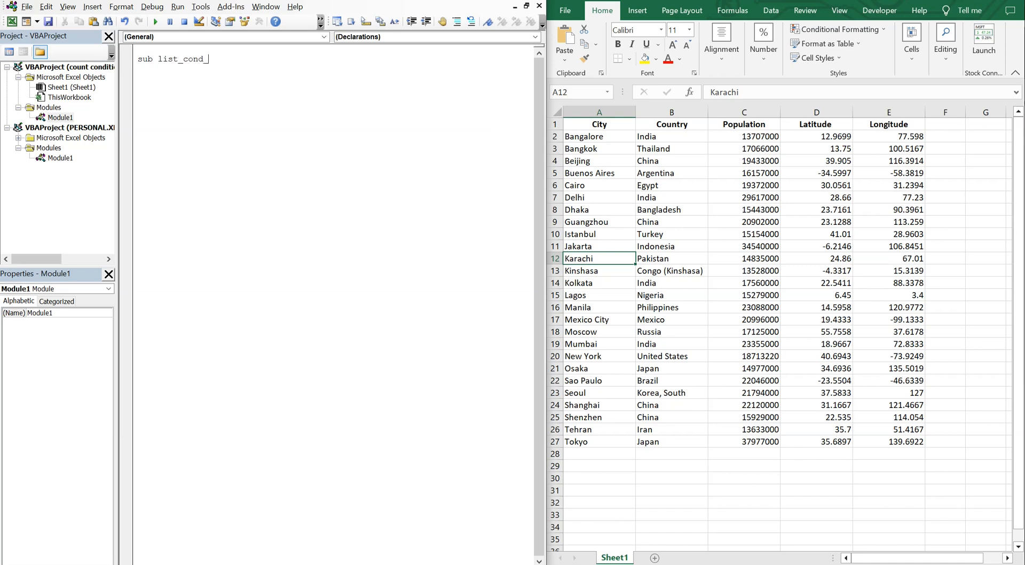
type("_cells")
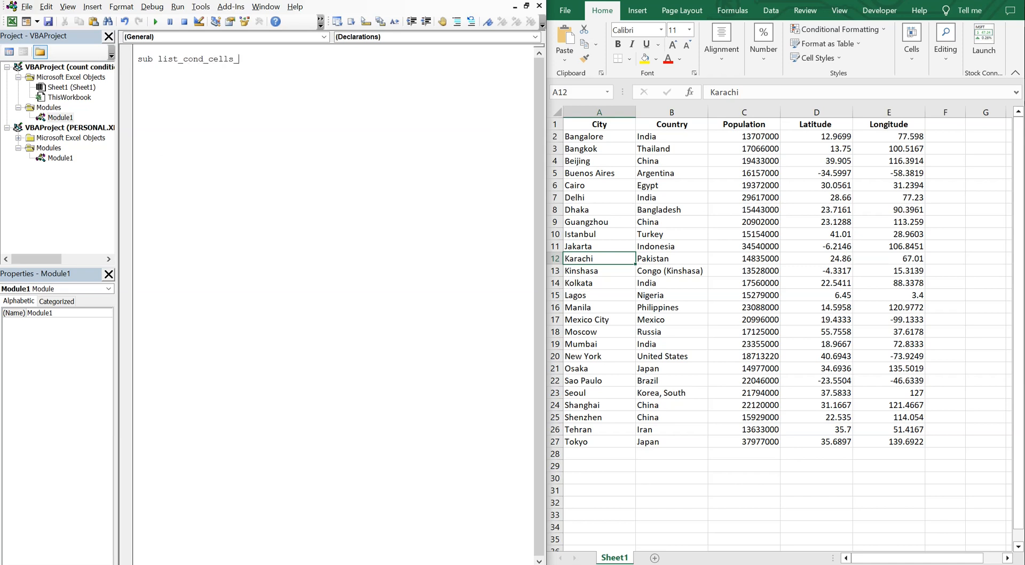
type("_per_row(")
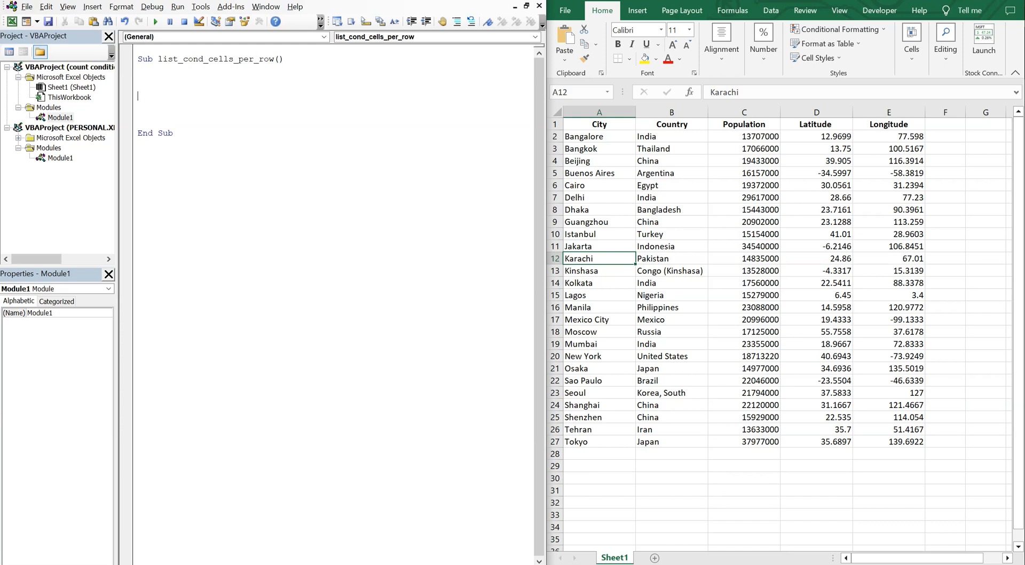
Declare rng and rngCell As Range, row_count and col_count As Integer
type("Dim")
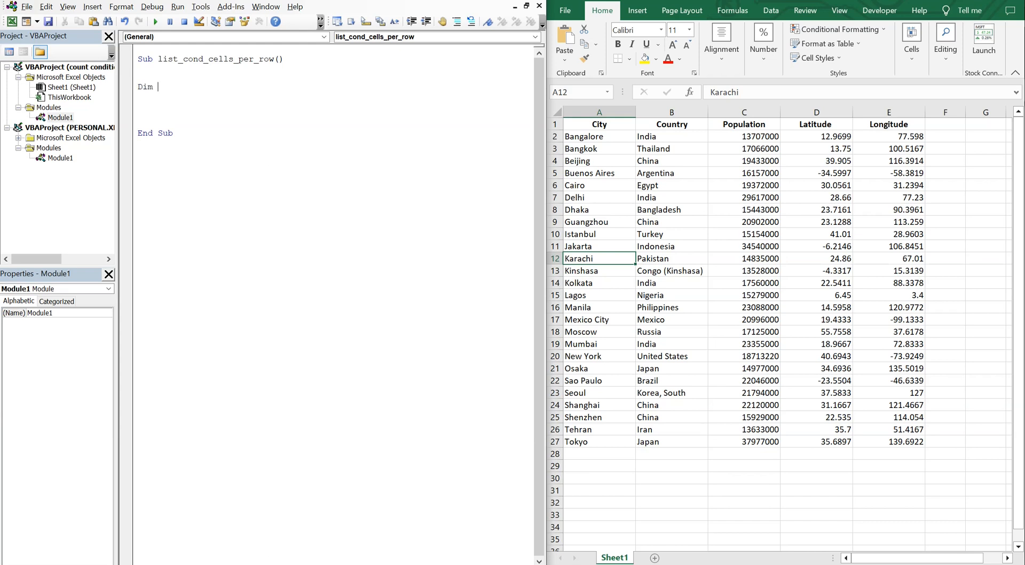
type("rng as")
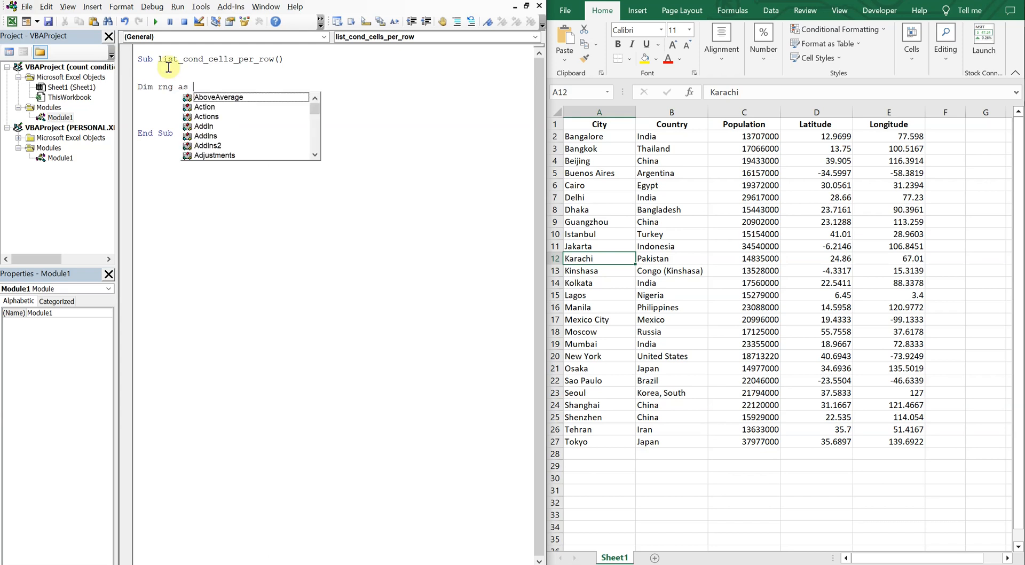
type("Range")
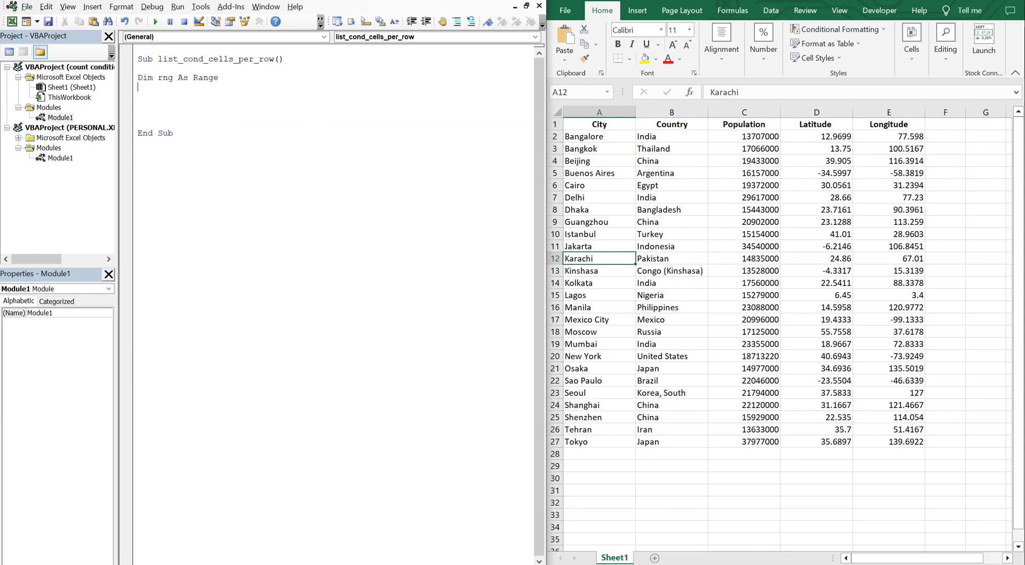
type("Dim rngCell As Range")
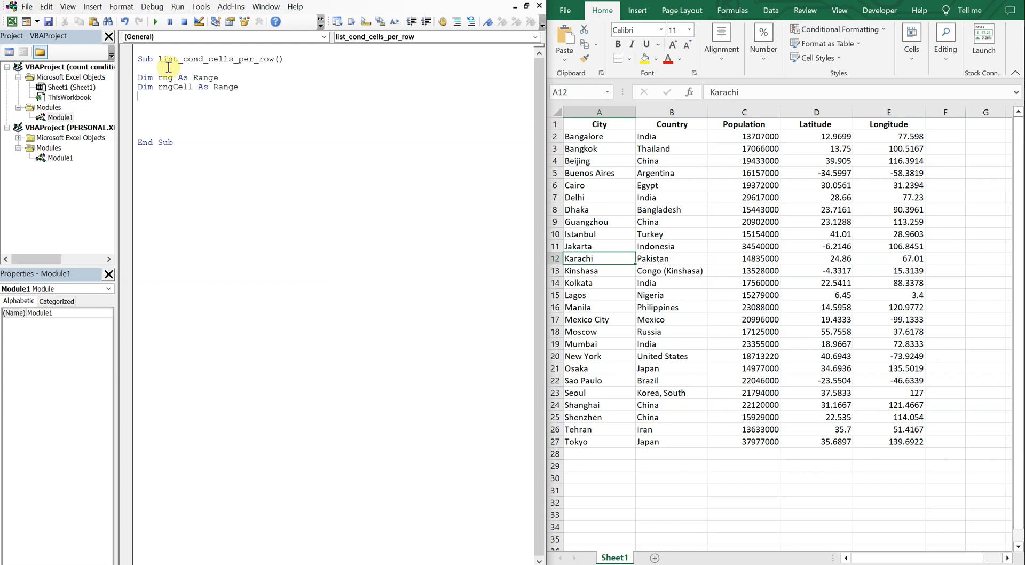
type("Dim row")
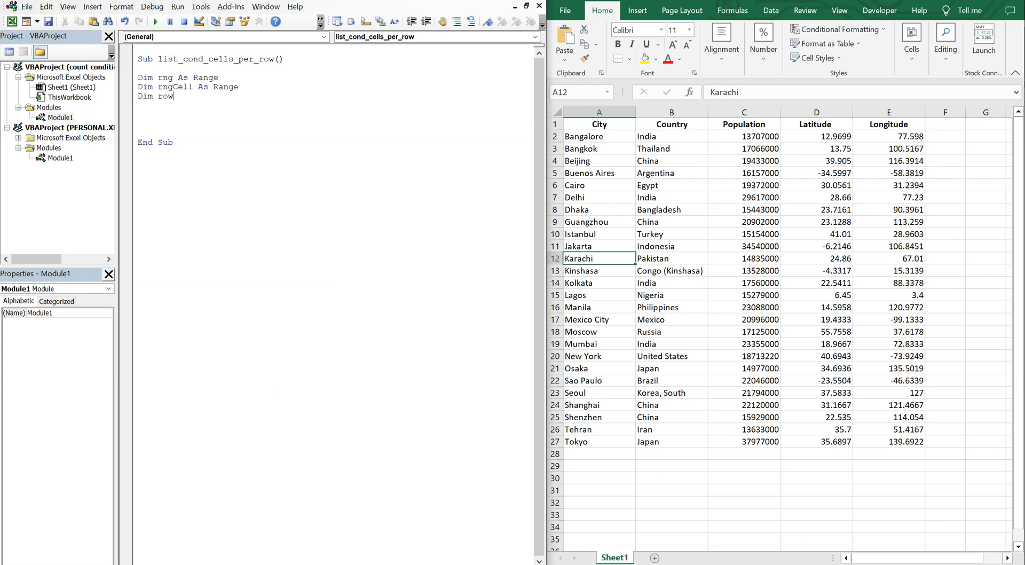
type("_count as Integer")
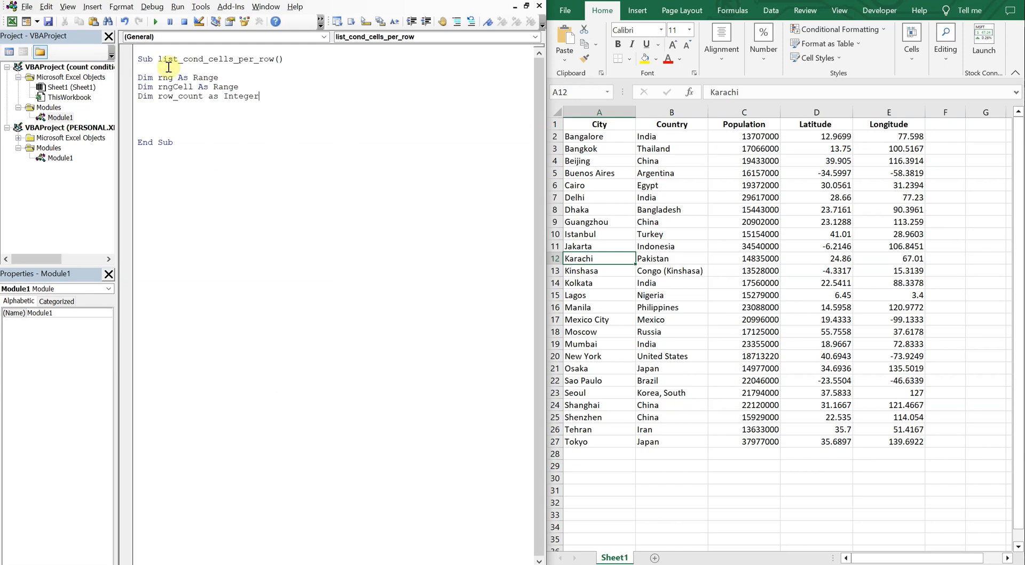
type("Dim col_count As Integer")
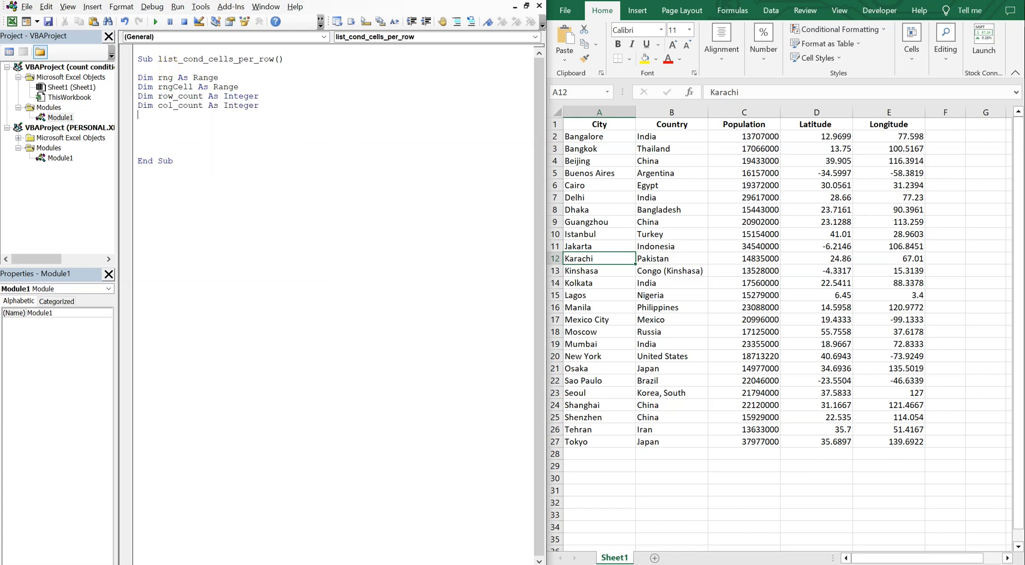
Declare cond_count and i As Integer and ws As Worksheet
type("Dim cond")
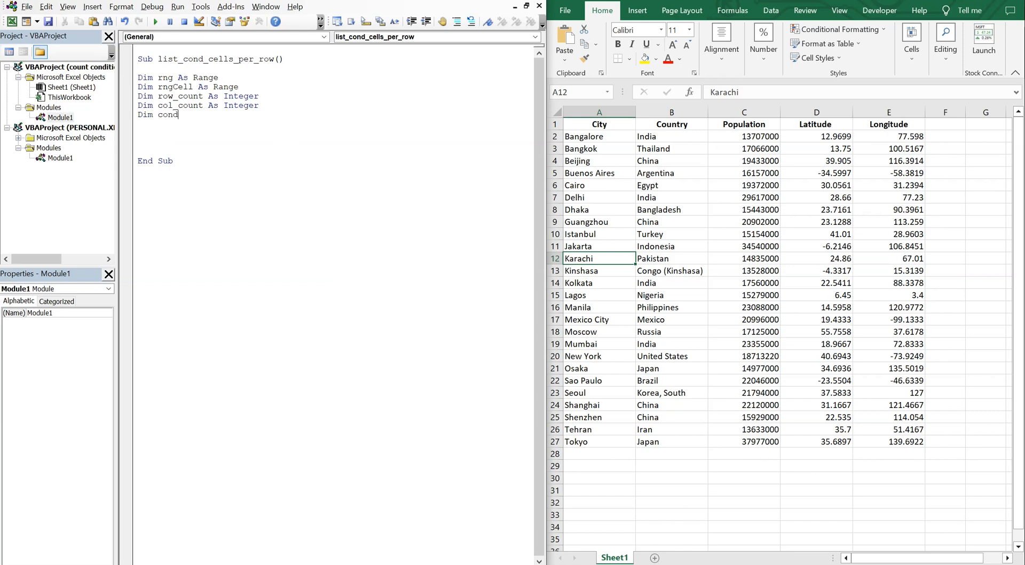
type("_count as")
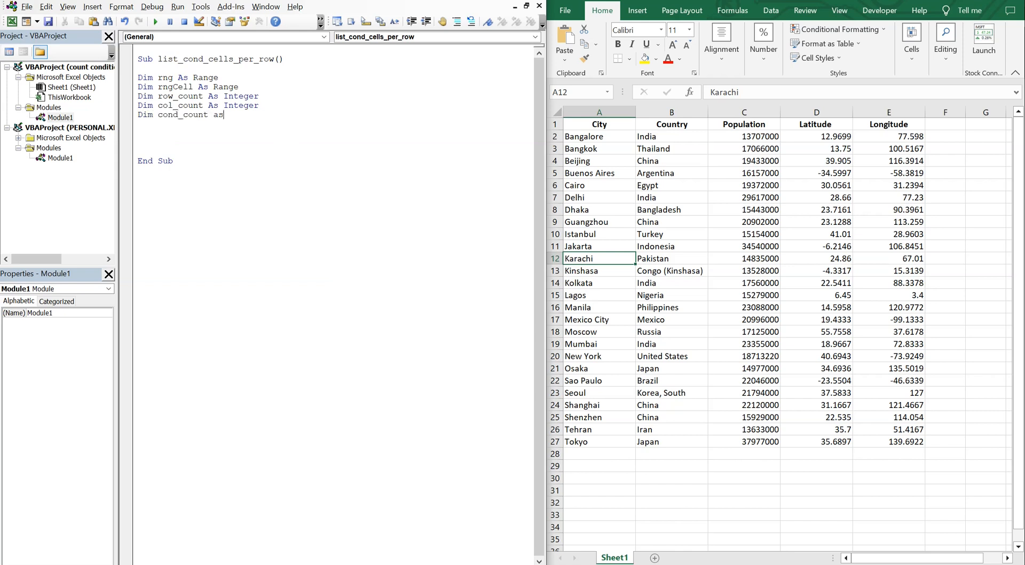
type("Integer")
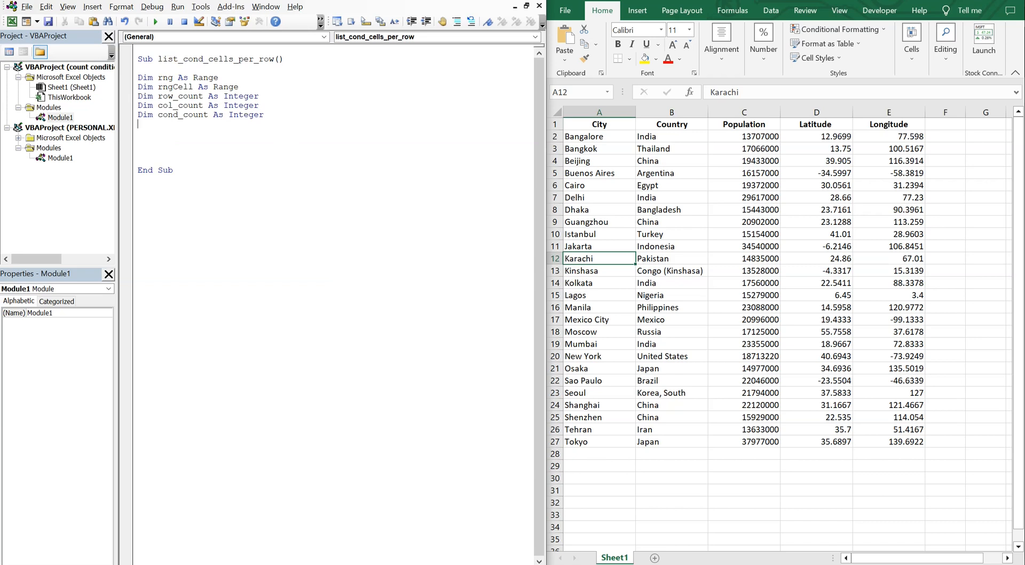
type("Dim i")
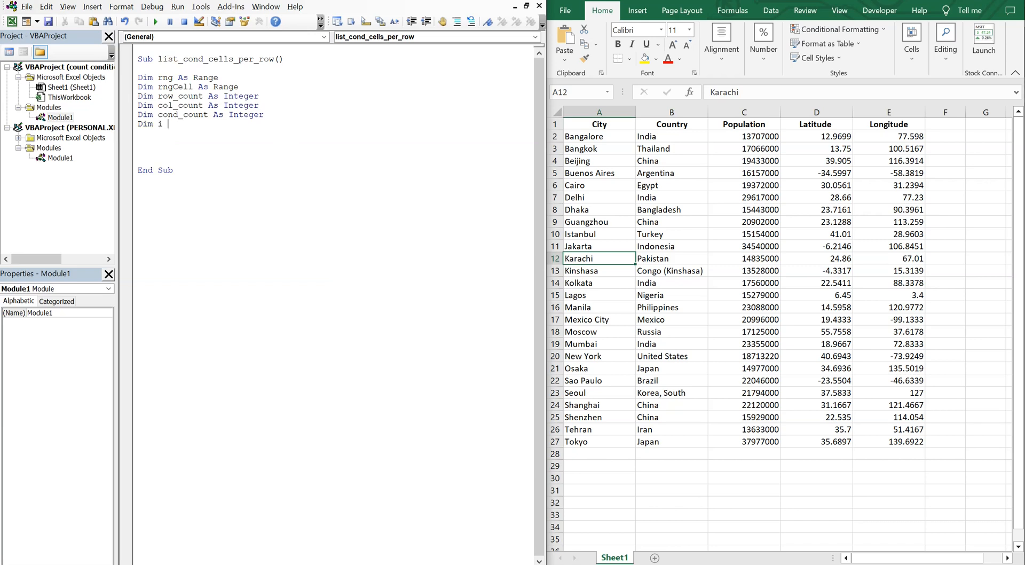
type("as in")
type("Dim ws")
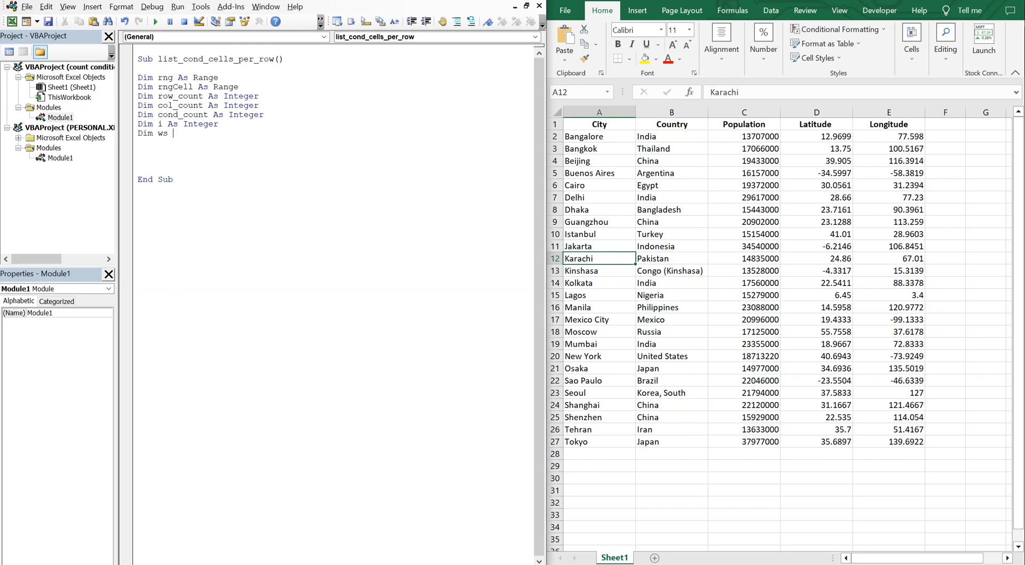
type("as work")
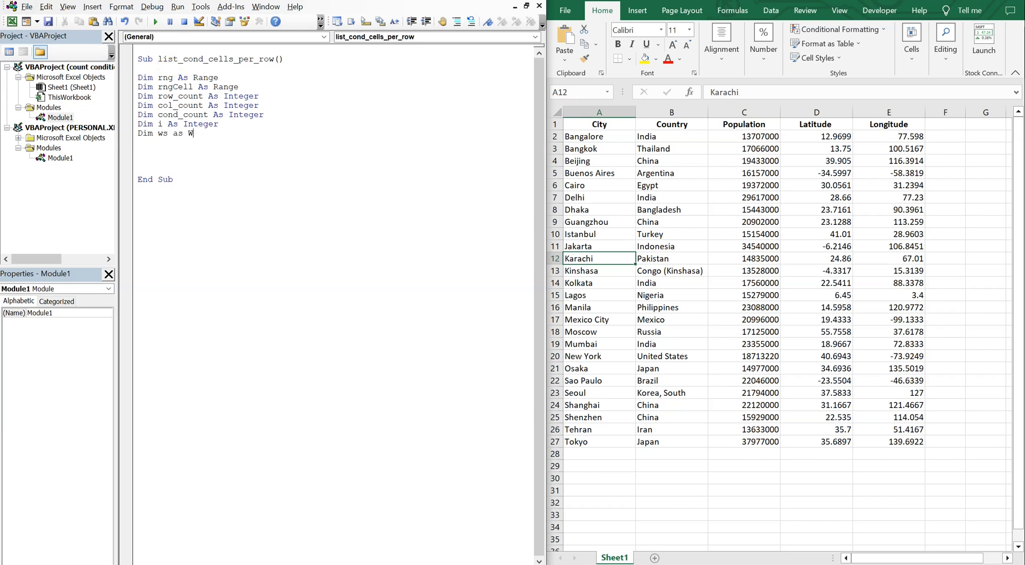
type("orksheet")
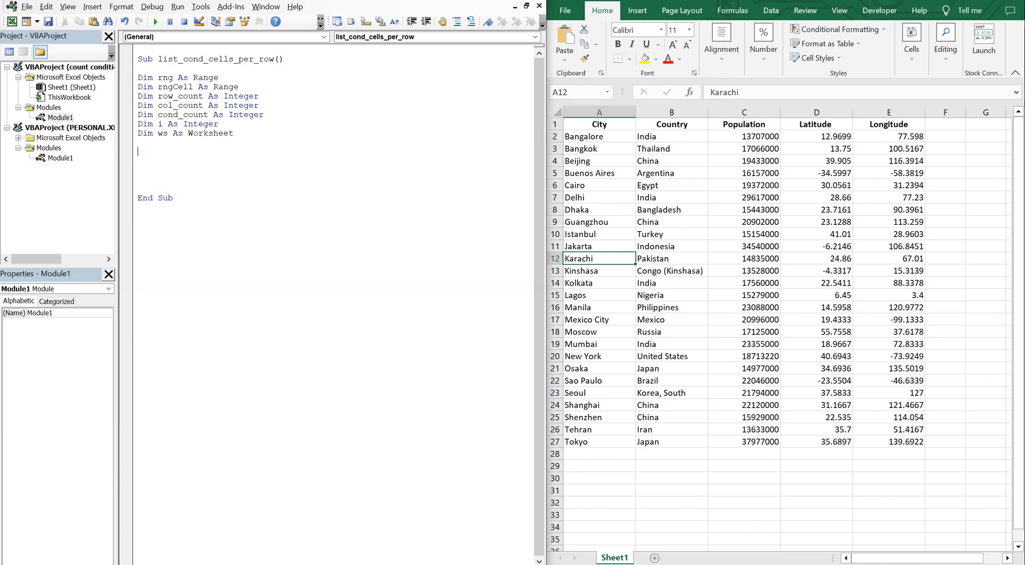
Set ws to ThisWorkbook.Sheets("Sheet1") and activate it
type("Set ws")
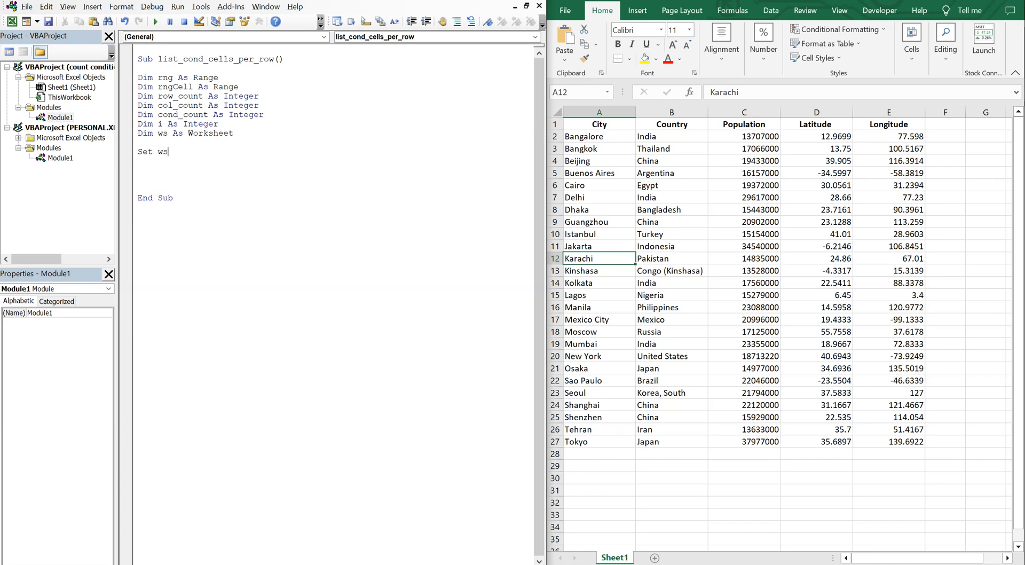
type("= ThisW")
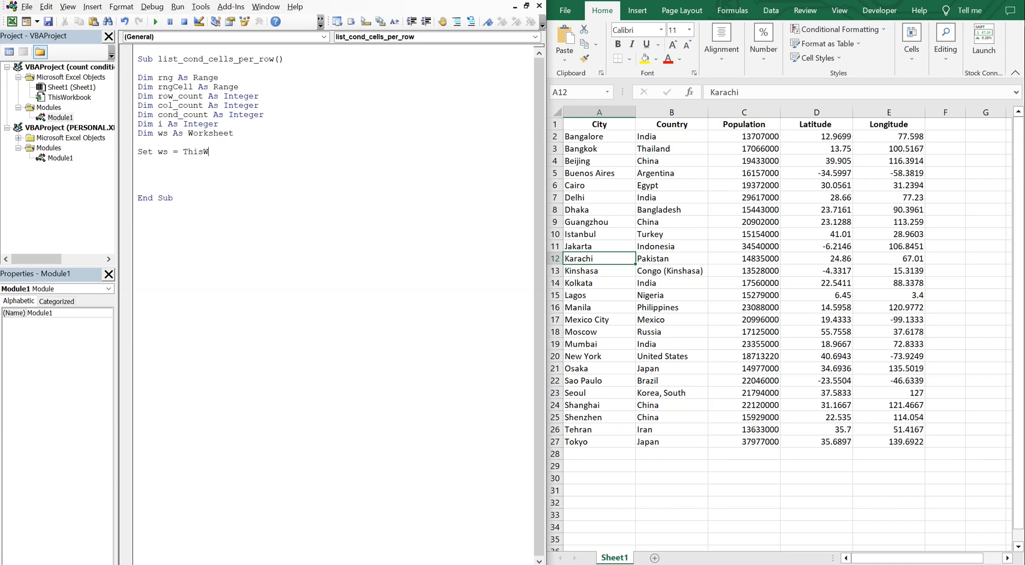
type("orkbook.")
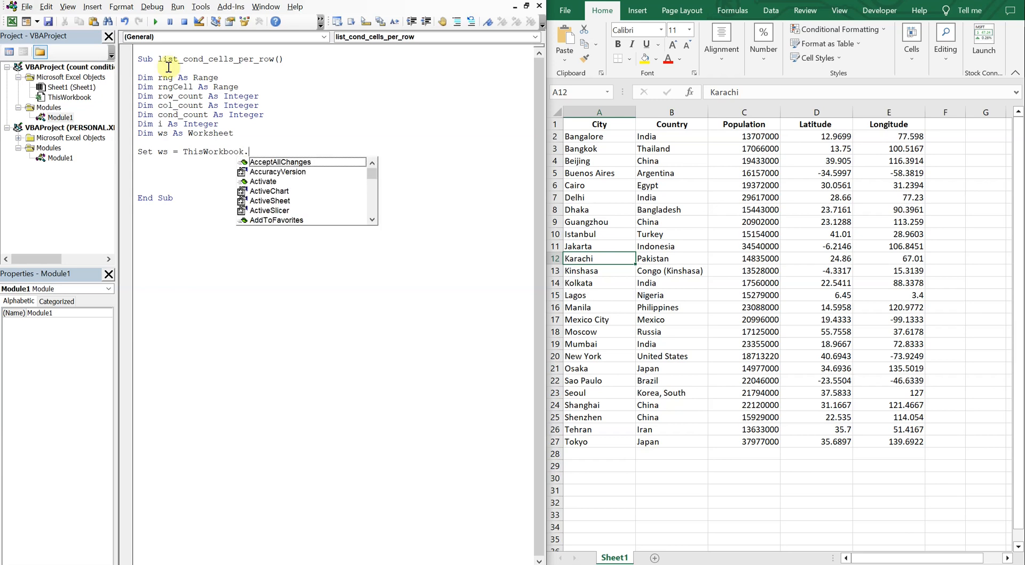
type("Sheets(")
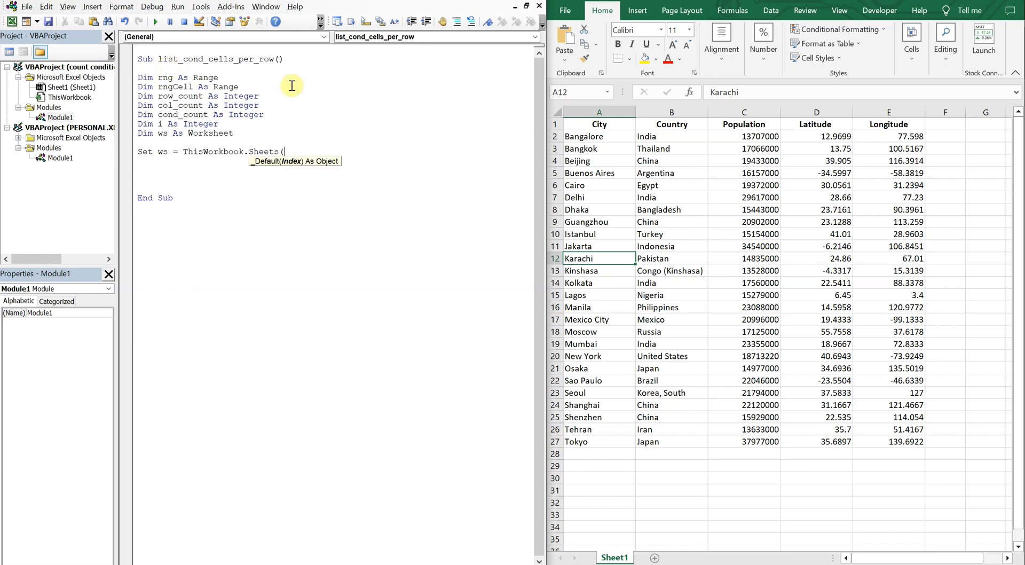
mouse_move(335, 168)
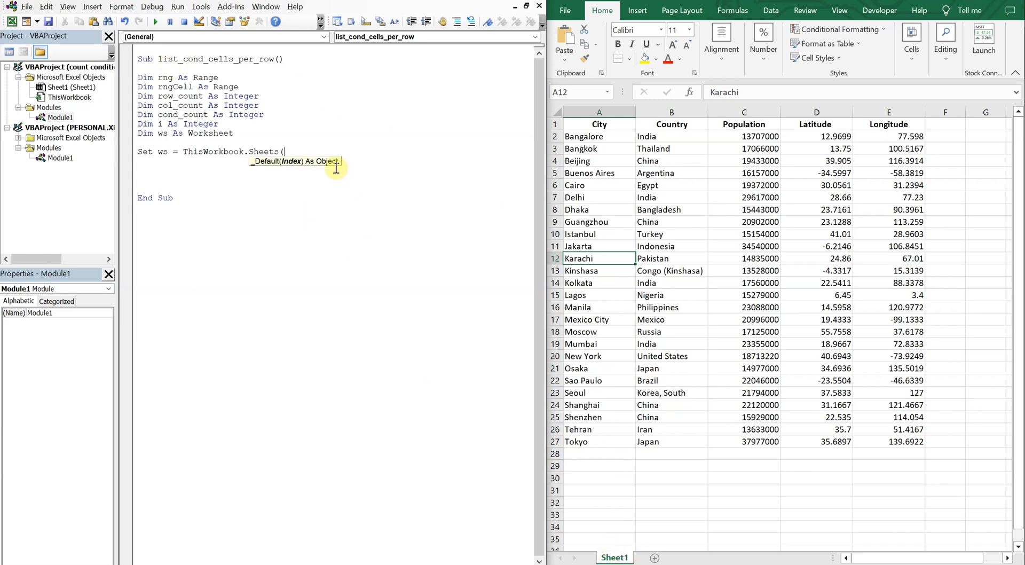
type("\"SHe")
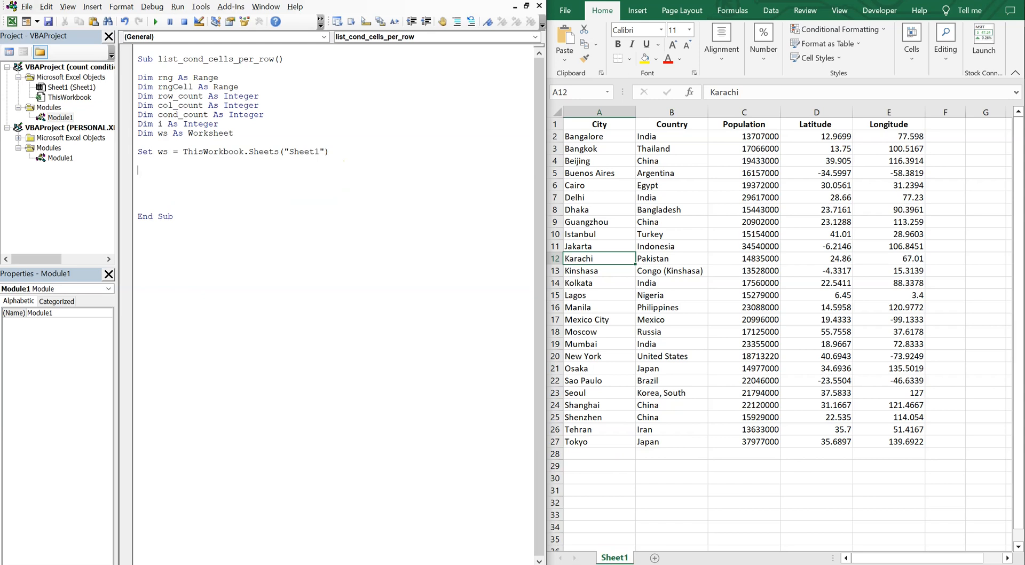
type("ws.activte")
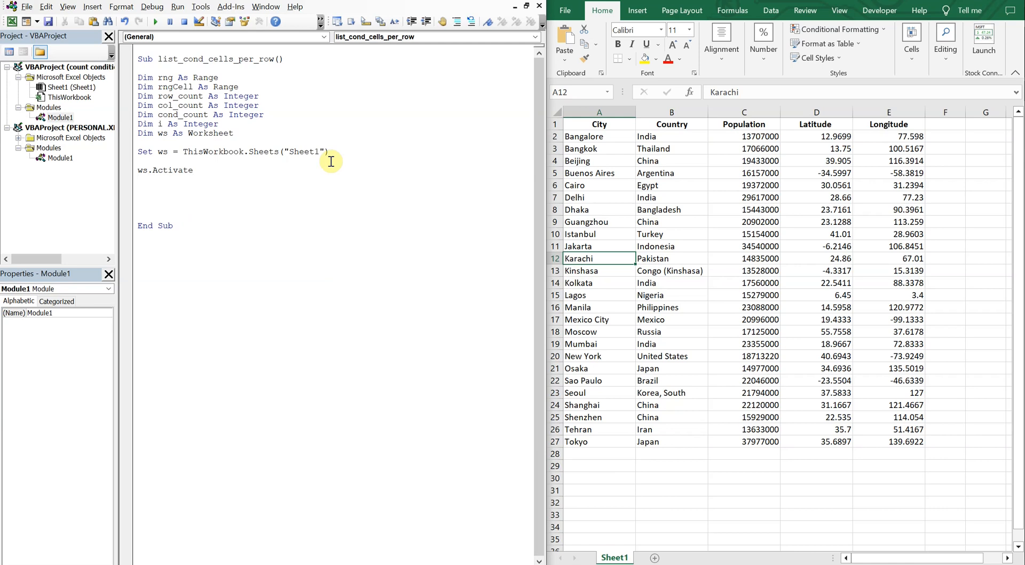
Assign row_count = WorksheetFunction.CountA(Range("A1", Range("A1").End(xlDown)))
type("row_cou")
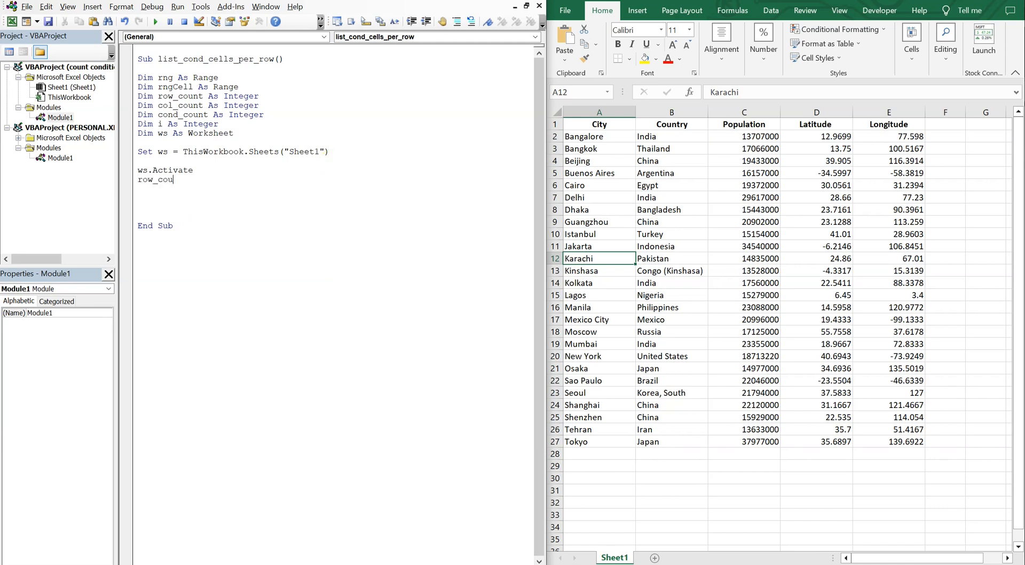
type("nt")
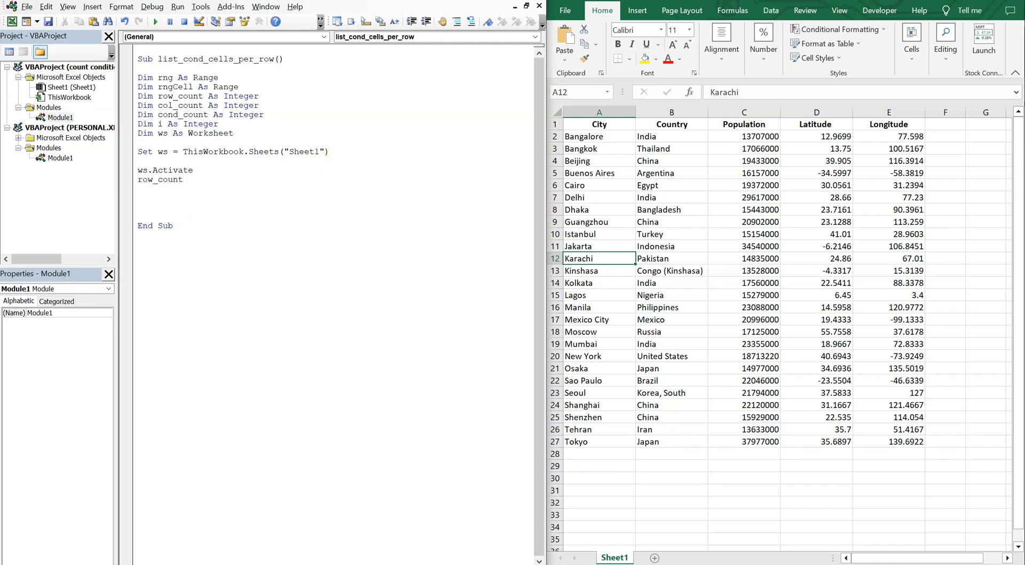
type("= Worksheet")
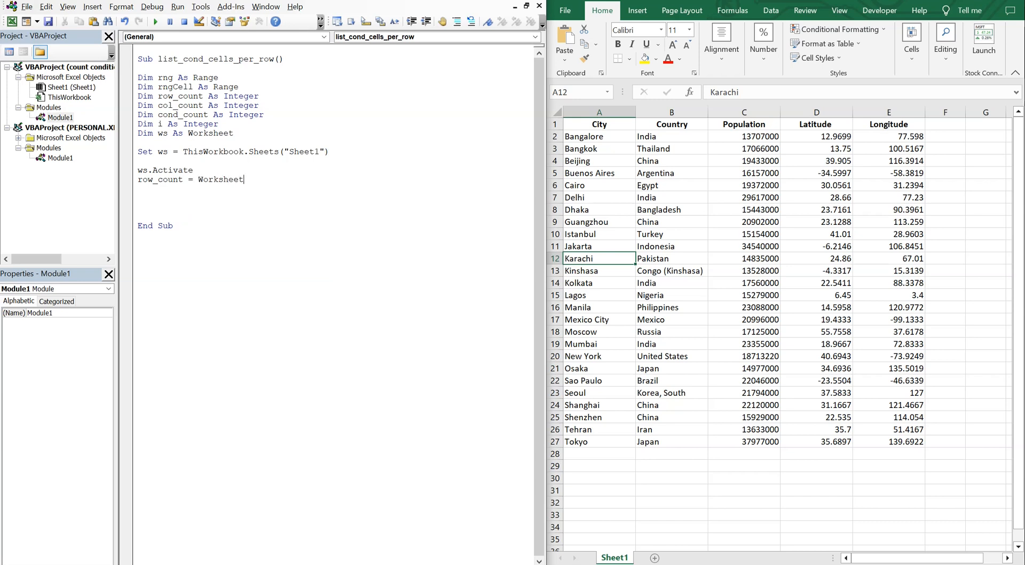
type("function.CountA(")
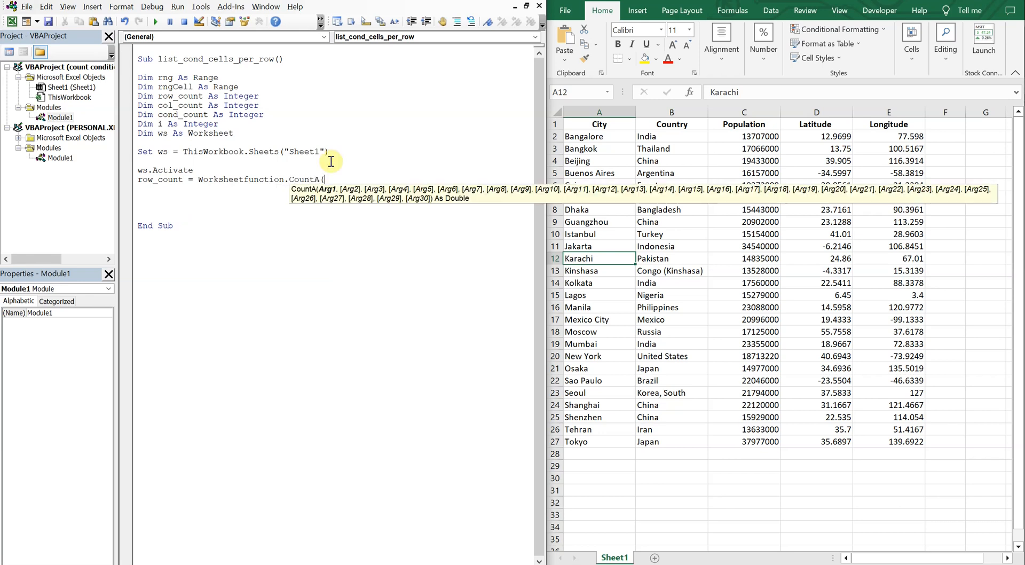
type("Range(\"A1\"")
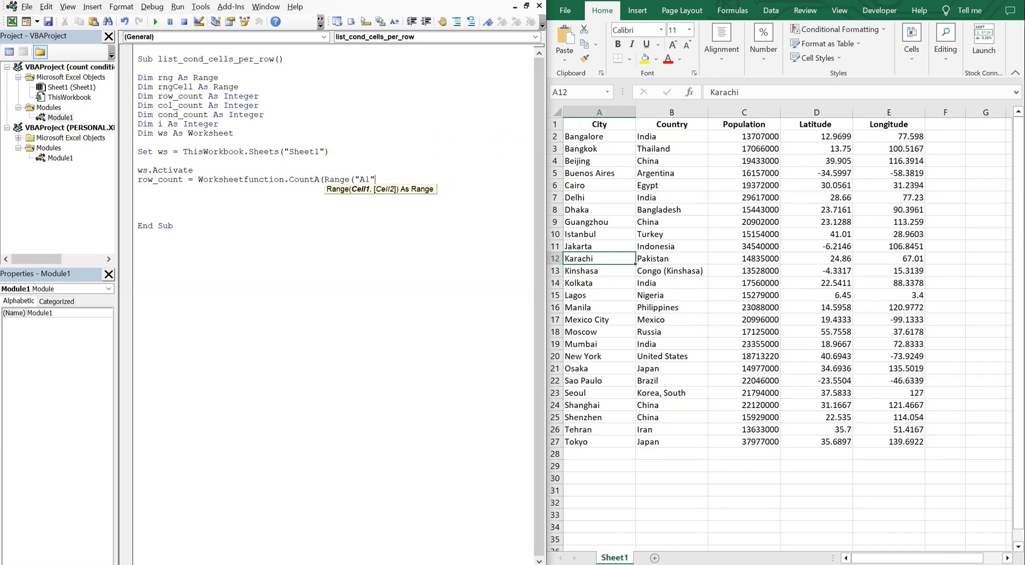
type(", Range(\"A1\"")
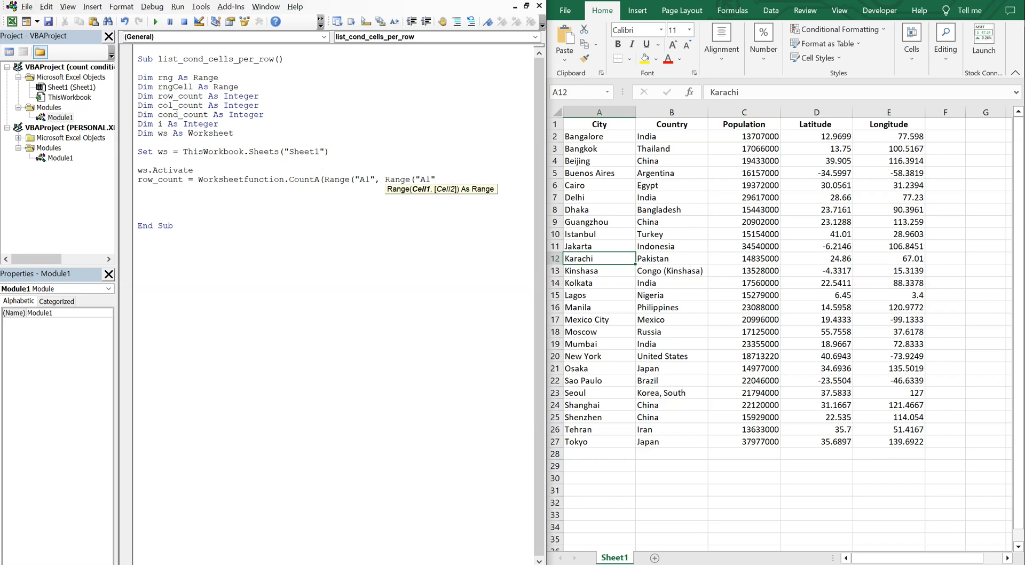
type(".end")
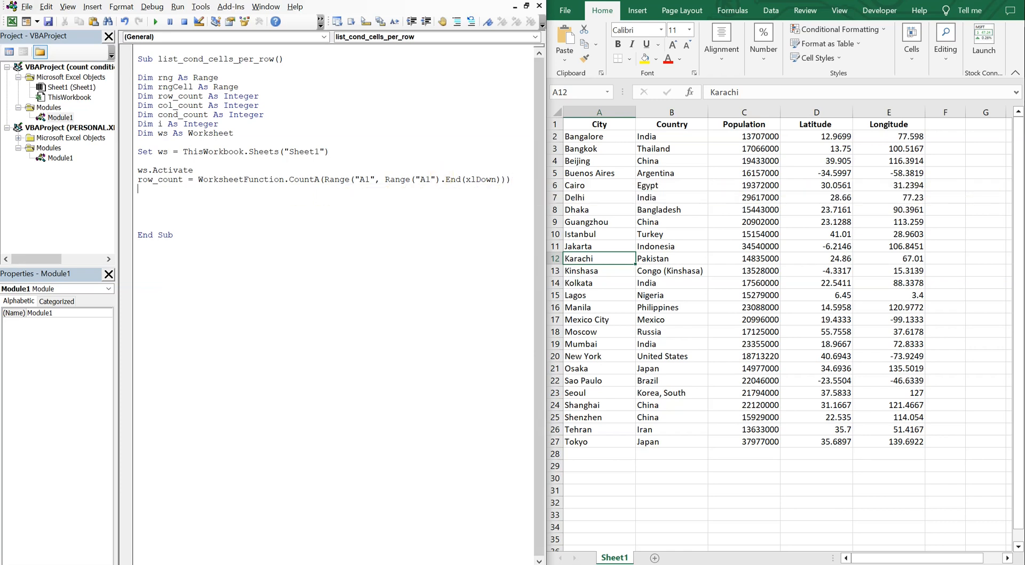
Duplicate the row_count line as col_count counting from A1 with End(xlToRight)
left_click_drag(245, 180, 511, 179)
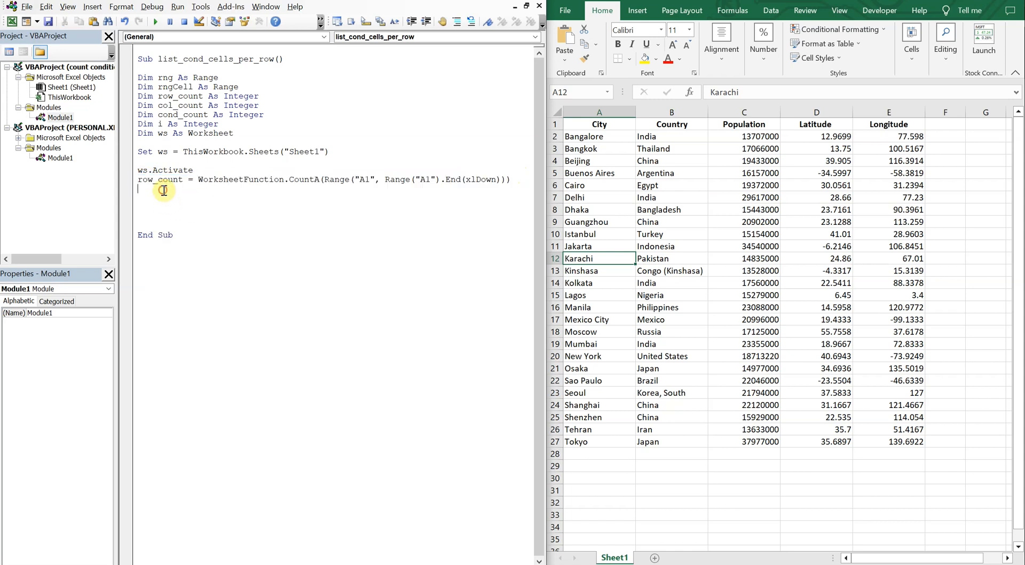
type("row_count = WorksheetFunction.CountA(Range(\"A1\", Range(\"A1\").End(xlDown)))")
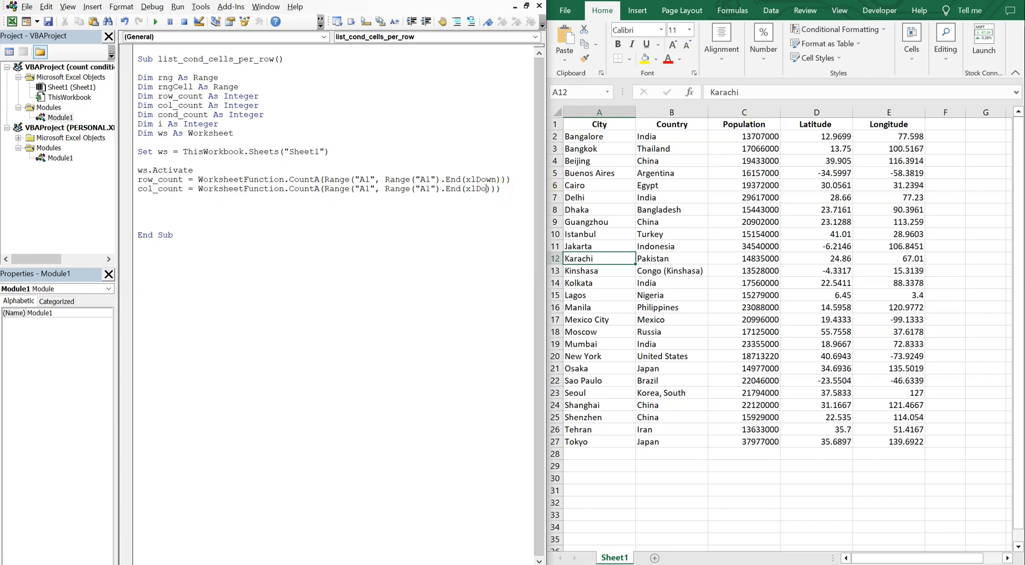
type("toright")
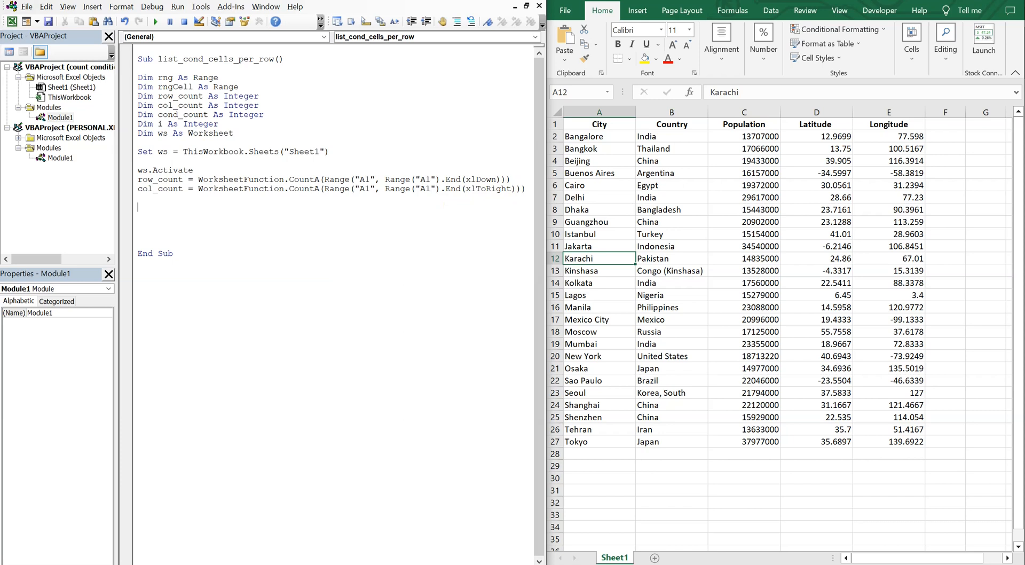
Add a For i = 2 To row_count loop closed by Next i
type("for i")
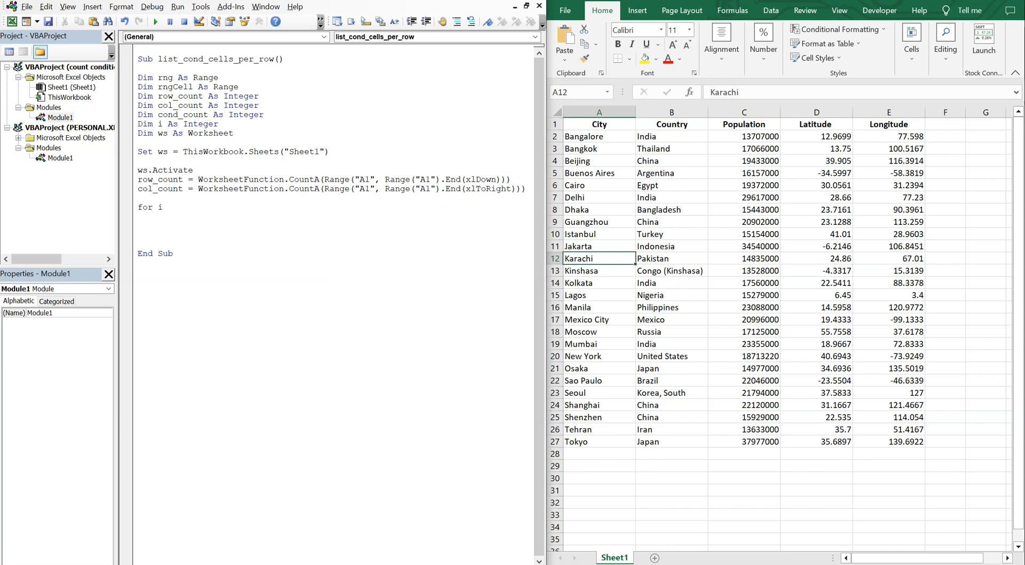
type("=2 to r")
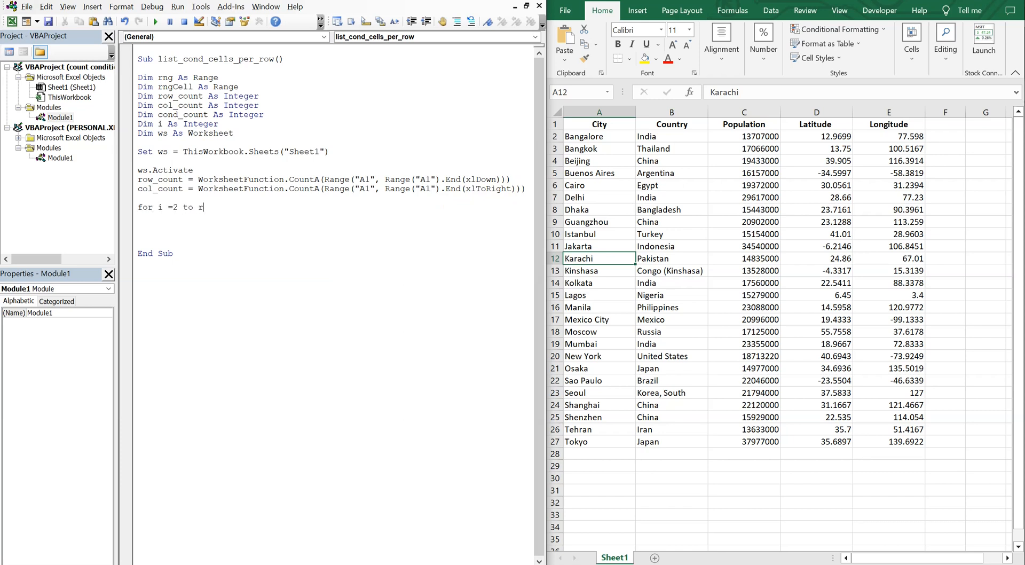
type("ow_count")
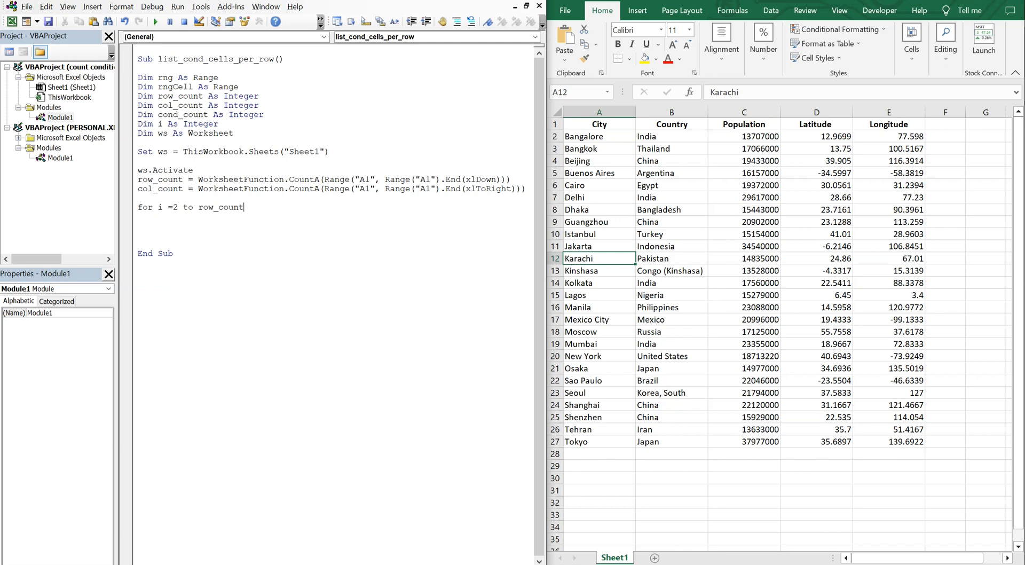
type("next i")
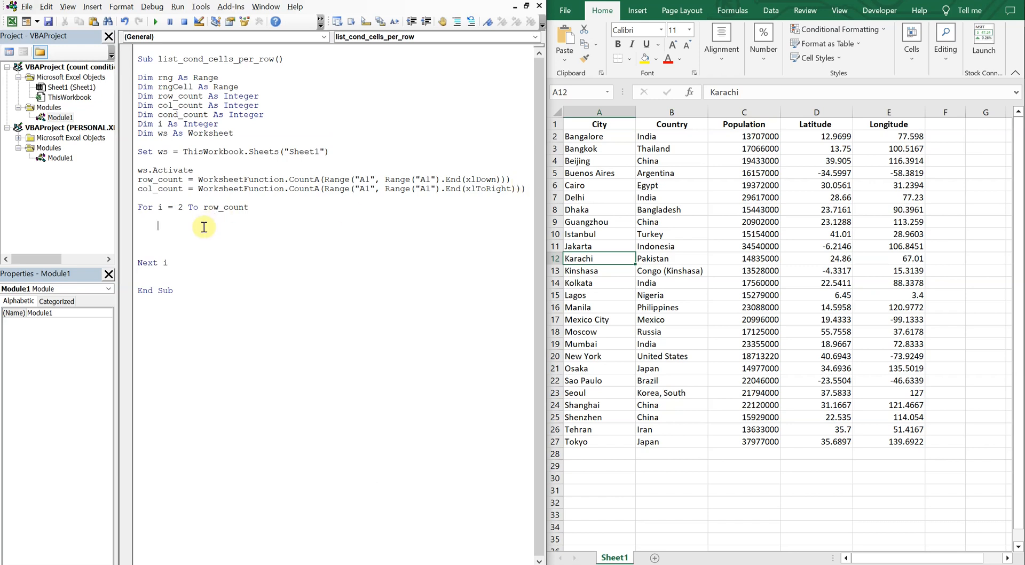
Inside the loop, Set rng = ws.Range(Cells(i, 1), Cells(i, col_count))
type("set")
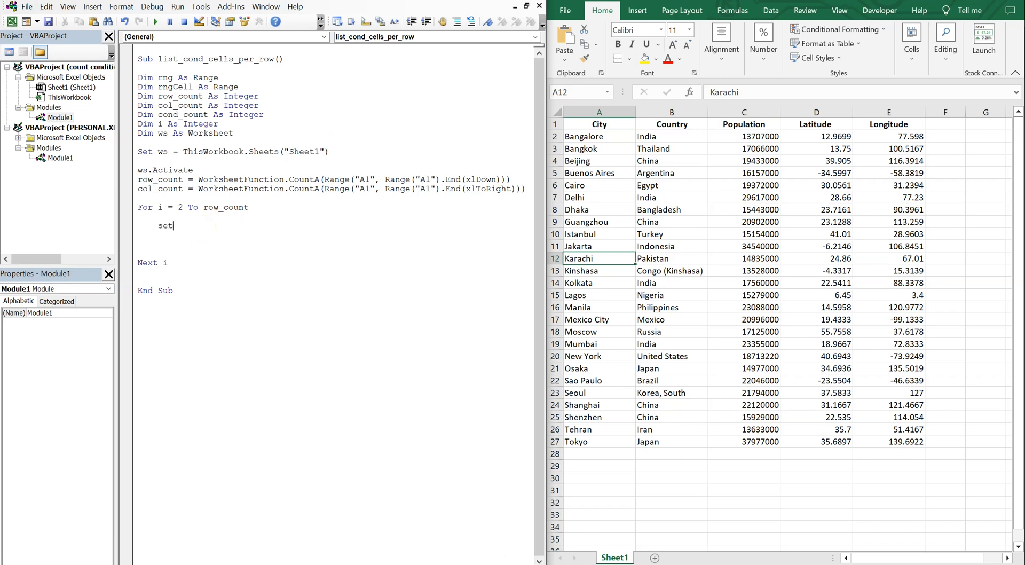
type("rng")
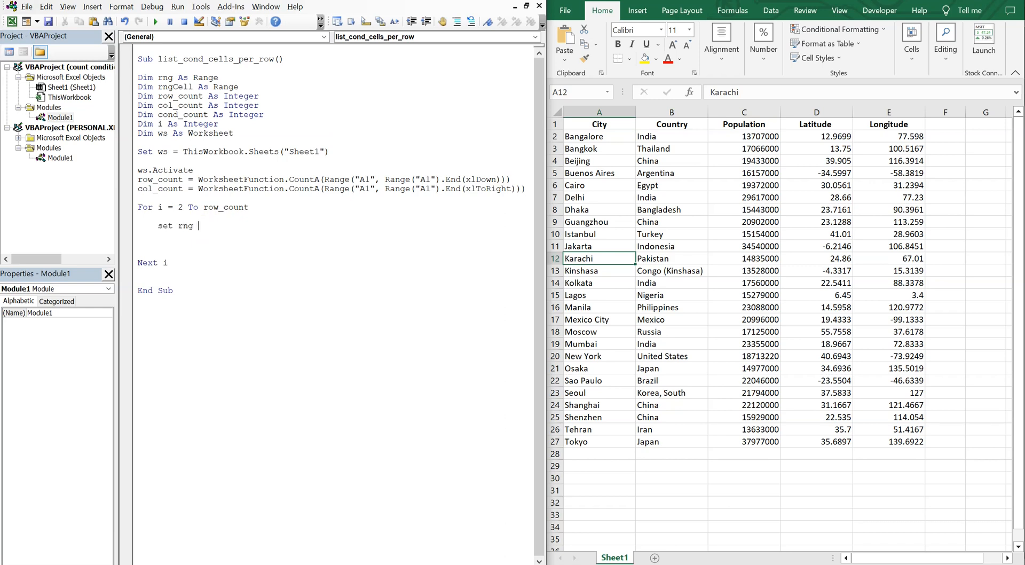
type("ws")
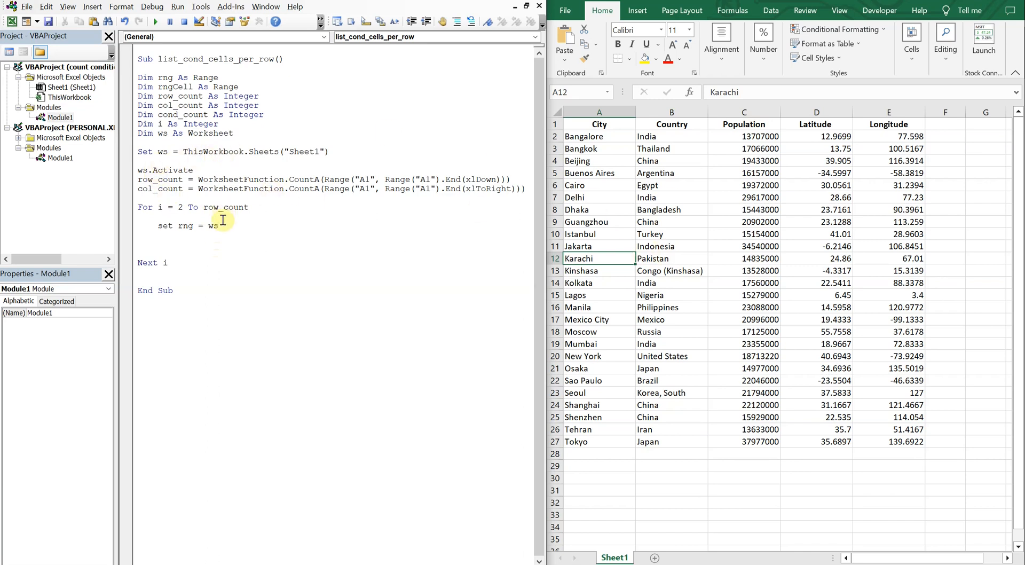
type(".ran")
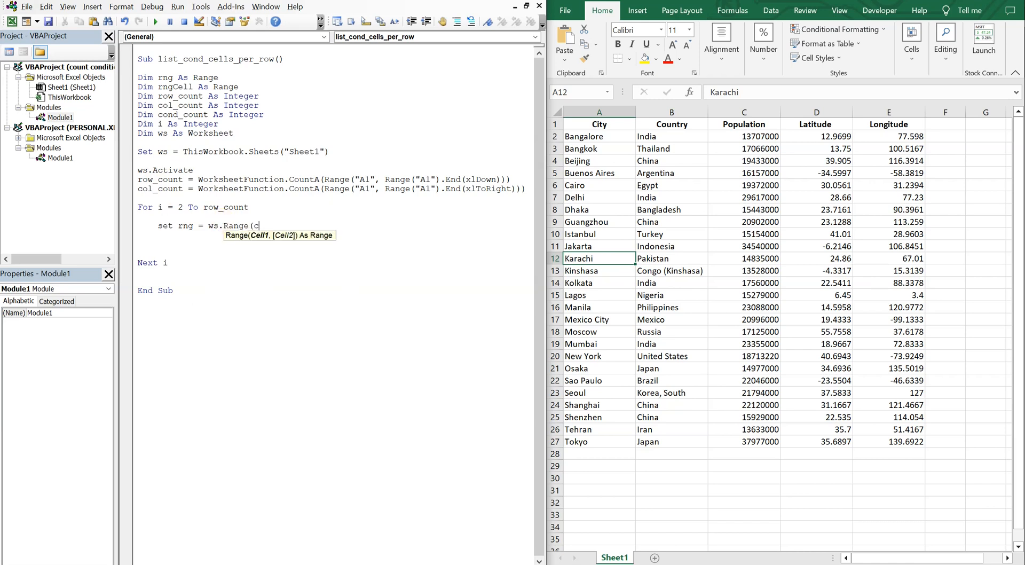
type("ells(")
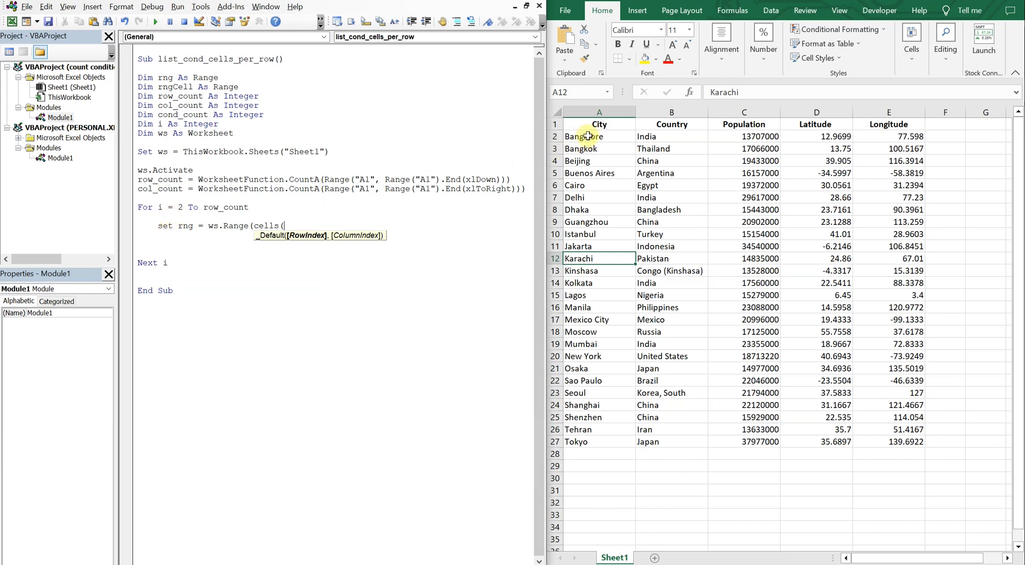
mouse_move(301, 221)
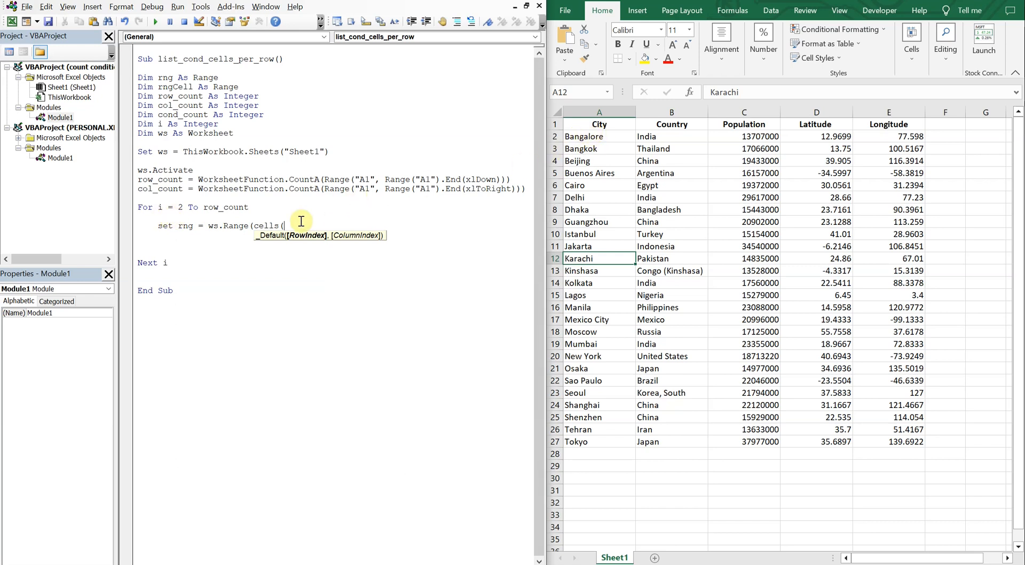
type("i,1")
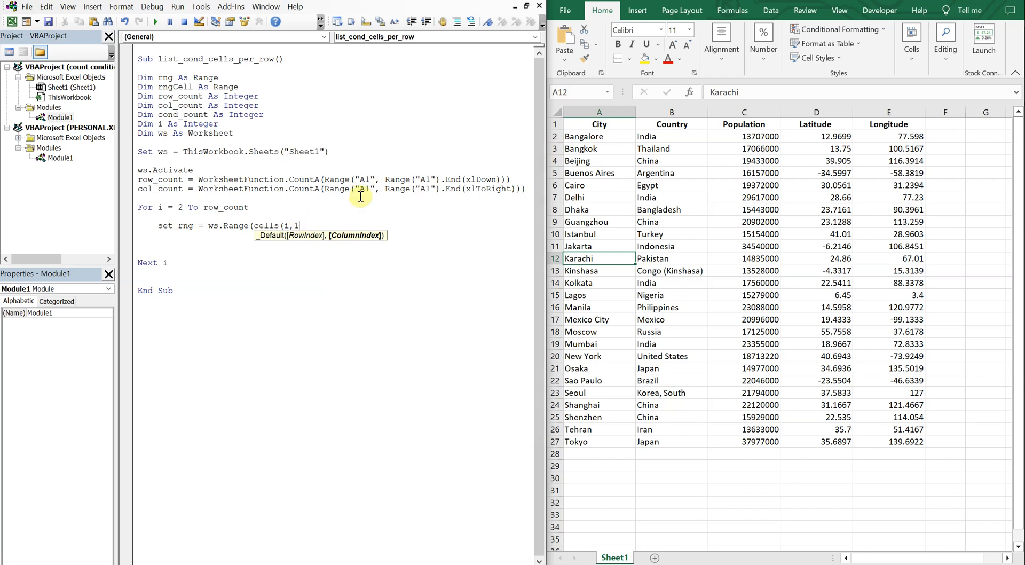
type("),c")
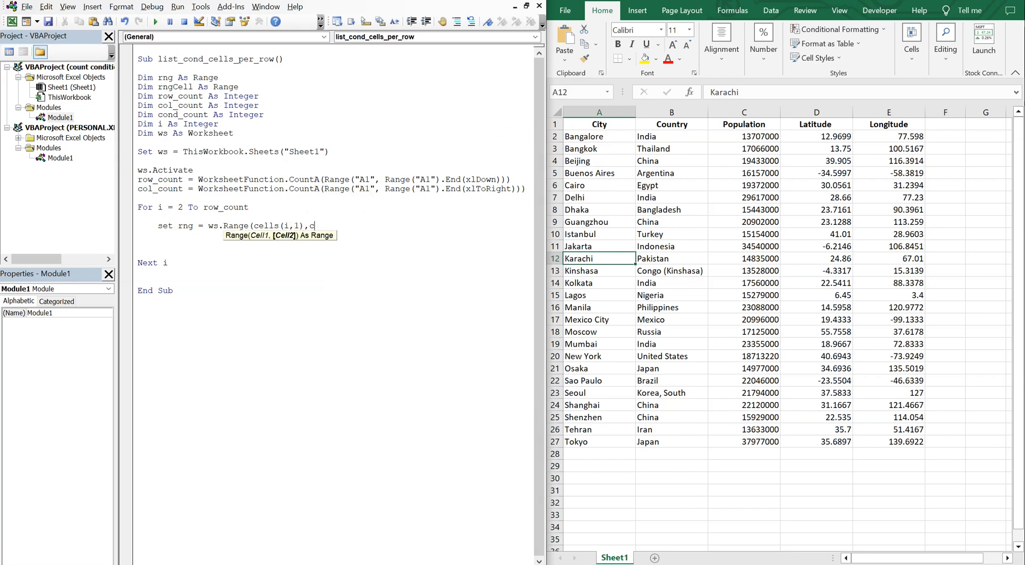
type("ells(")
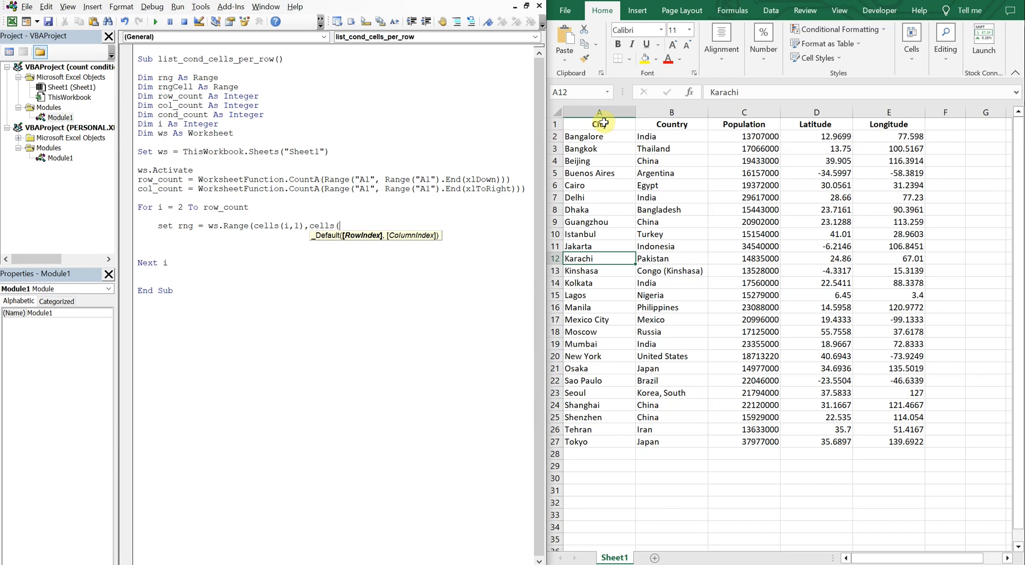
mouse_move(371, 244)
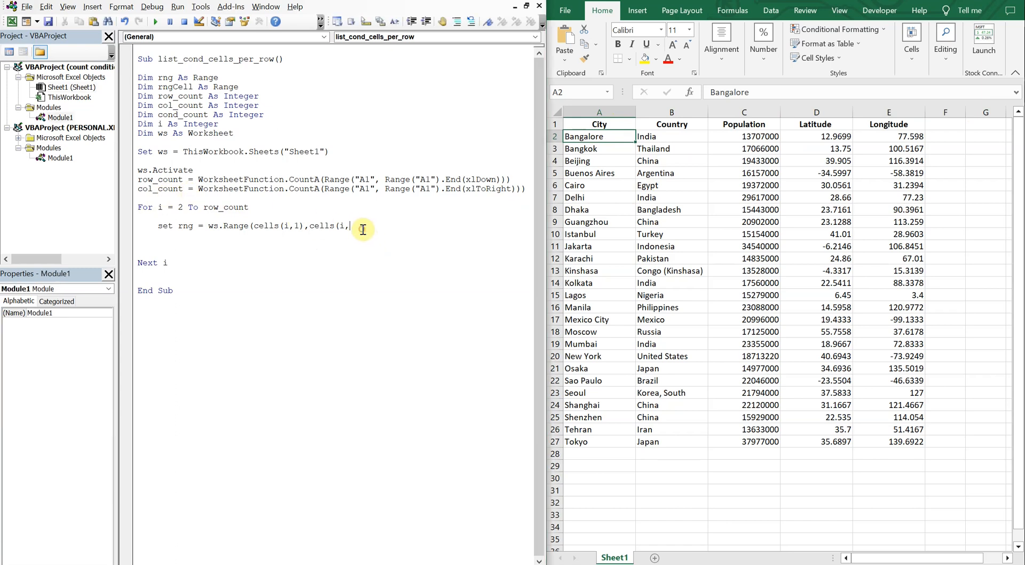
type("col_coun")
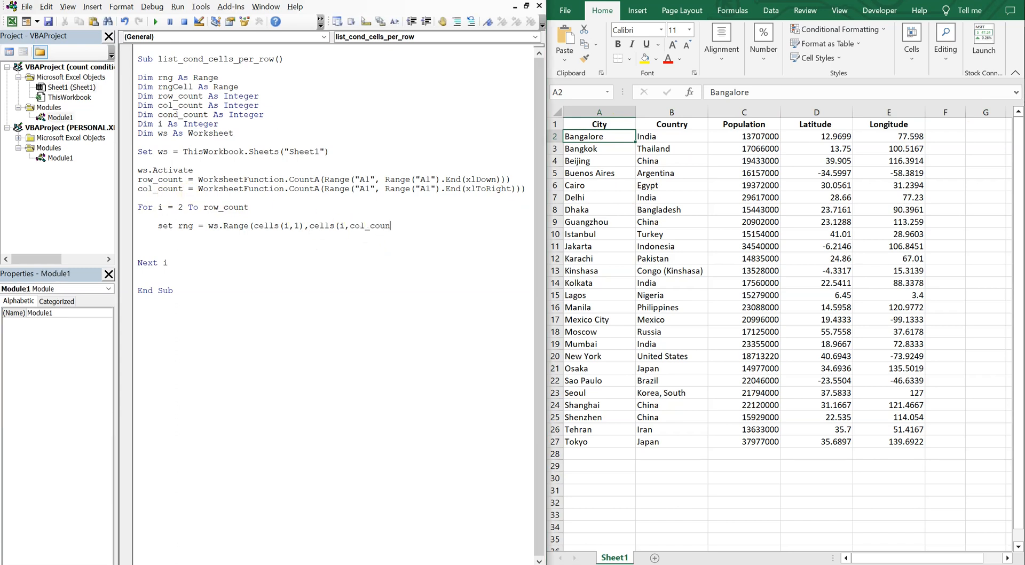
type("(")
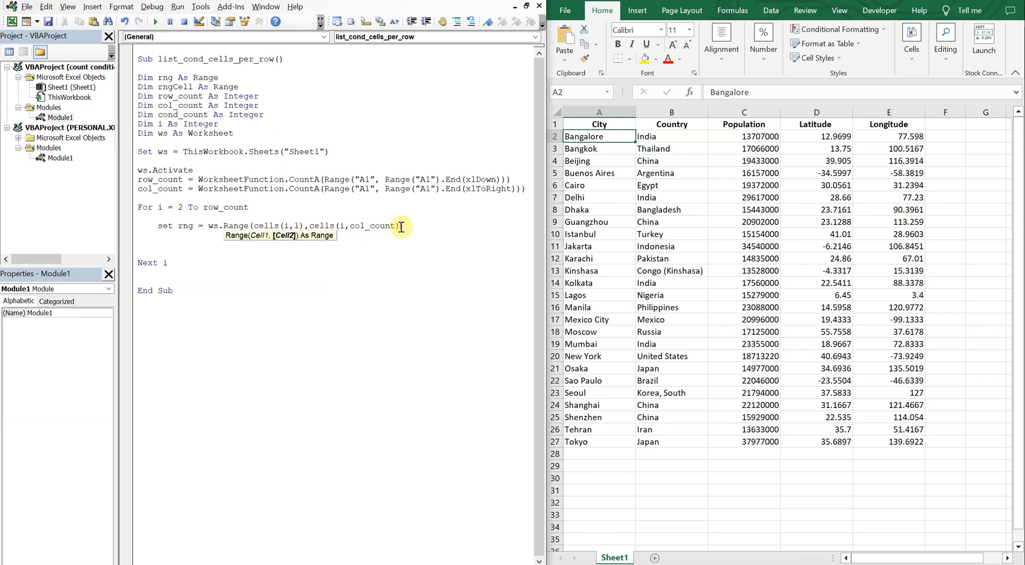
mouse_move(695, 166)
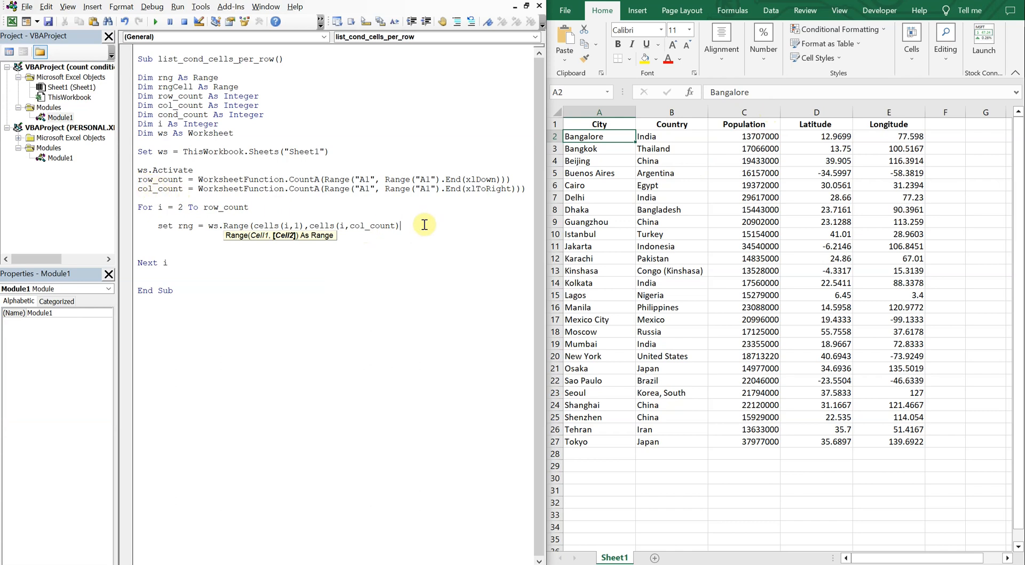
mouse_move(418, 228)
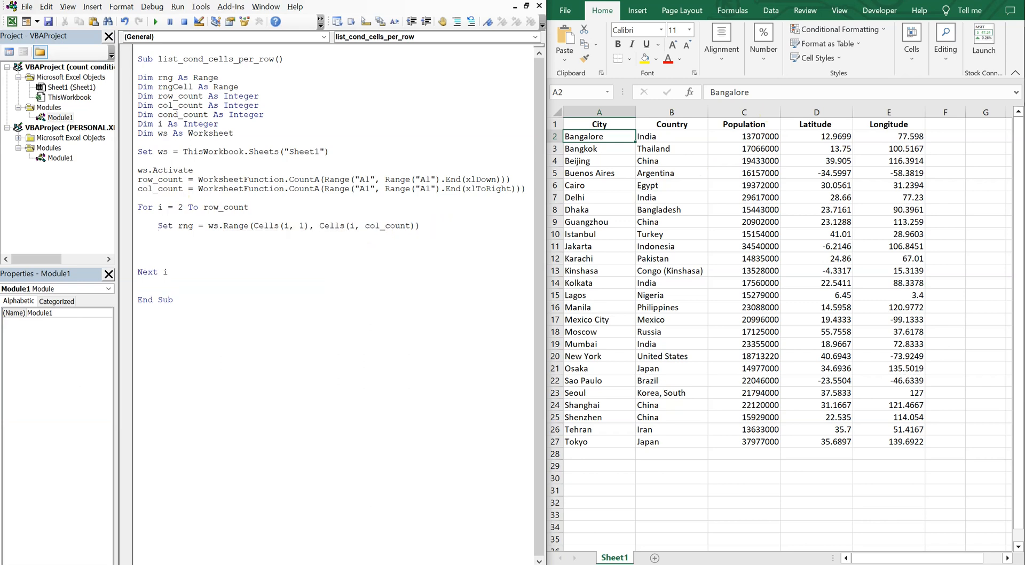
Reset cond_count = 0 and open a For Each rngCell In rng loop
type("cond")
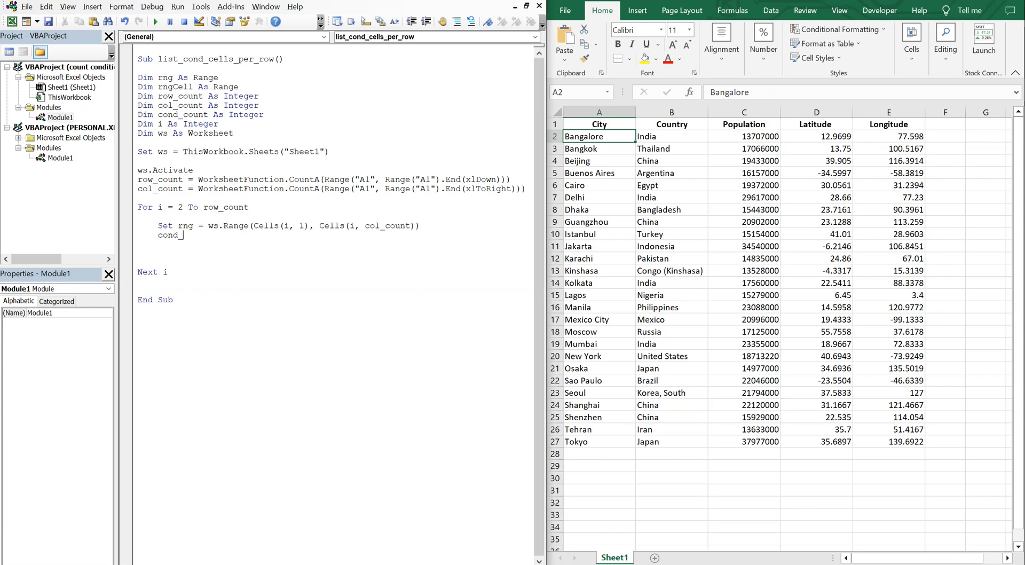
type("_count = 0")
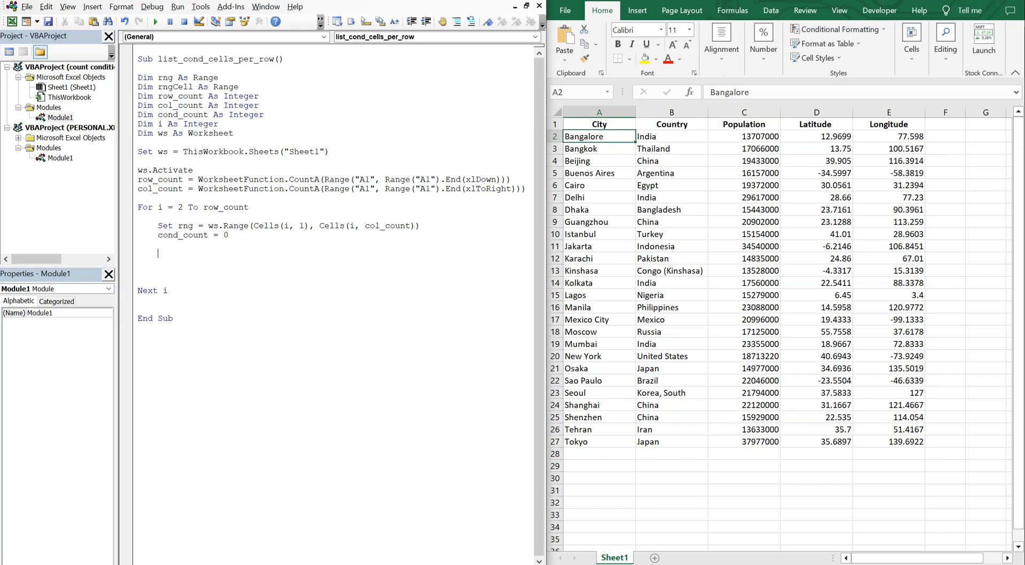
type("for r")
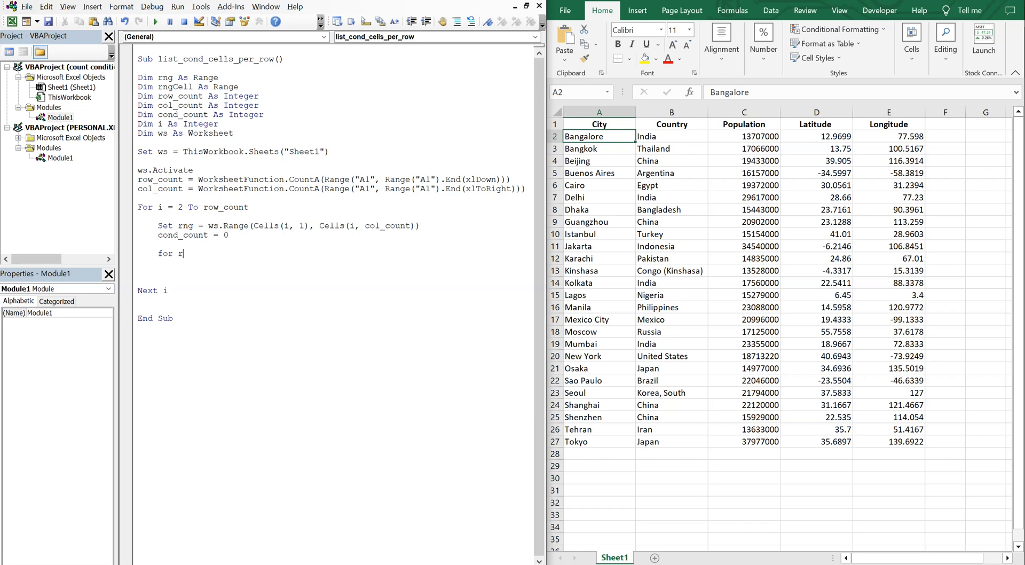
type("each rng")
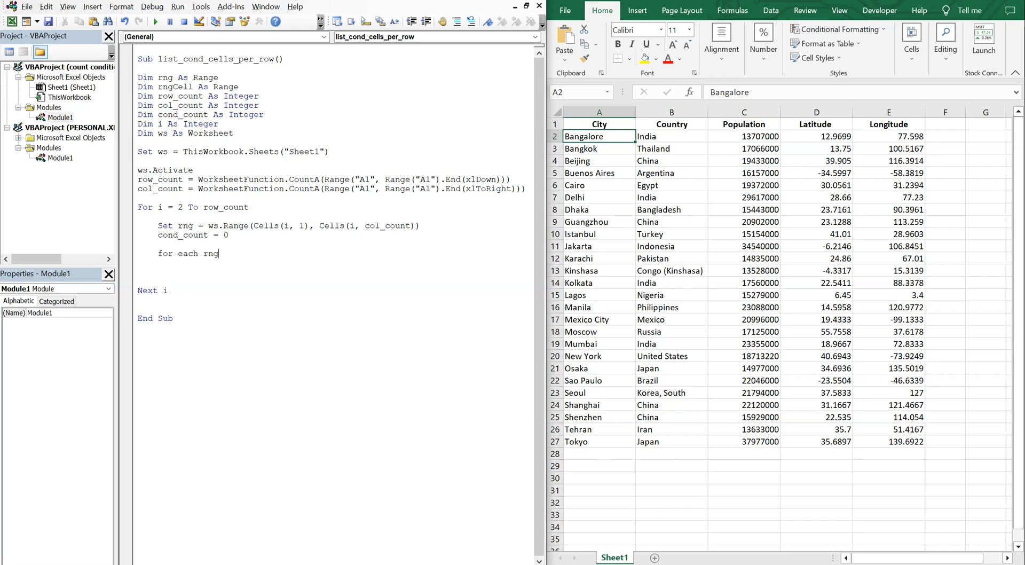
type("Cell")
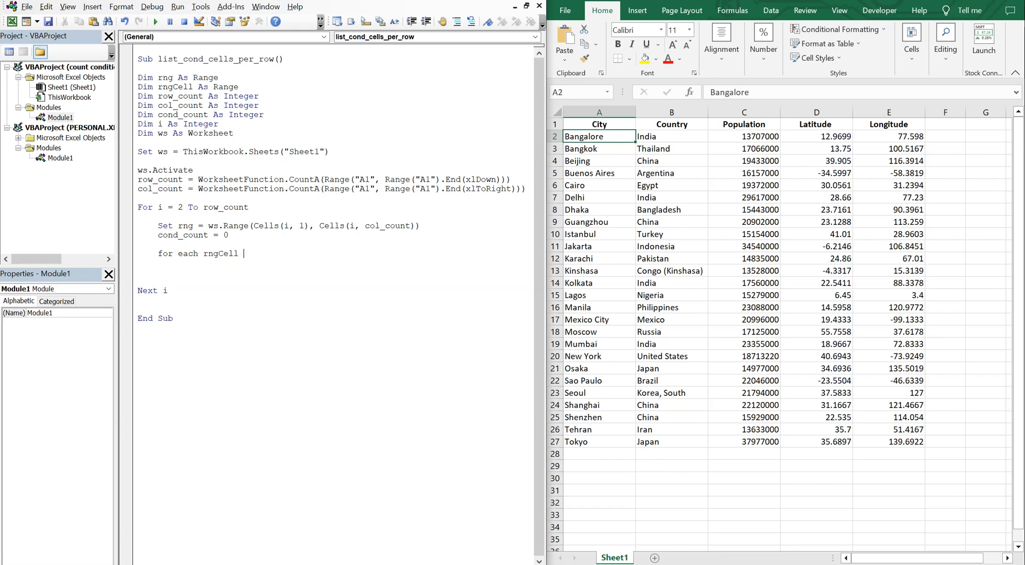
type("in rng")
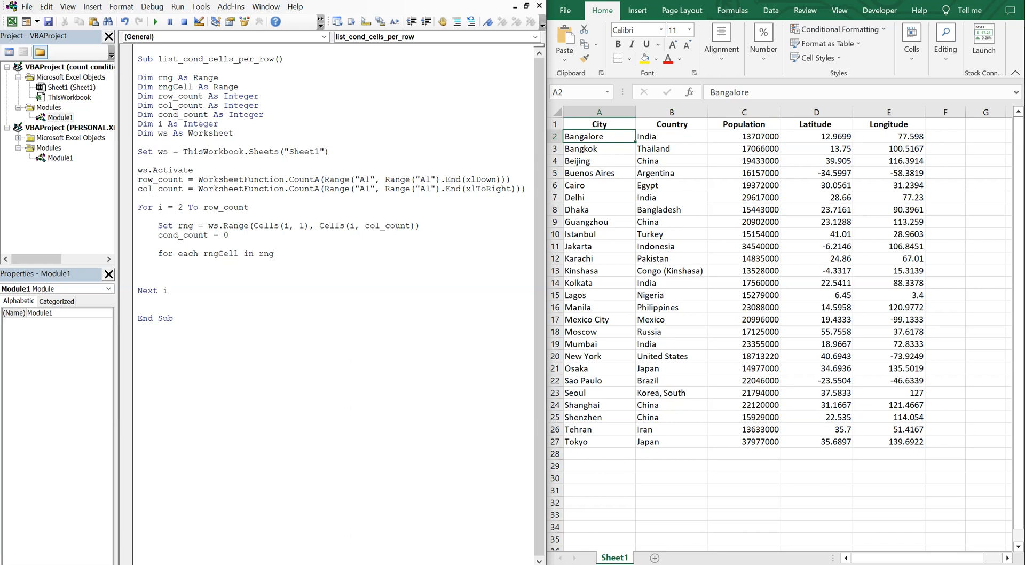
key("enter")
type("Next")
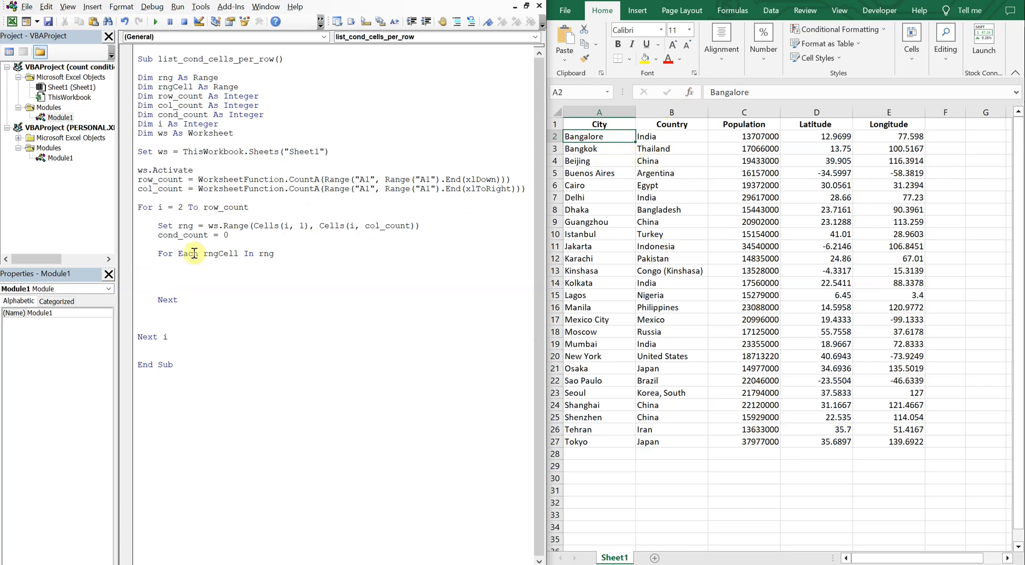
Begin If Cells(rngCell.Row, rngCell.Column).DisplayFormat. with a line continuation
left_click(179, 270)
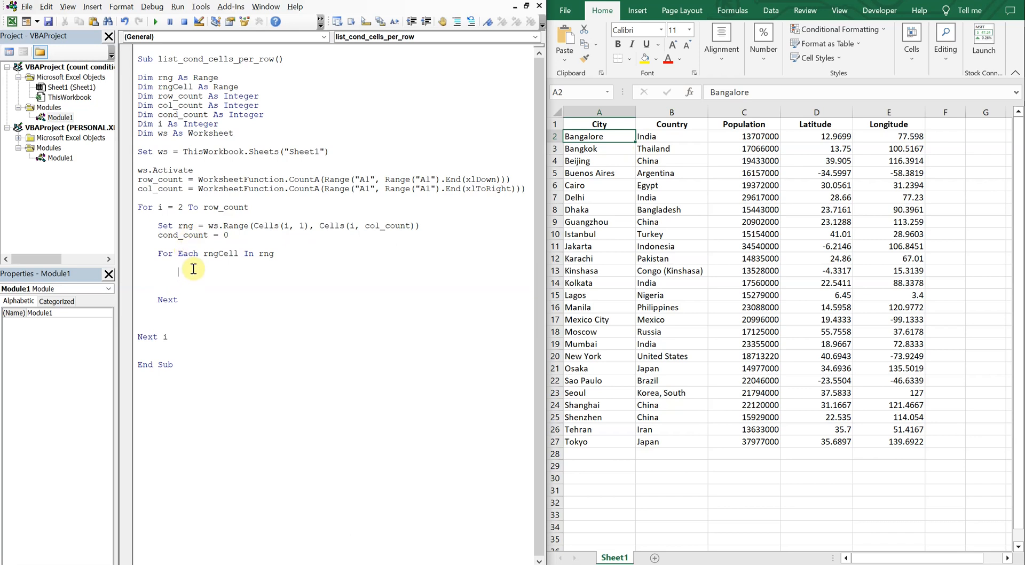
type("if cells(rngC")
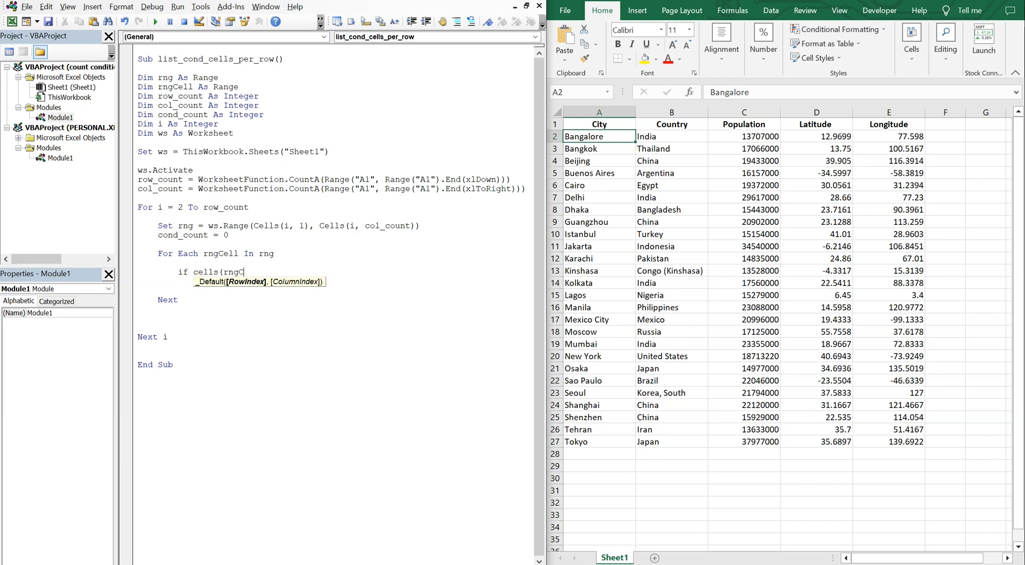
type("ell")
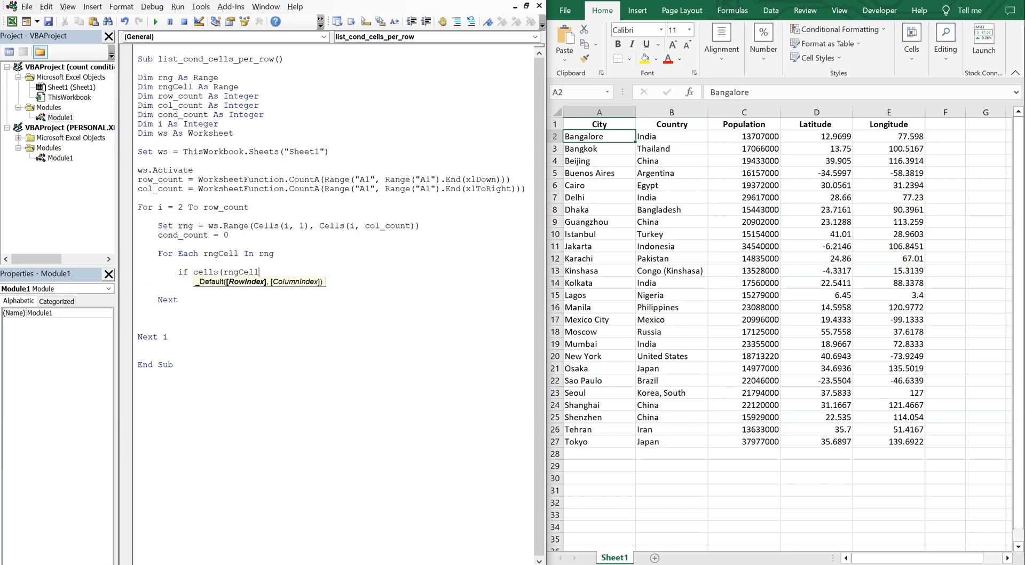
type(".row")
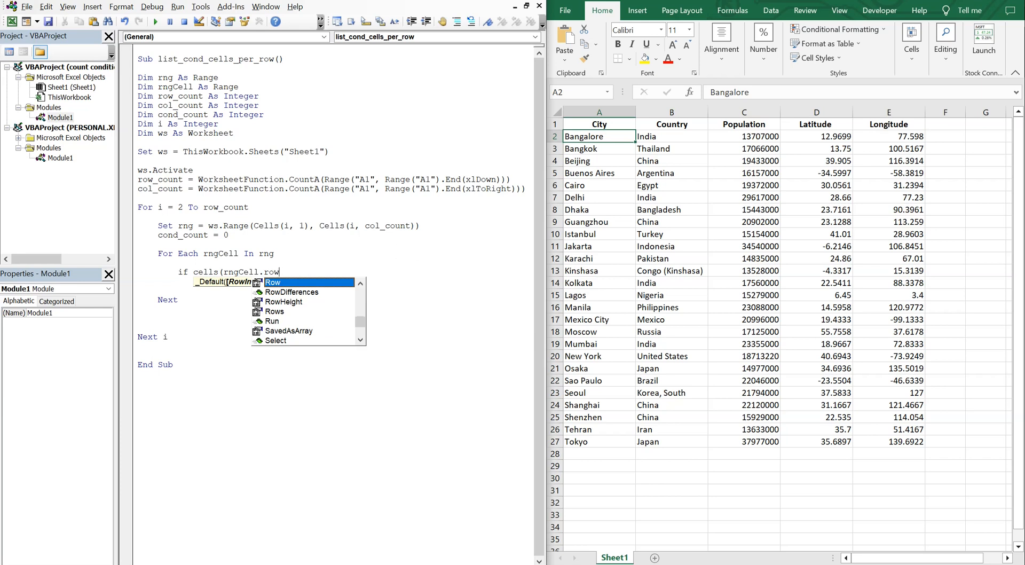
type("Row, rngCell")
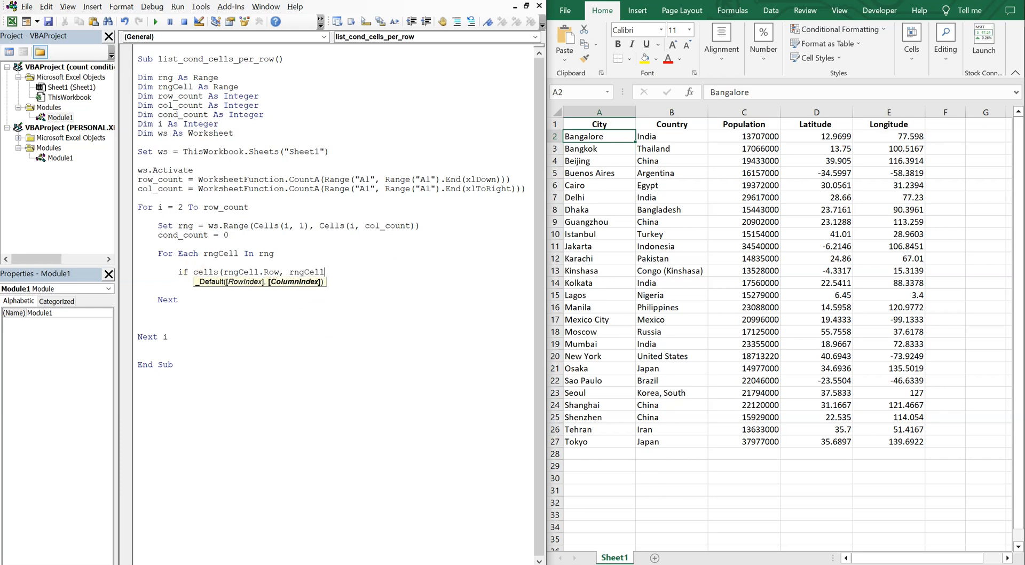
type(".column)")
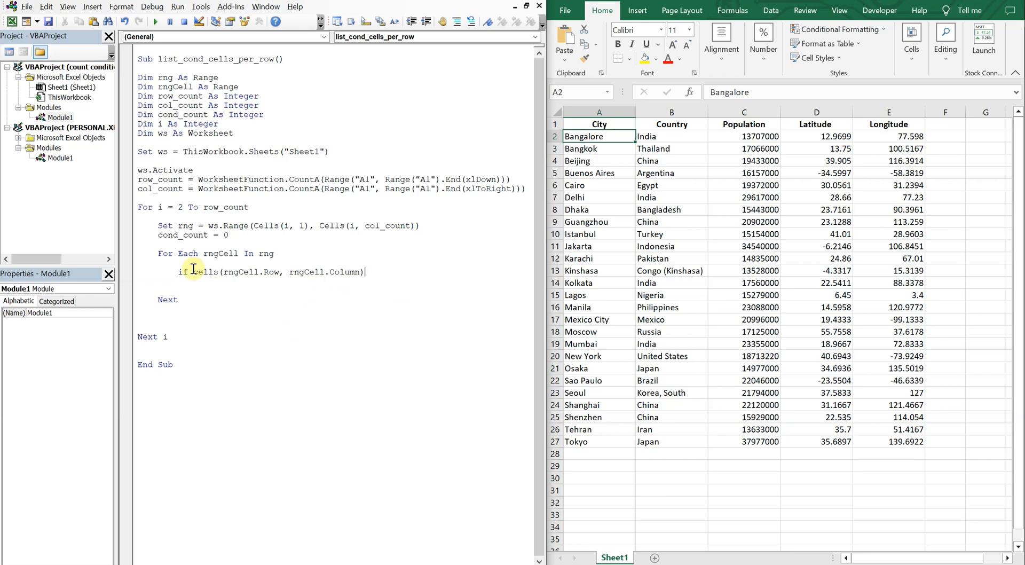
type(".")
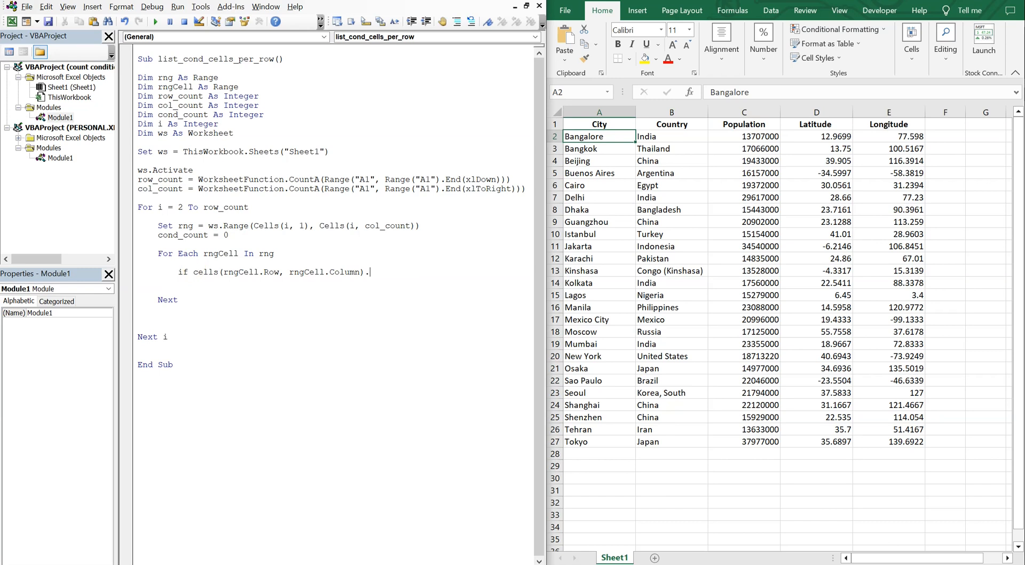
type("displayfo")
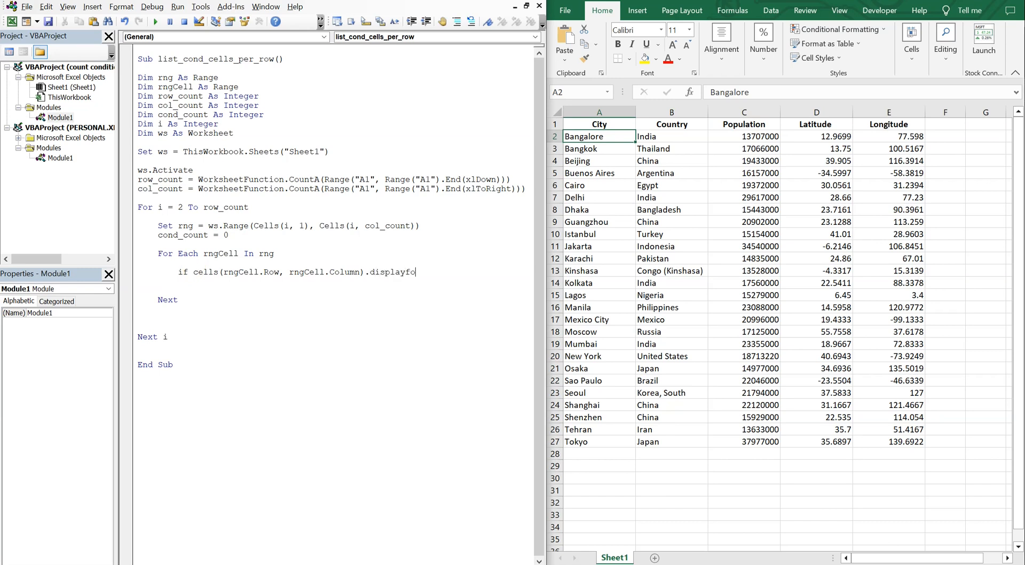
type("rmat.")
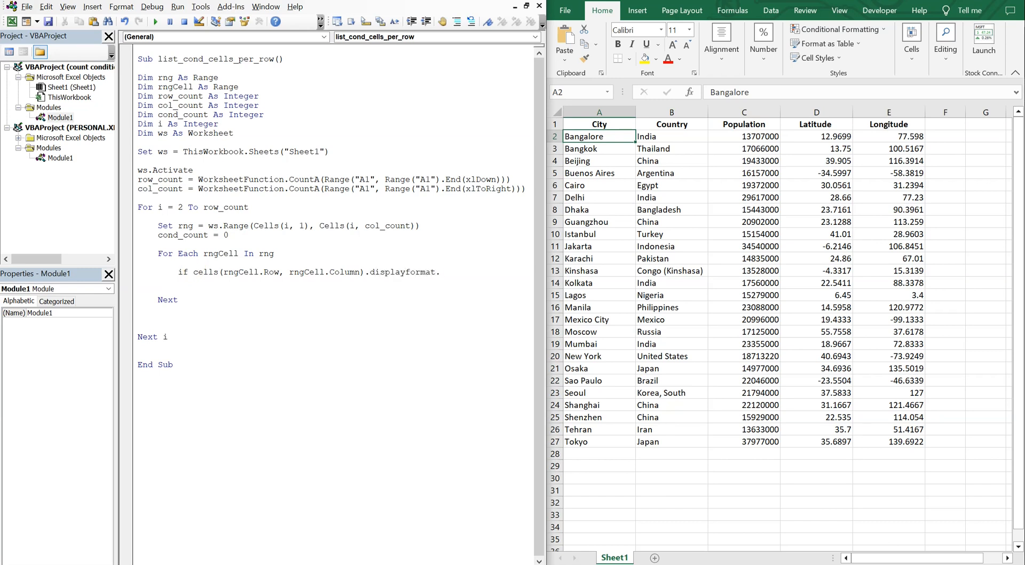
type("_")
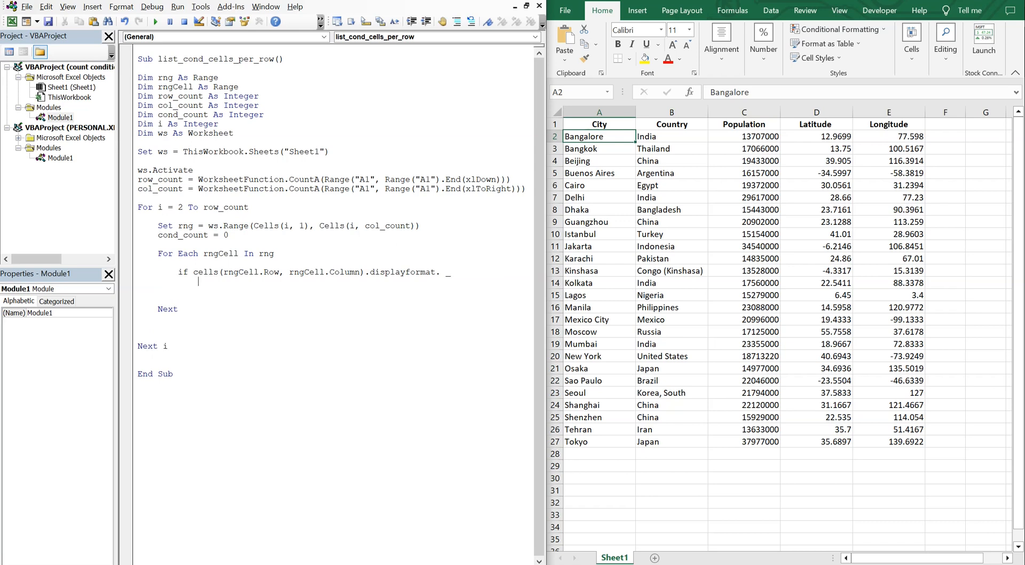
Continue the condition with Interior.Color = awaiting the comparison value
type("interiror")
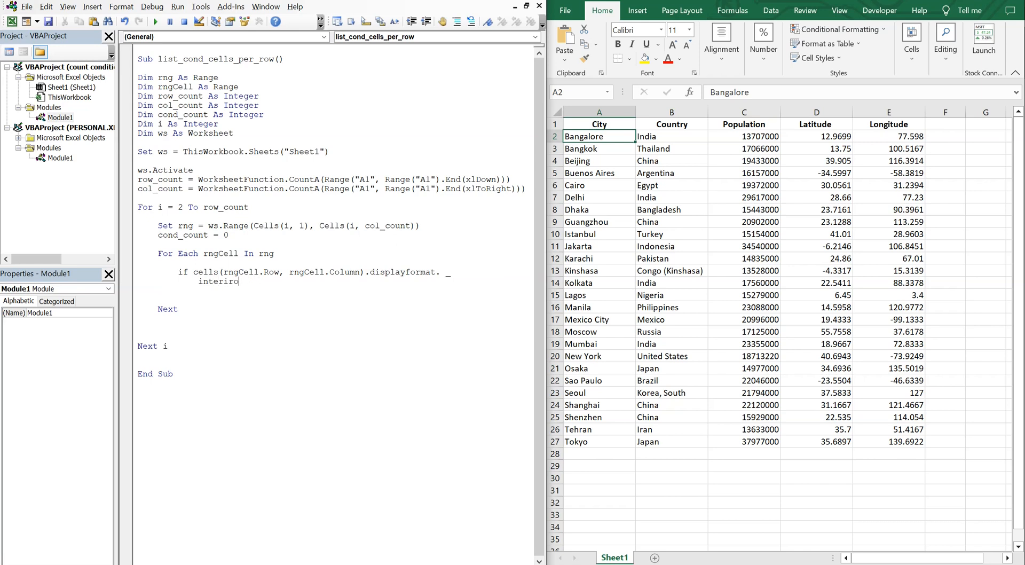
key("BackSpace")
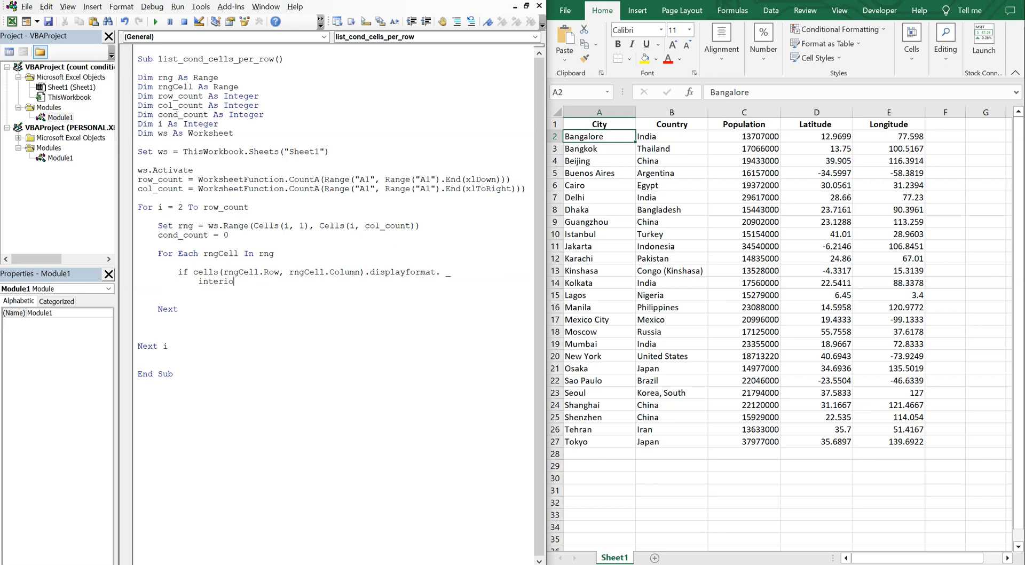
type(".co")
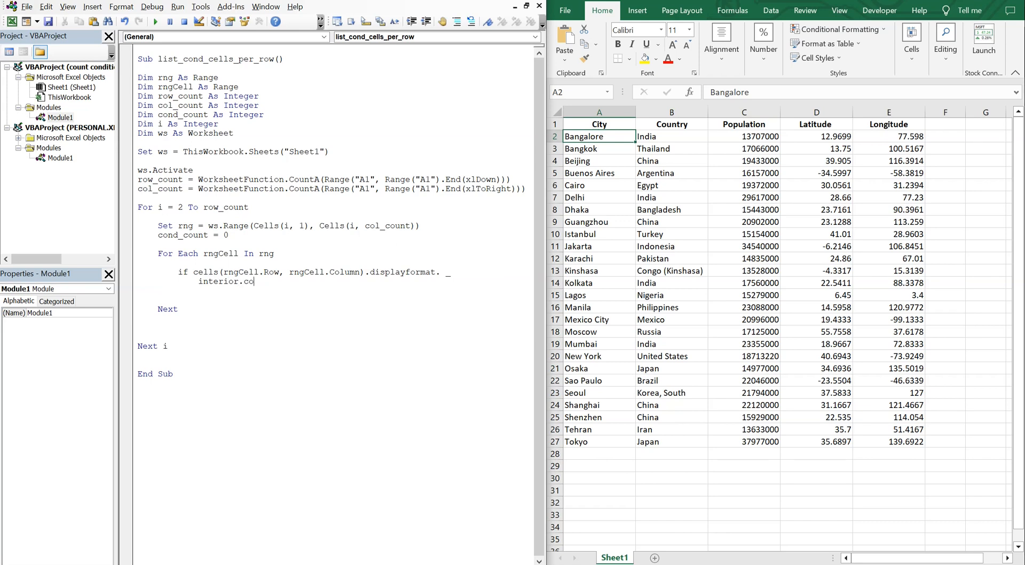
type("lor =")
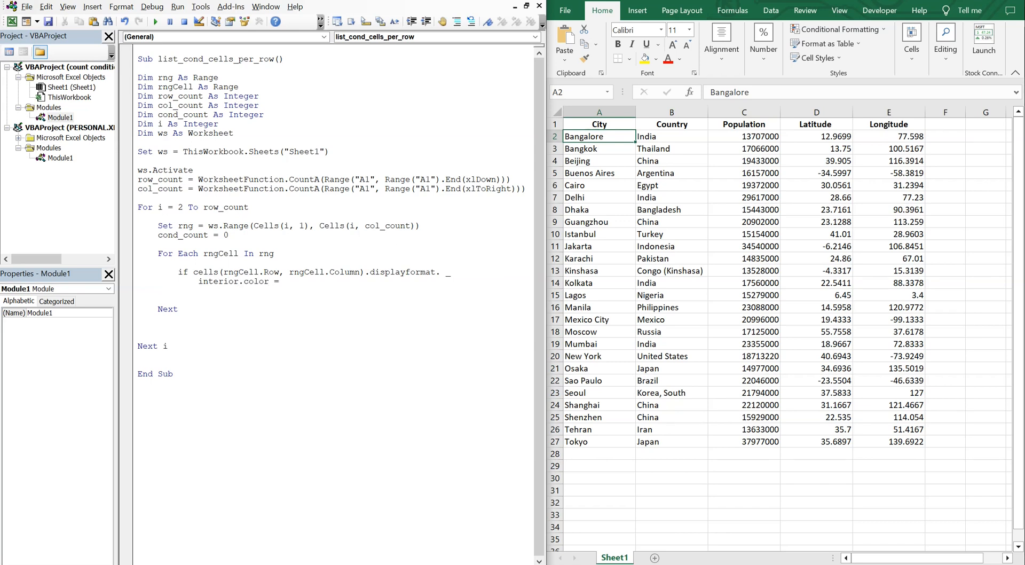
mouse_move(681, 213)
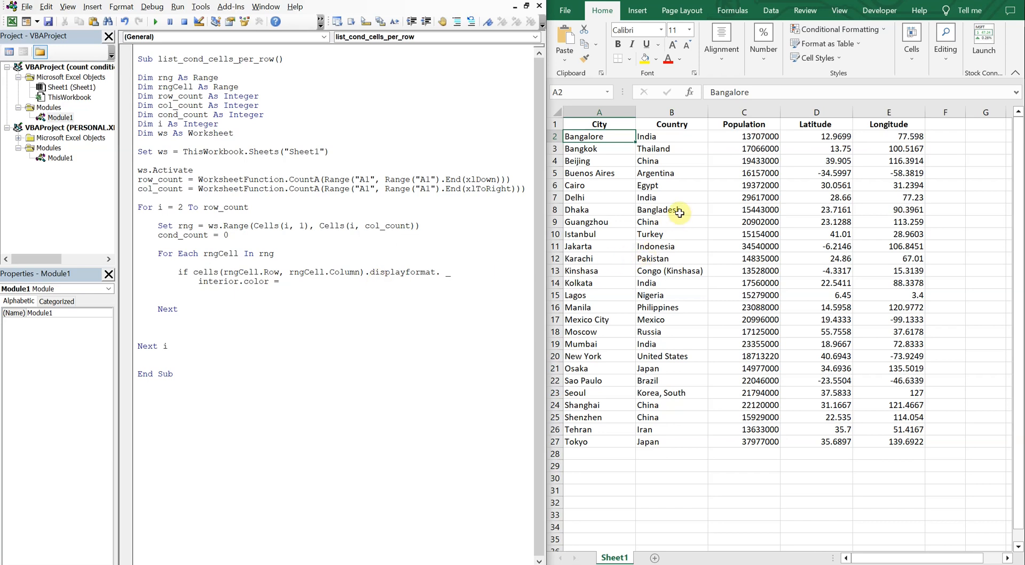
Highlight Population values C2:C27 greater than 20000000 with light red fill and dark red text
left_click(671, 210)
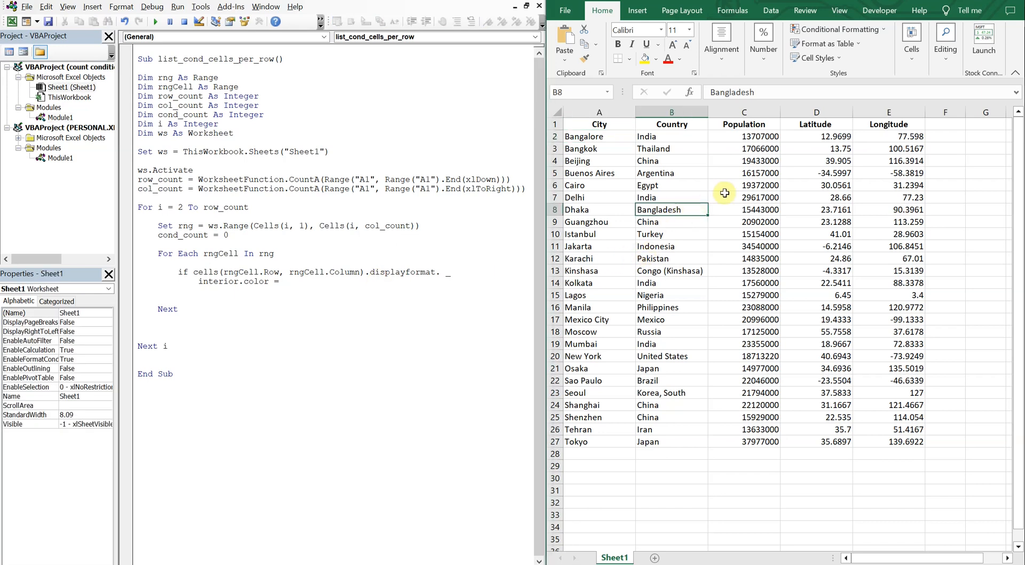
mouse_move(698, 158)
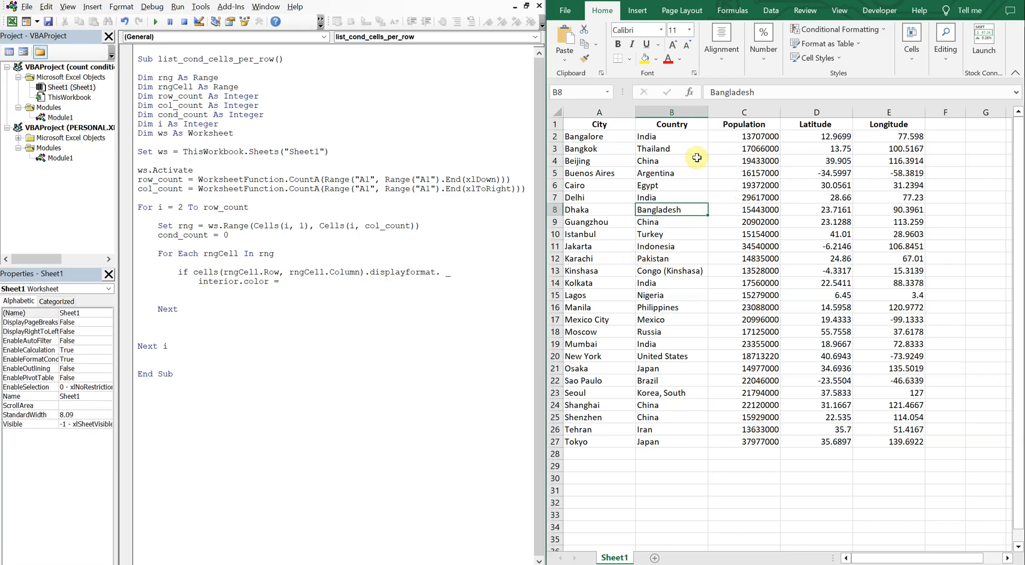
left_click(743, 135)
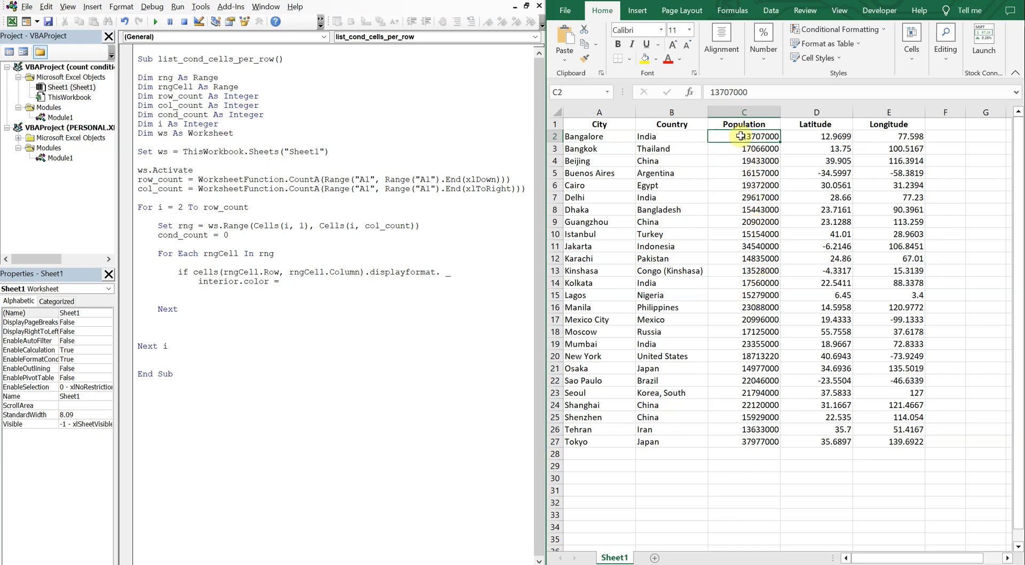
left_click_drag(743, 136, 743, 442)
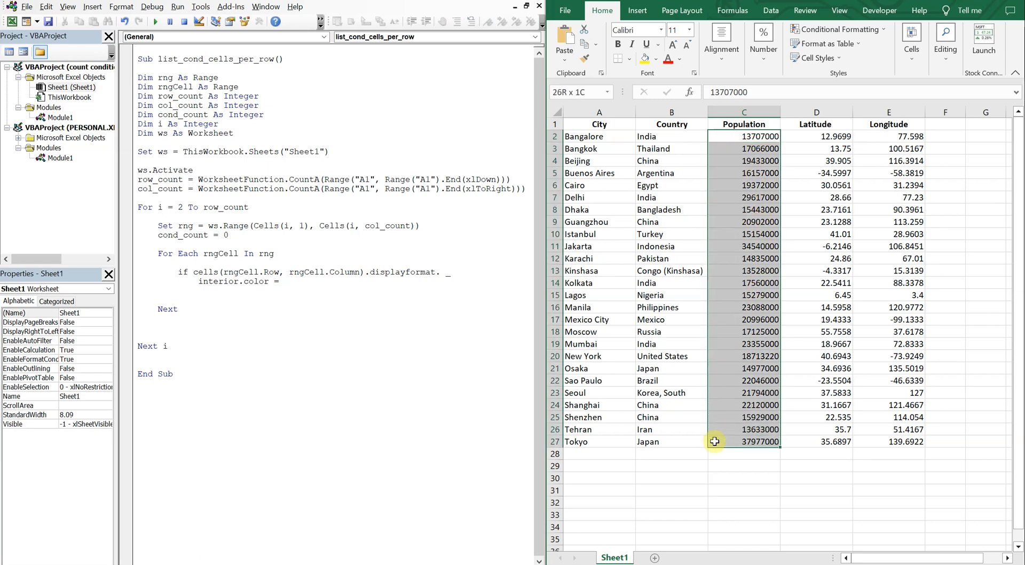
left_click(839, 30)
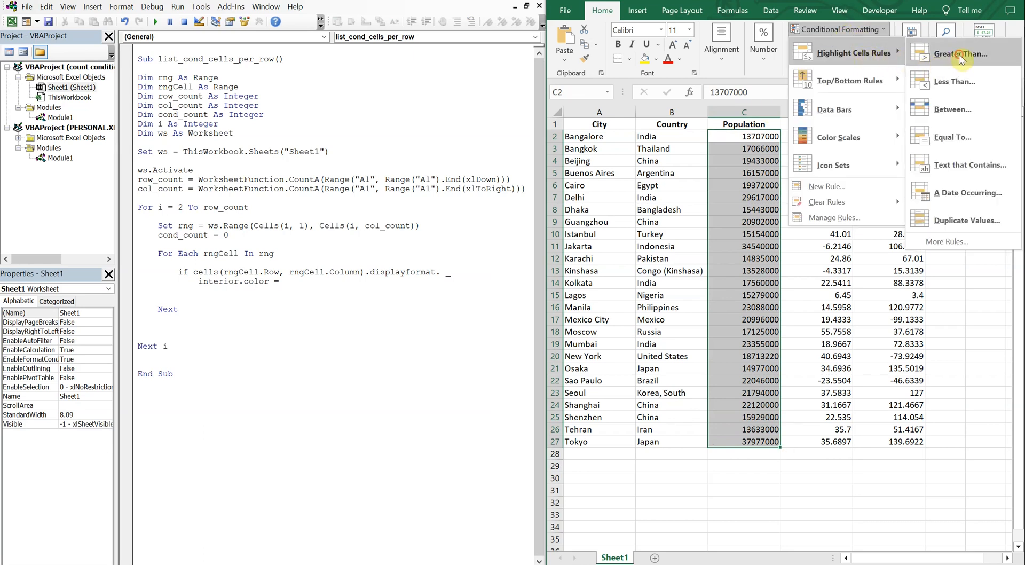
left_click(960, 54)
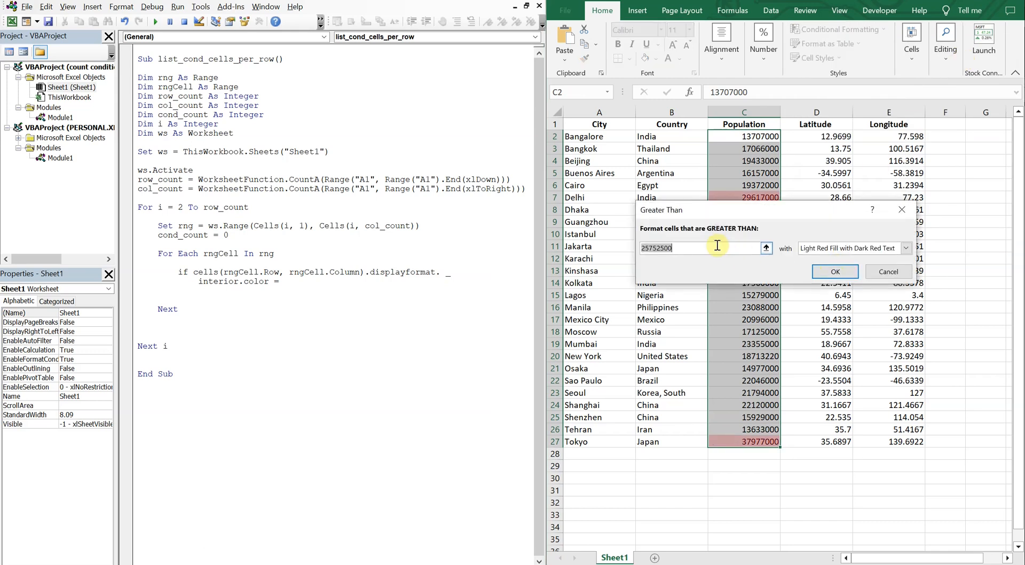
type("2000")
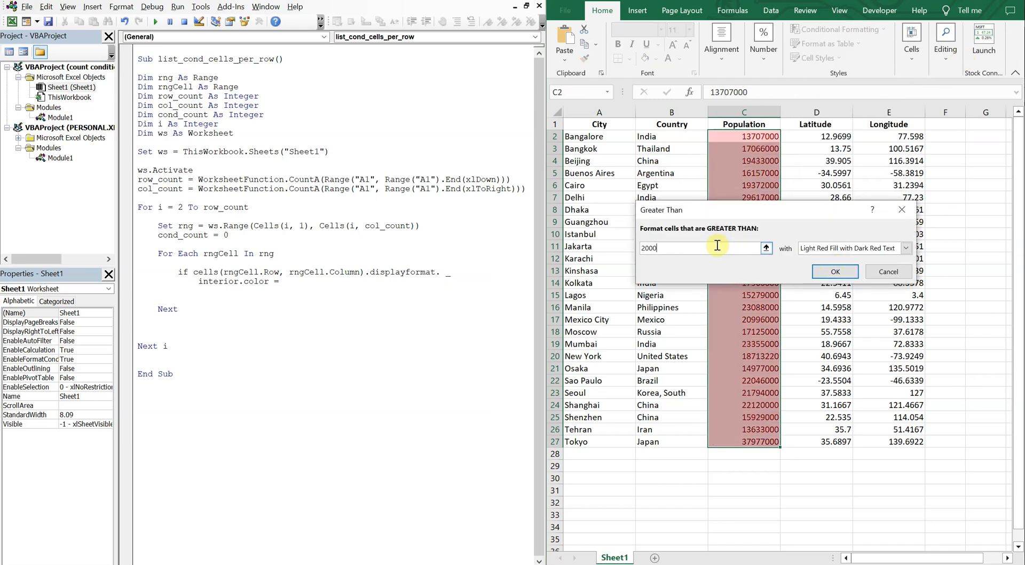
type("20000000")
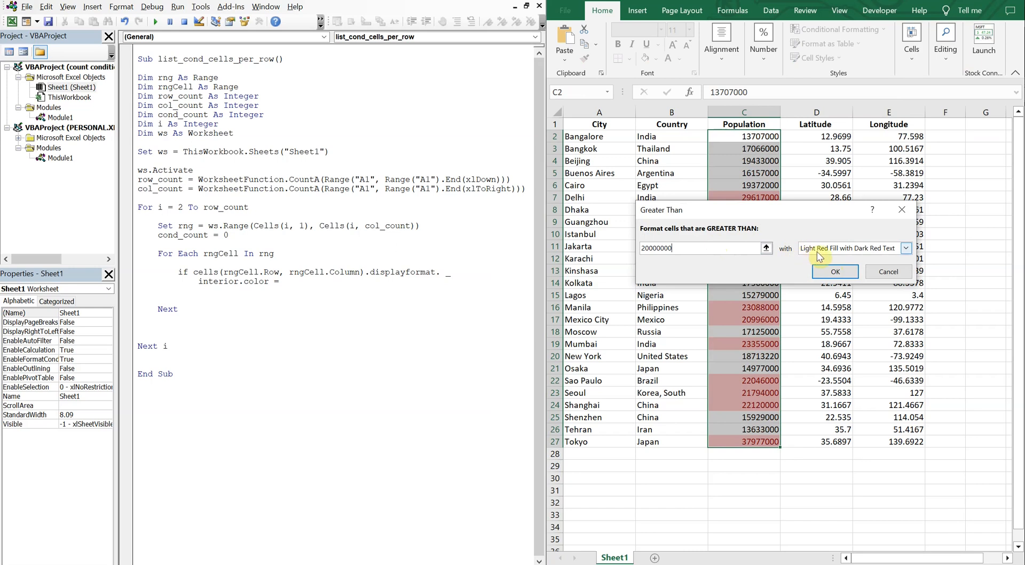
left_click(835, 272)
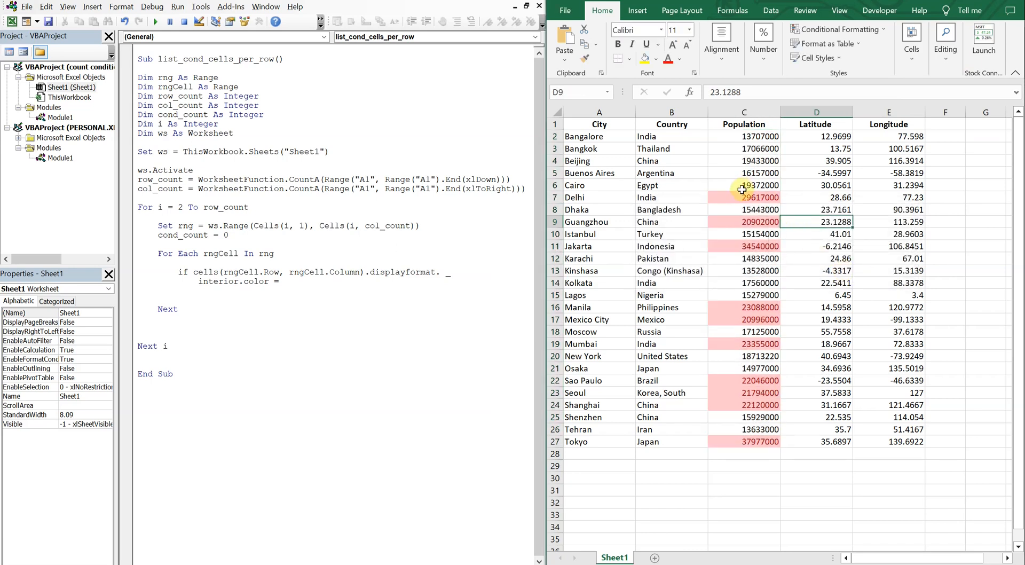
mouse_move(726, 206)
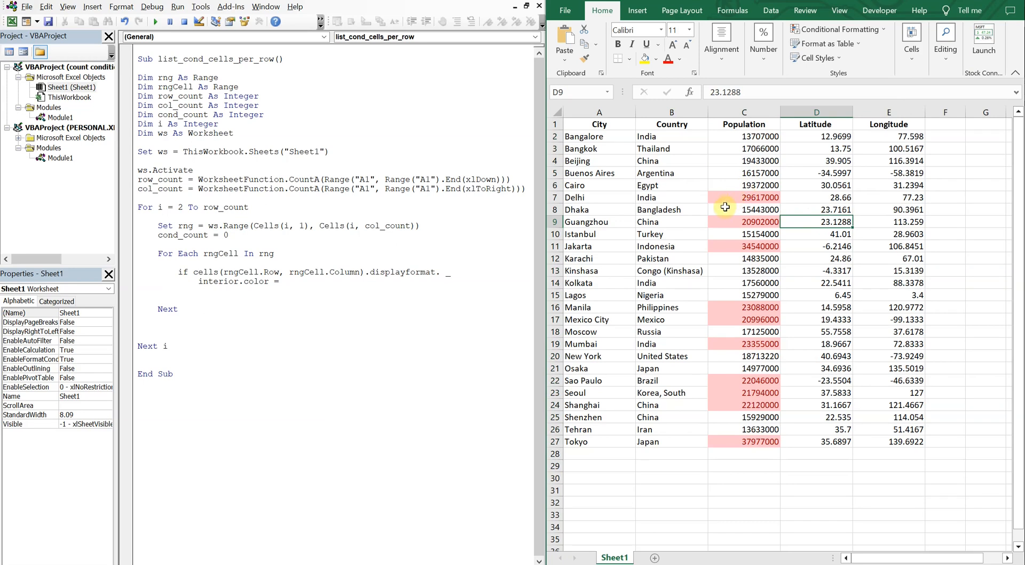
Inspect Delhi's highlighted population cell via its context menu
left_click(744, 196)
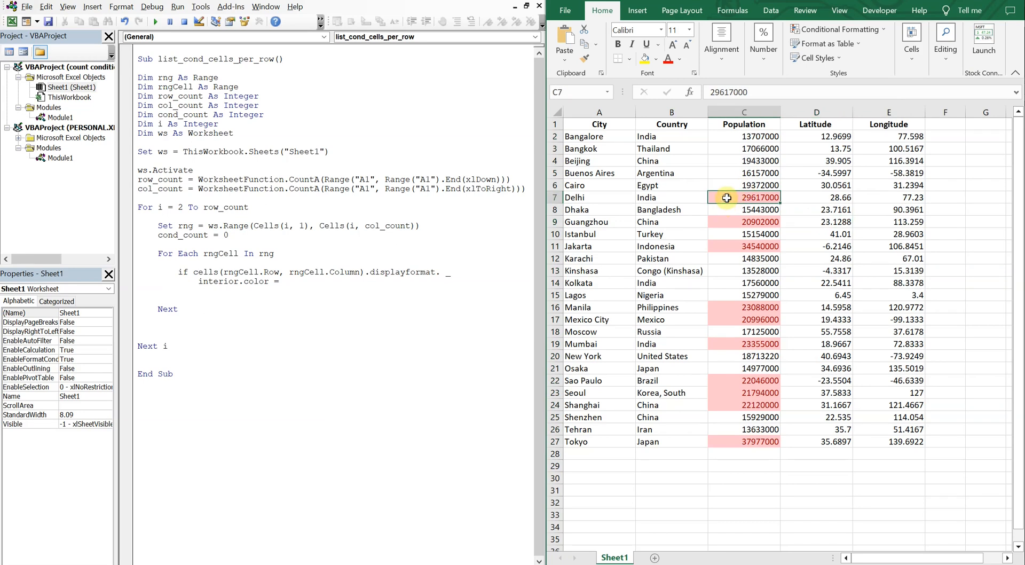
right_click(758, 196)
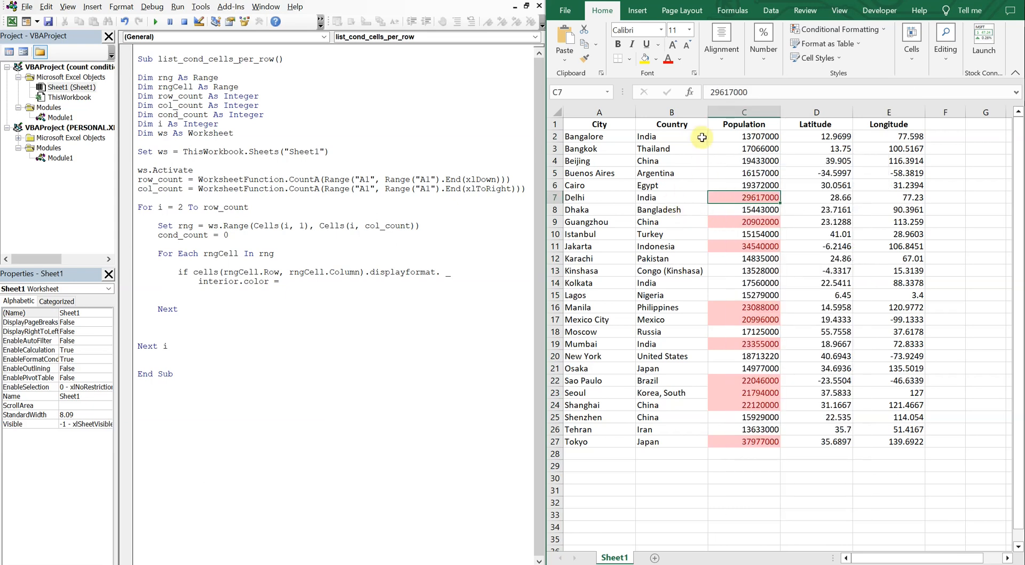
left_click(840, 29)
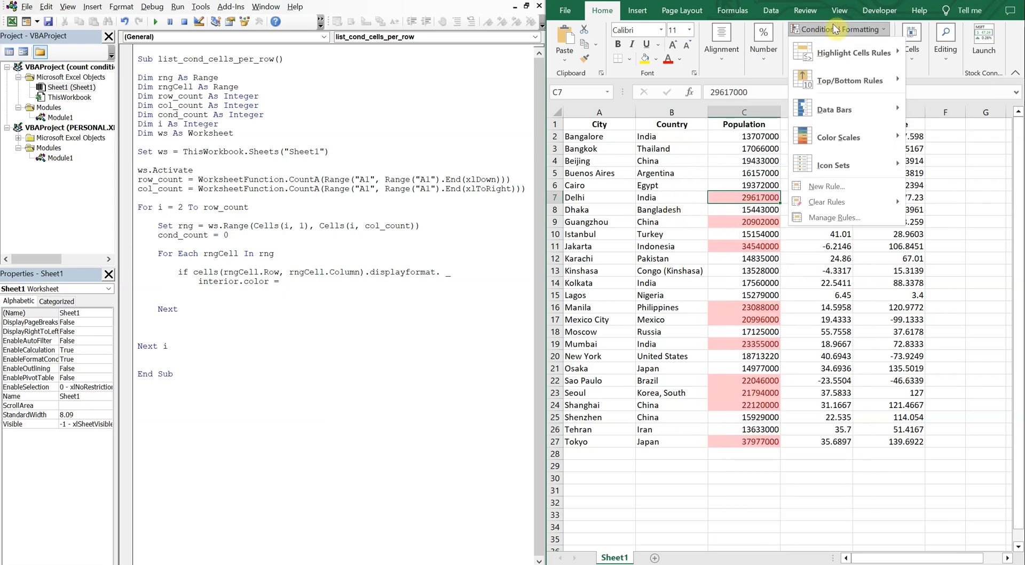
mouse_move(836, 217)
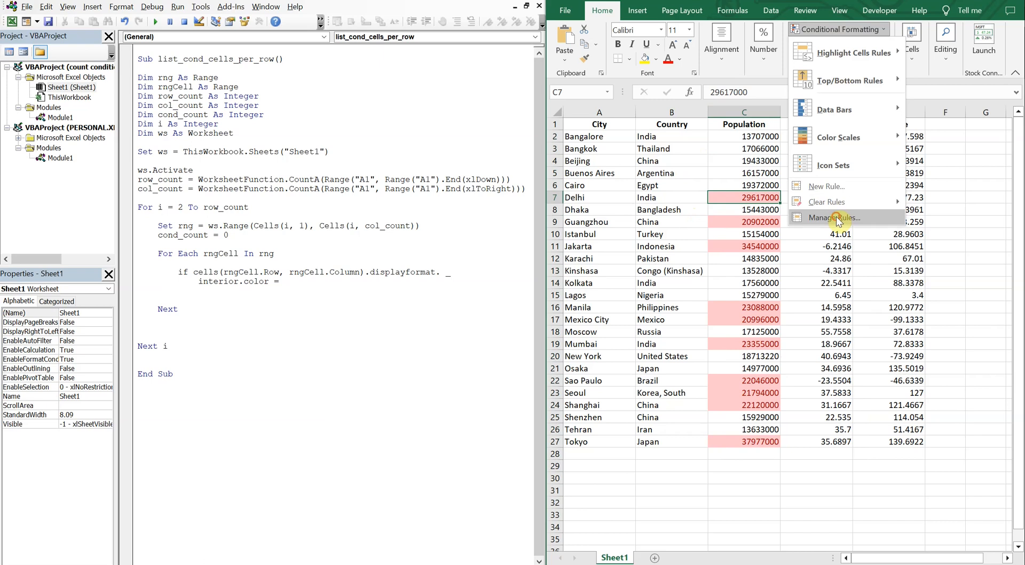
left_click(826, 218)
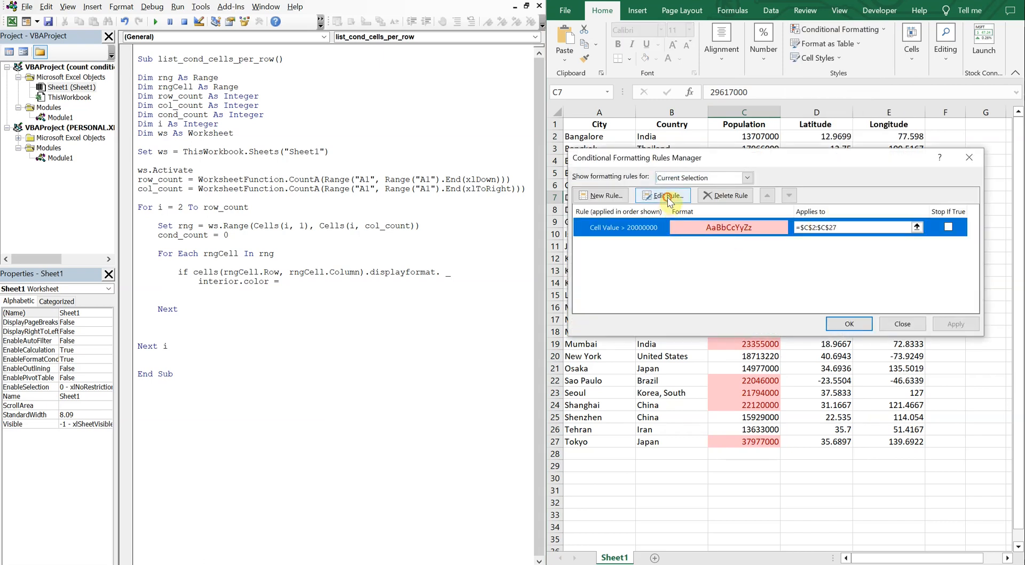
left_click(662, 194)
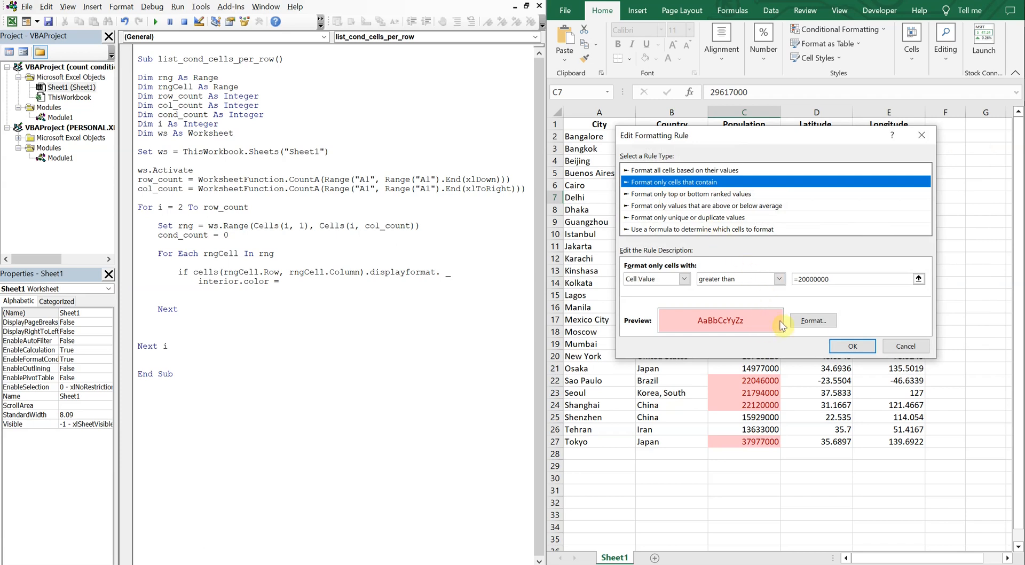
left_click(813, 320)
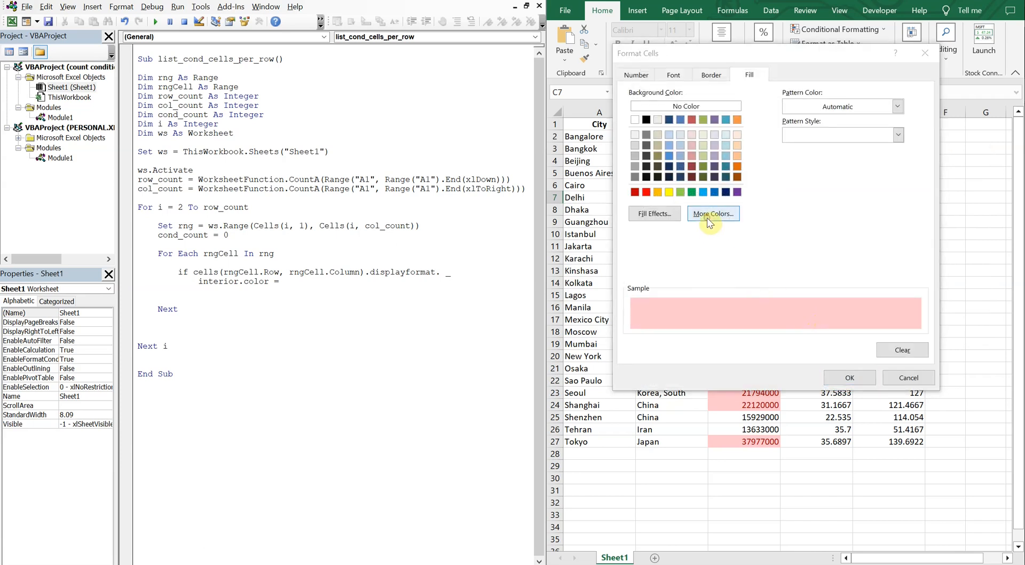
left_click(713, 213)
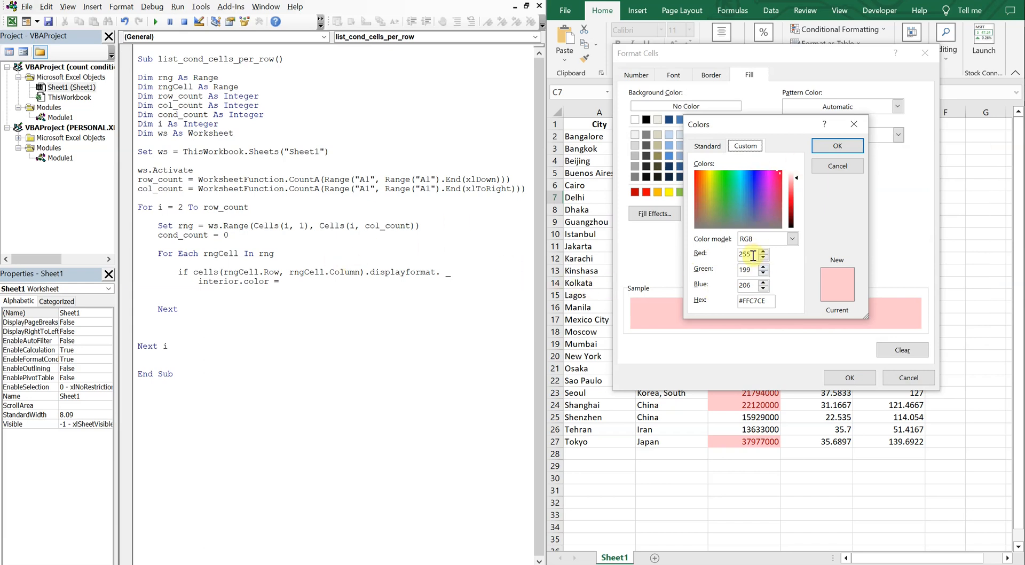
left_click(838, 145)
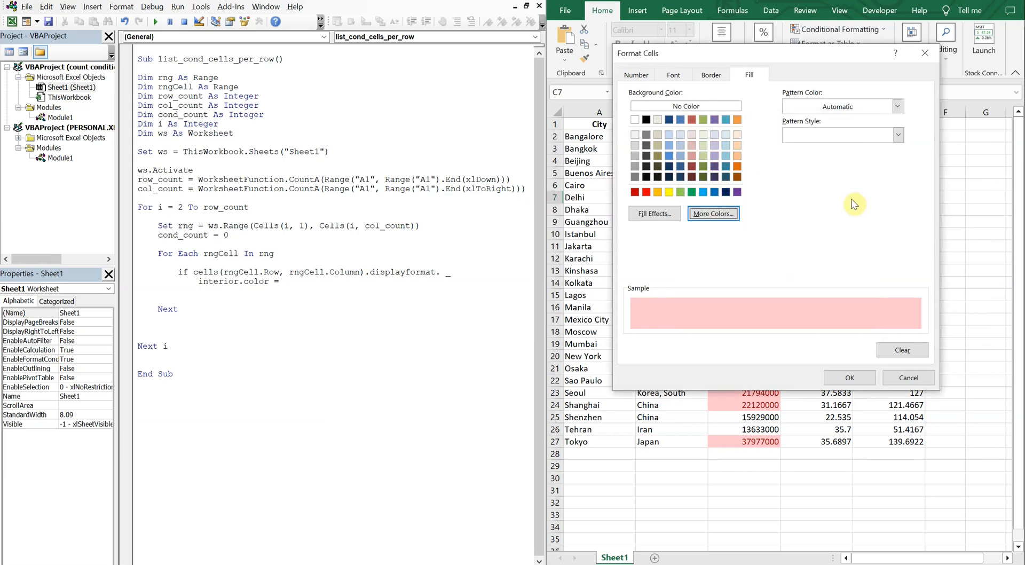
left_click(849, 377)
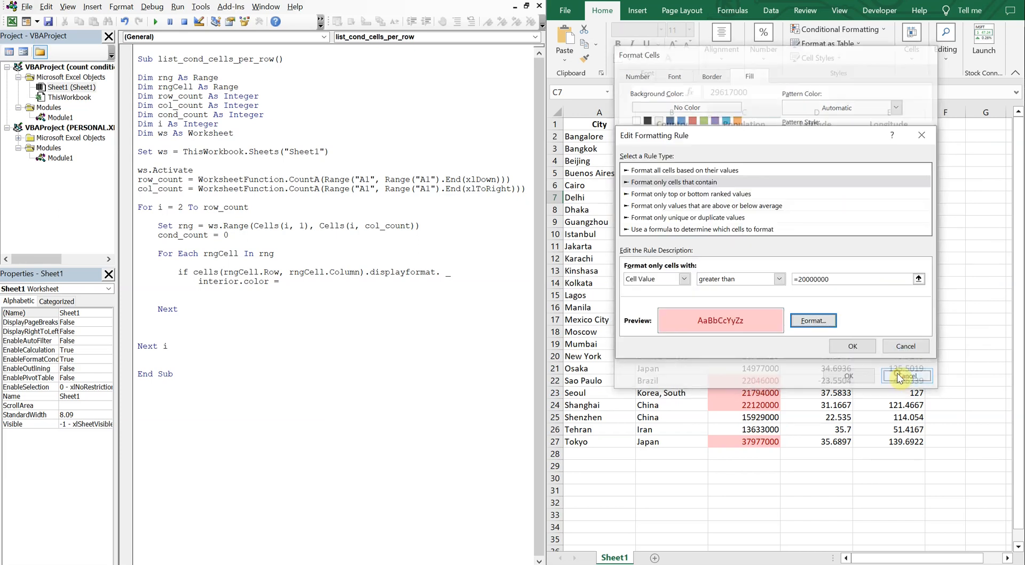
left_click(907, 376)
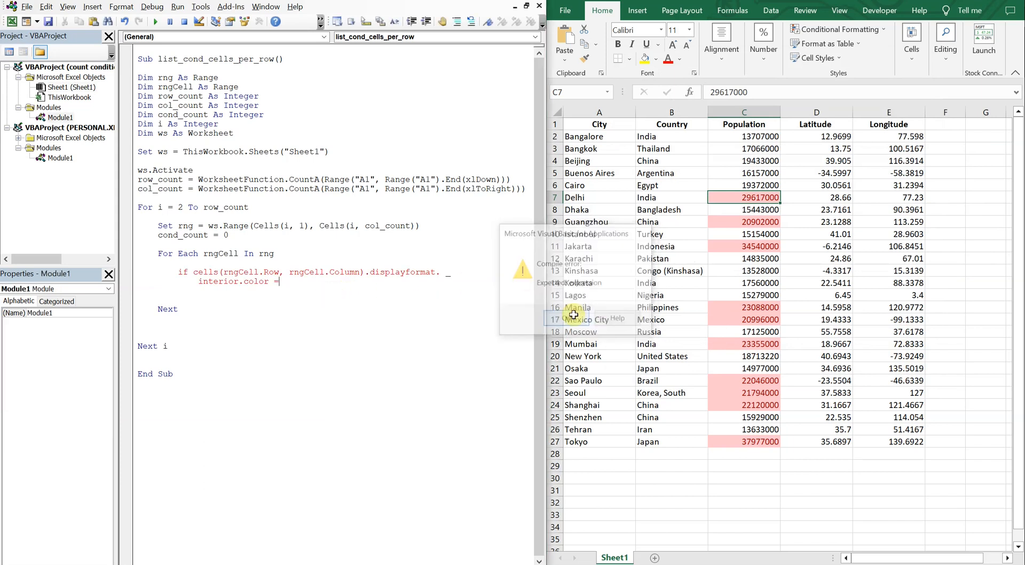
Complete the If condition with = RGB(255, 199, 206) Then
type("RGB")
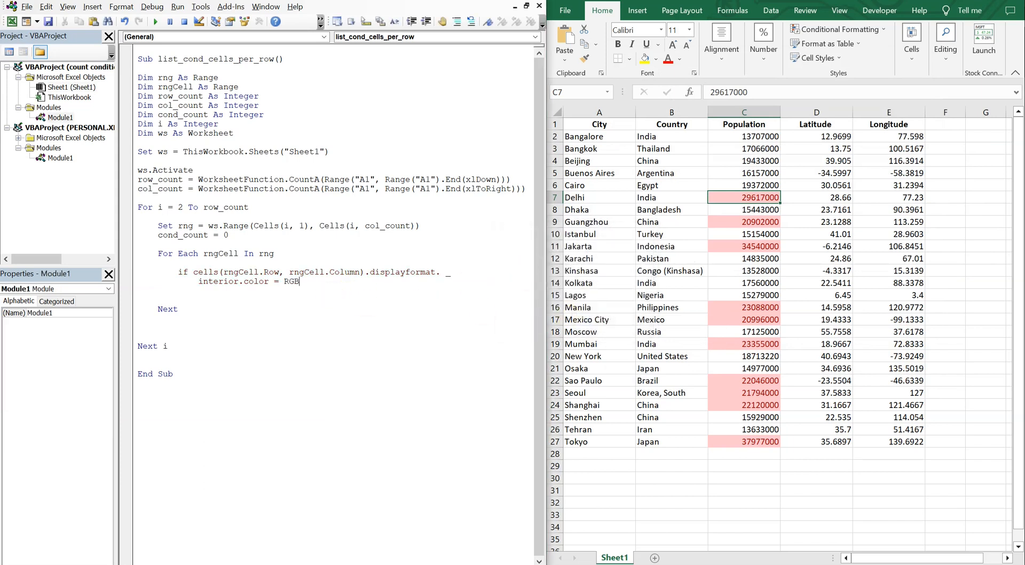
type("(")
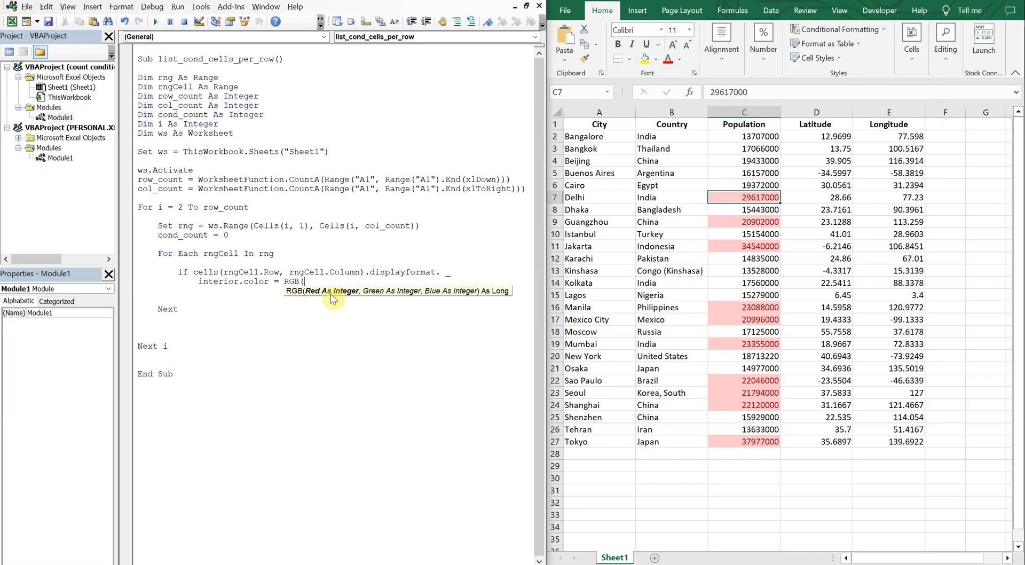
type("255, 1")
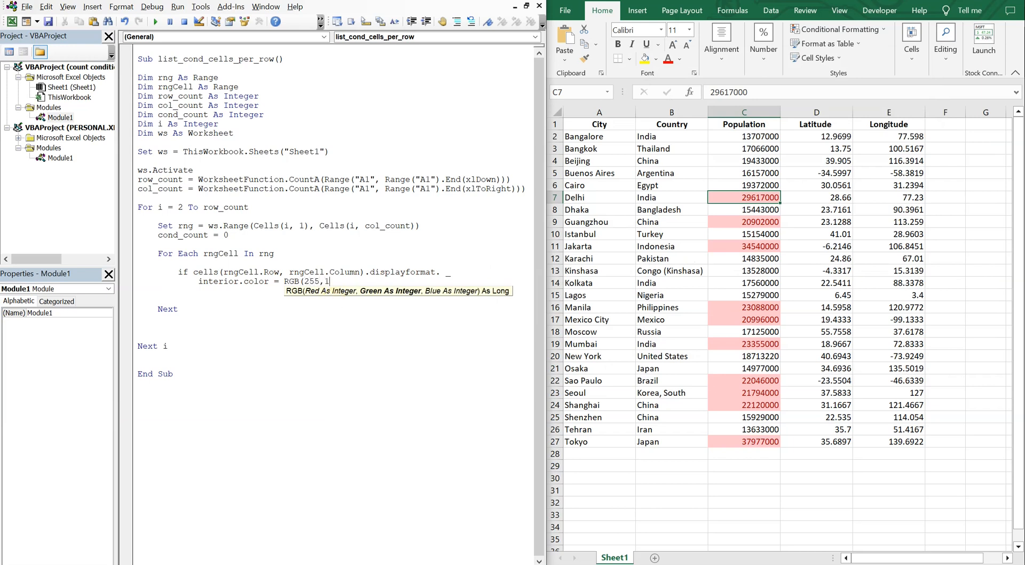
type("99,206")
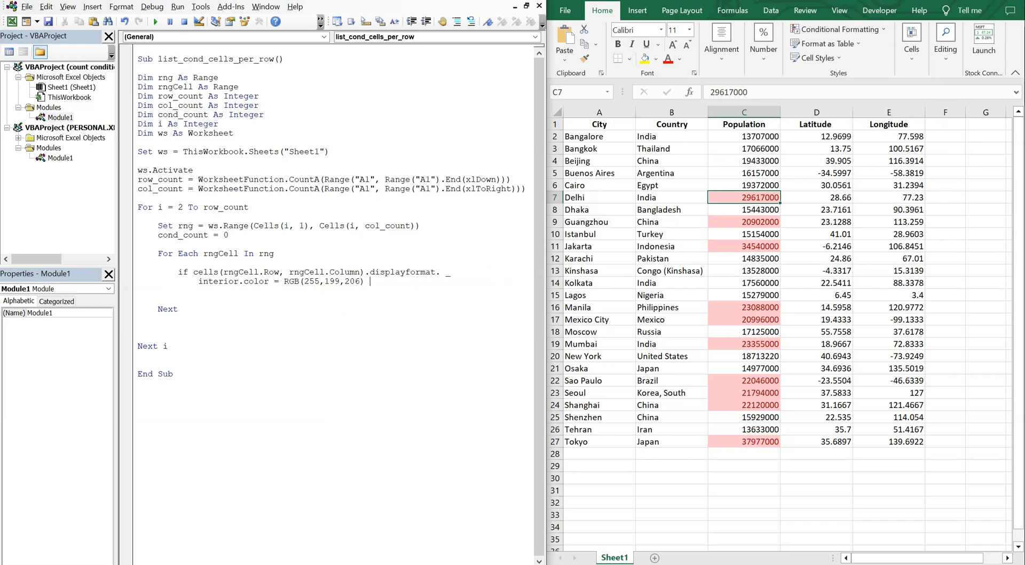
type("then")
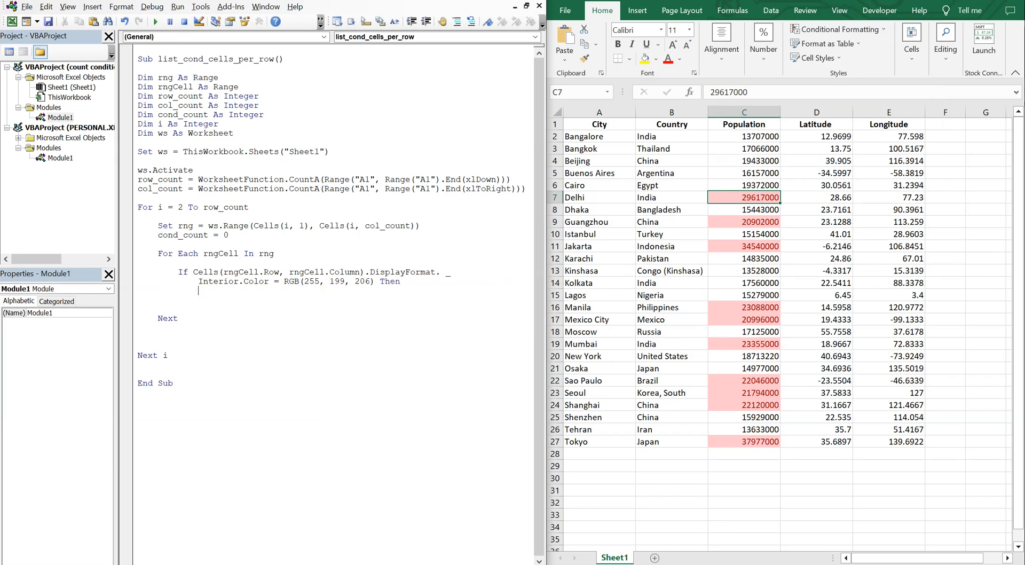
Increment cond_count = cond_count + 1 and close with End If
type("cond")
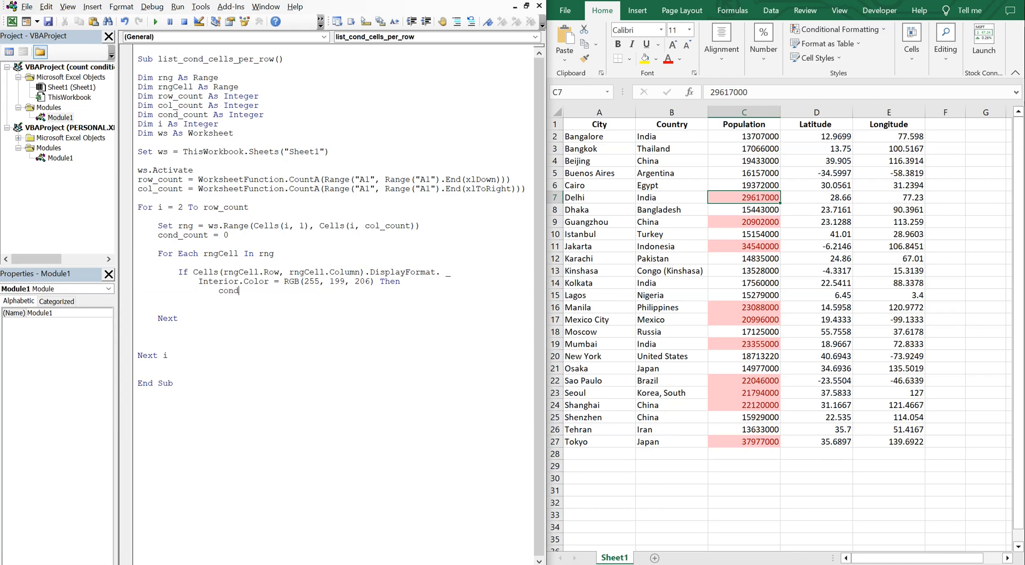
type("_count")
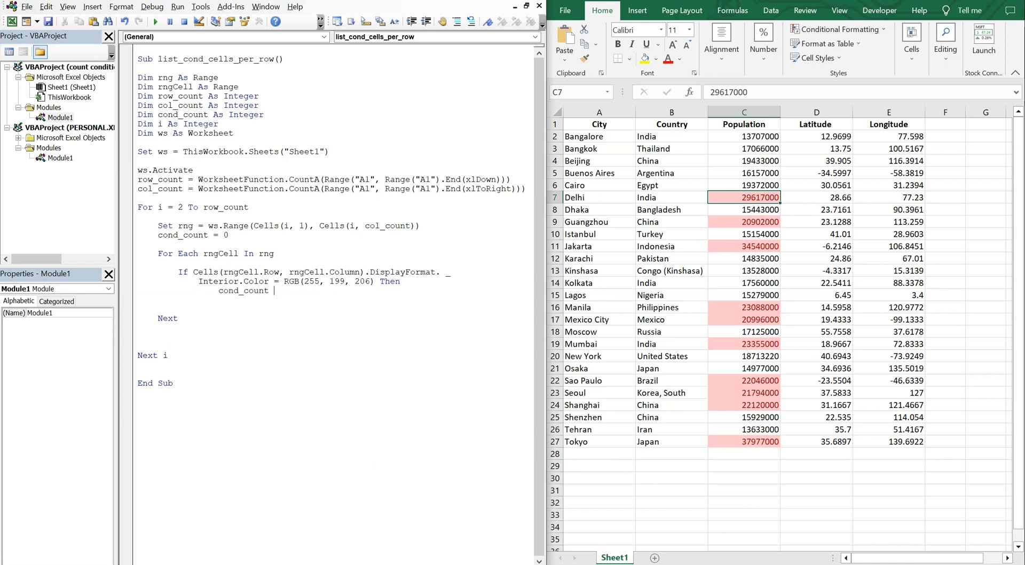
type("= cond_c")
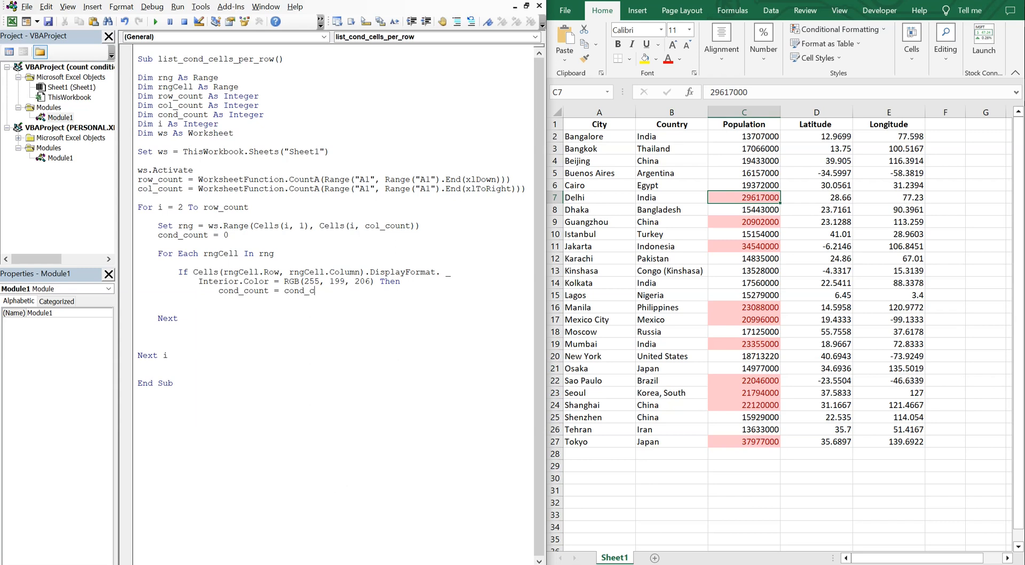
type("+1")
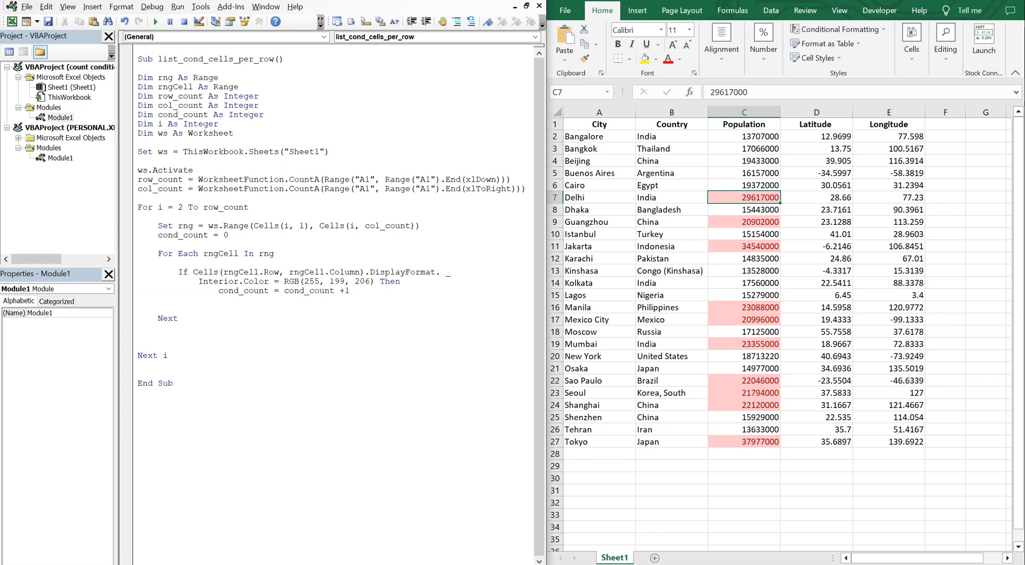
type("en")
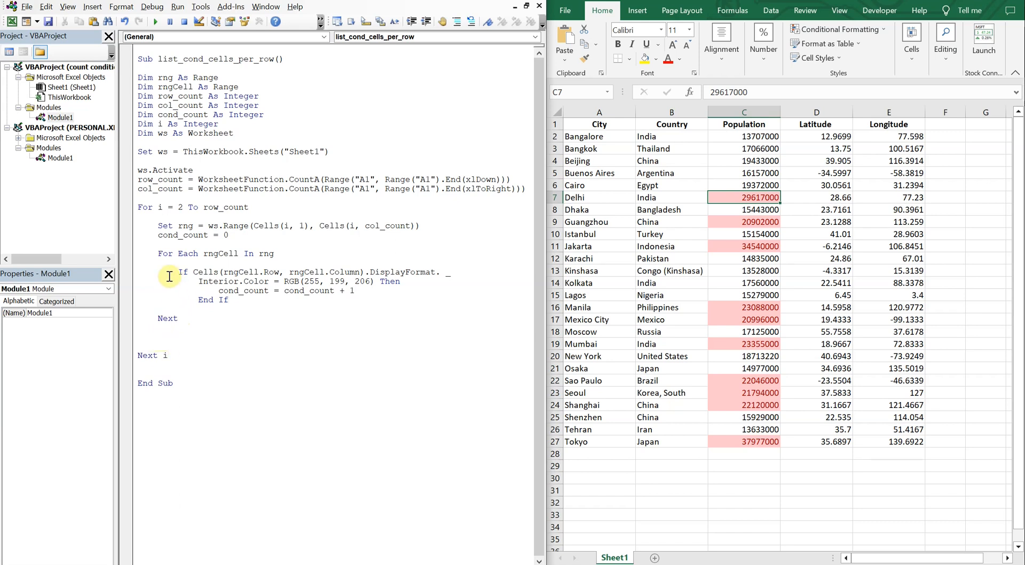
mouse_move(182, 322)
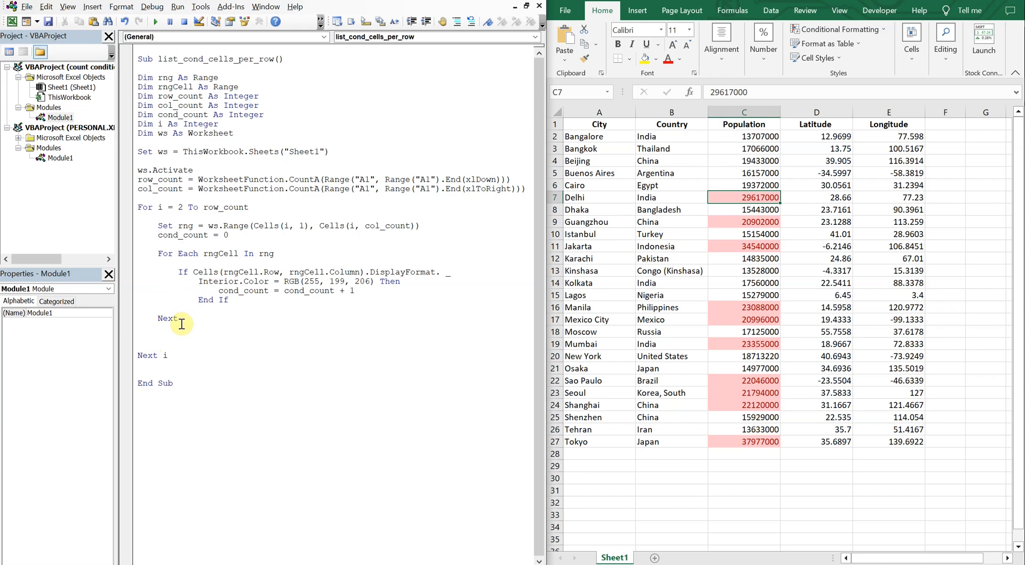
After the cell loop, write ws.Cells(i, col_count + 1) = cond_count
type("w")
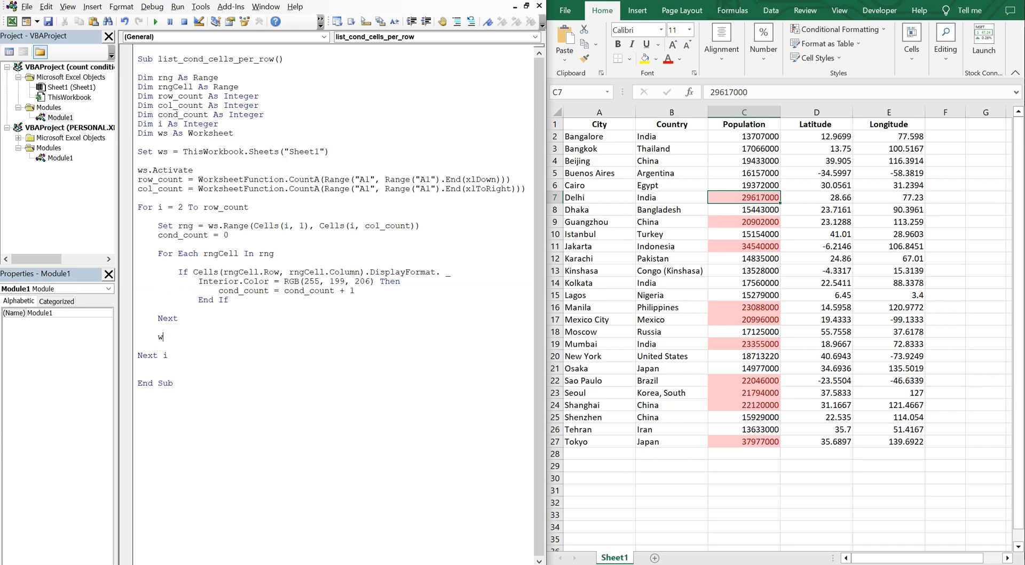
type("s.cells")
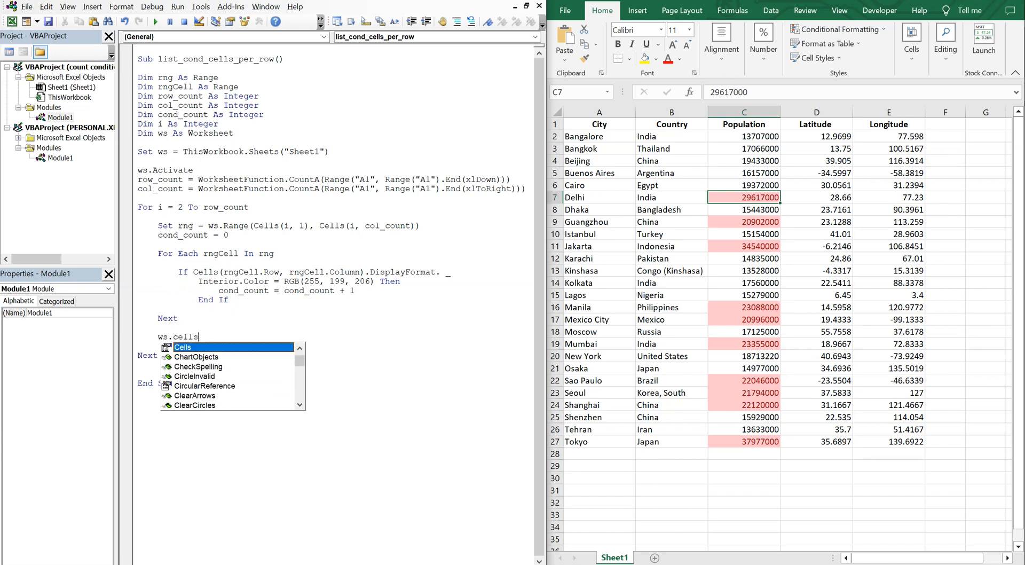
type("(i")
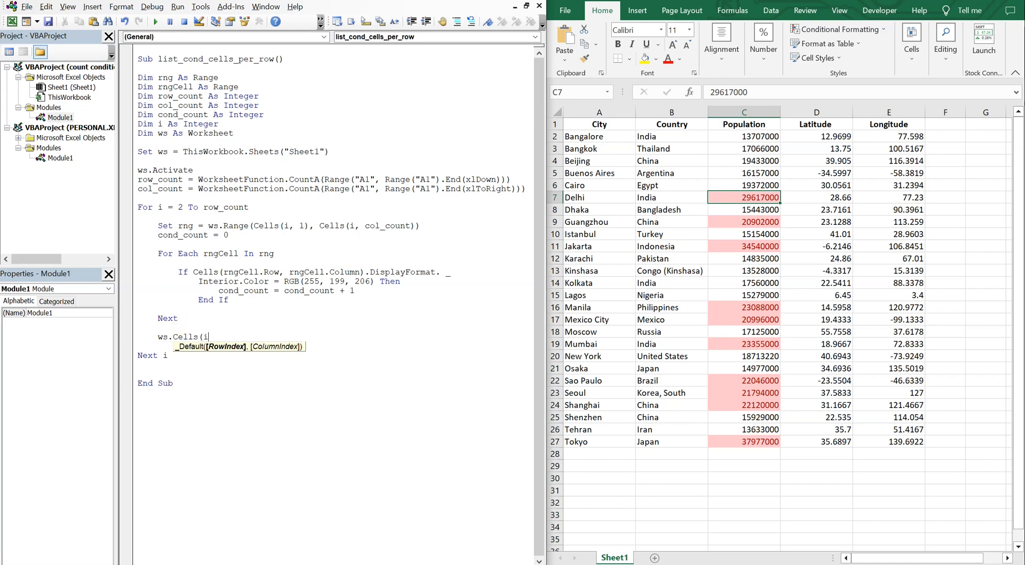
type(",col")
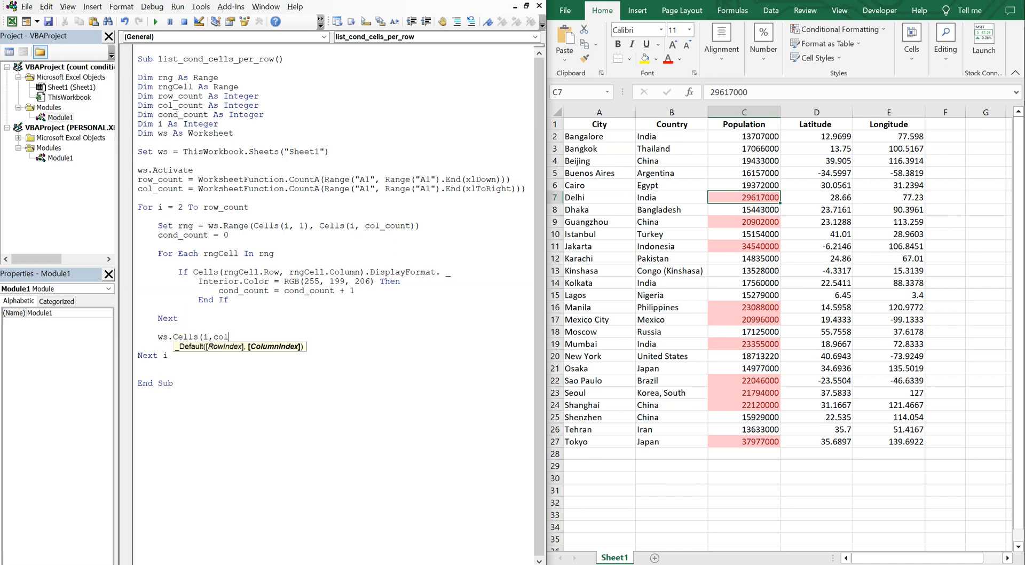
type("_count")
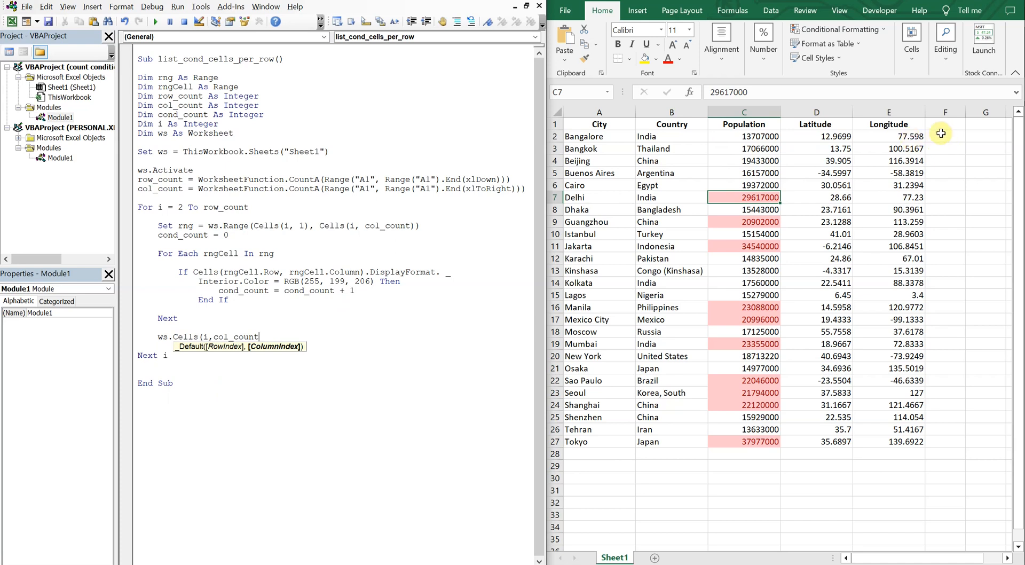
mouse_move(944, 145)
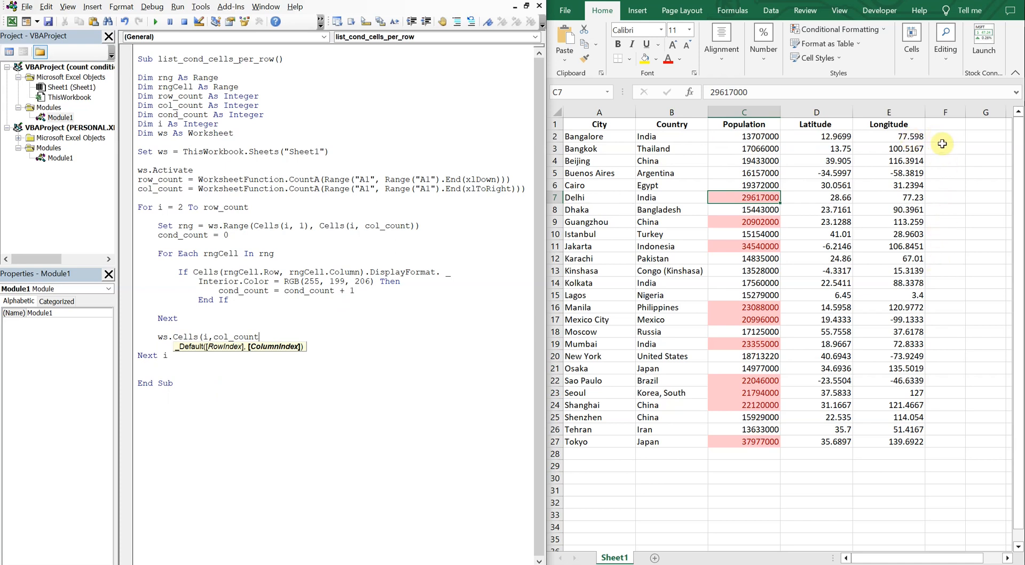
mouse_move(413, 367)
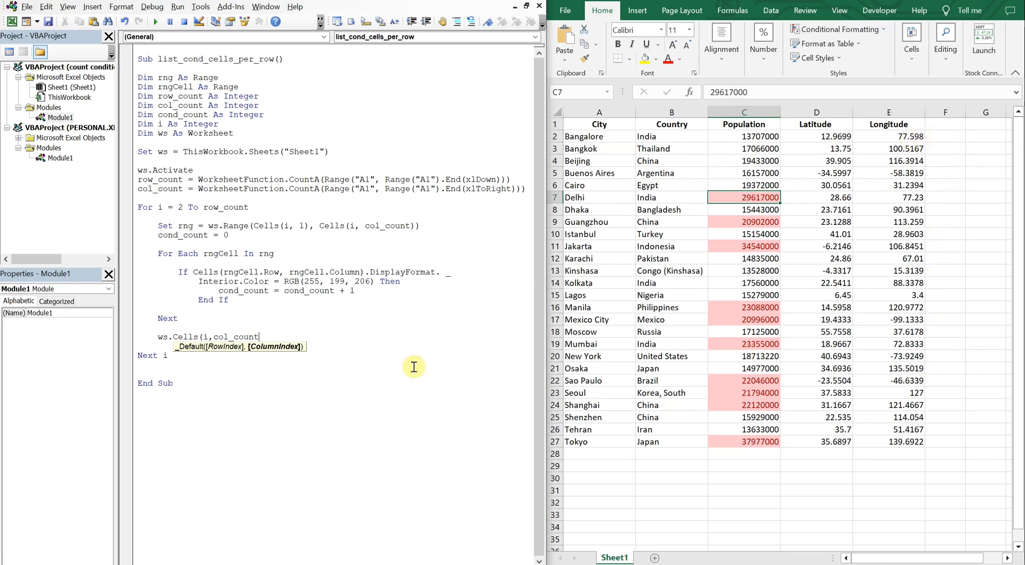
mouse_move(160, 343)
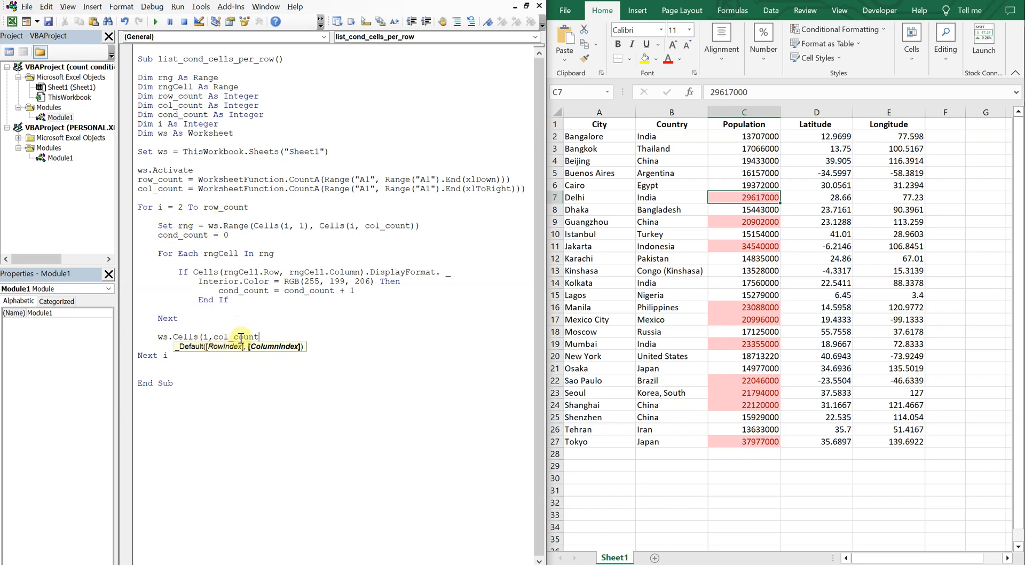
mouse_move(316, 330)
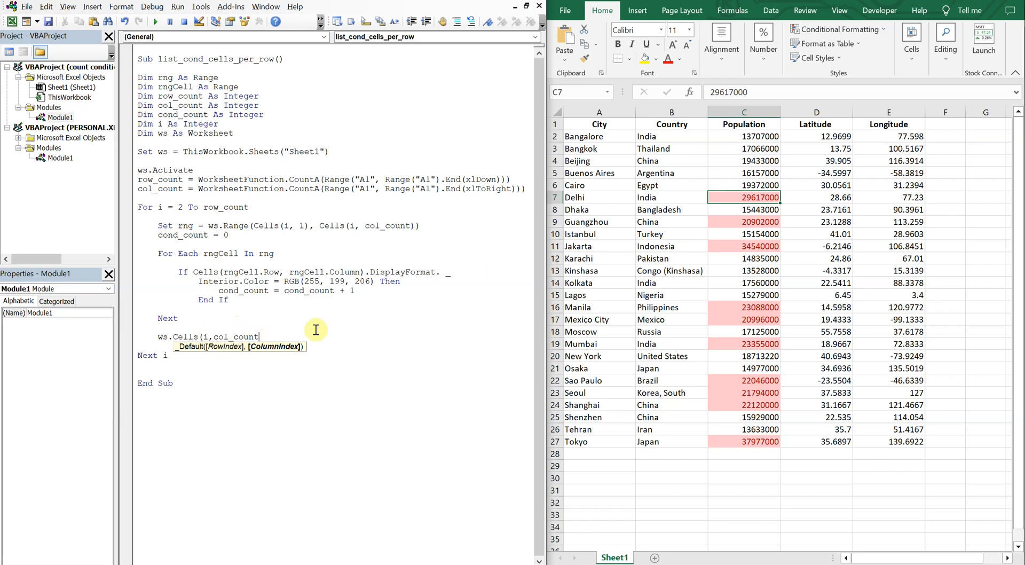
mouse_move(346, 343)
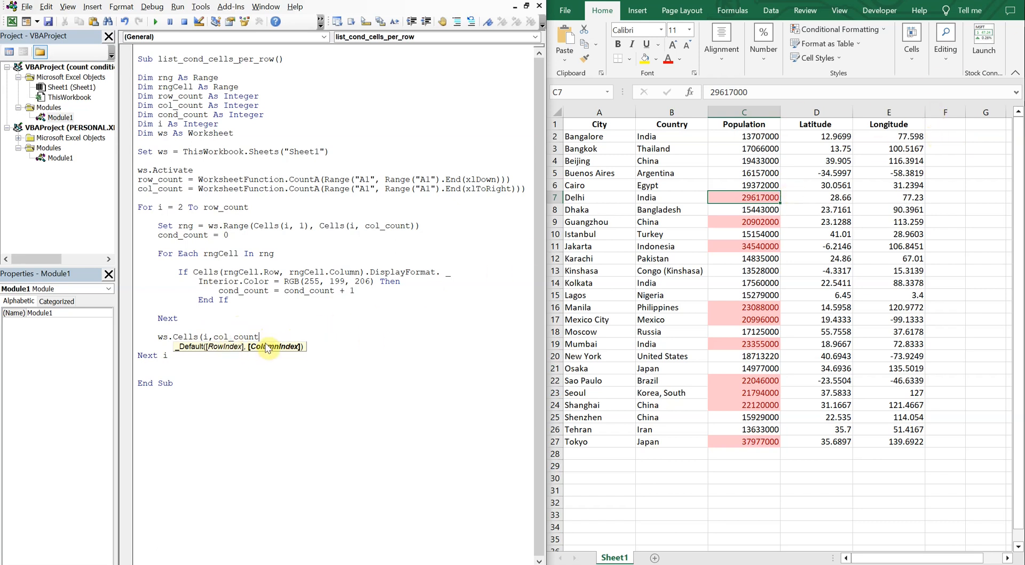
type("+1)")
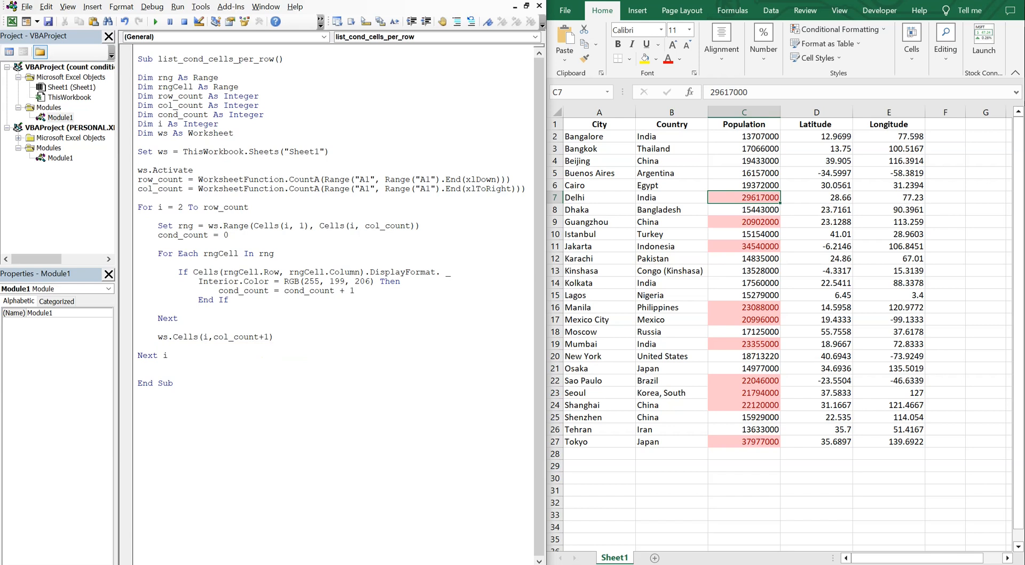
type("= cond_count")
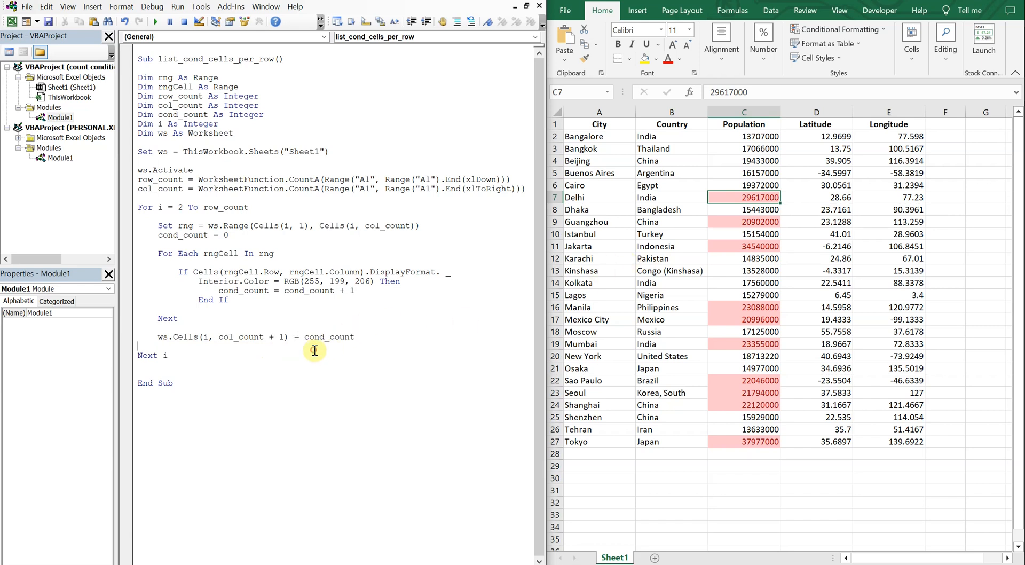
mouse_move(936, 162)
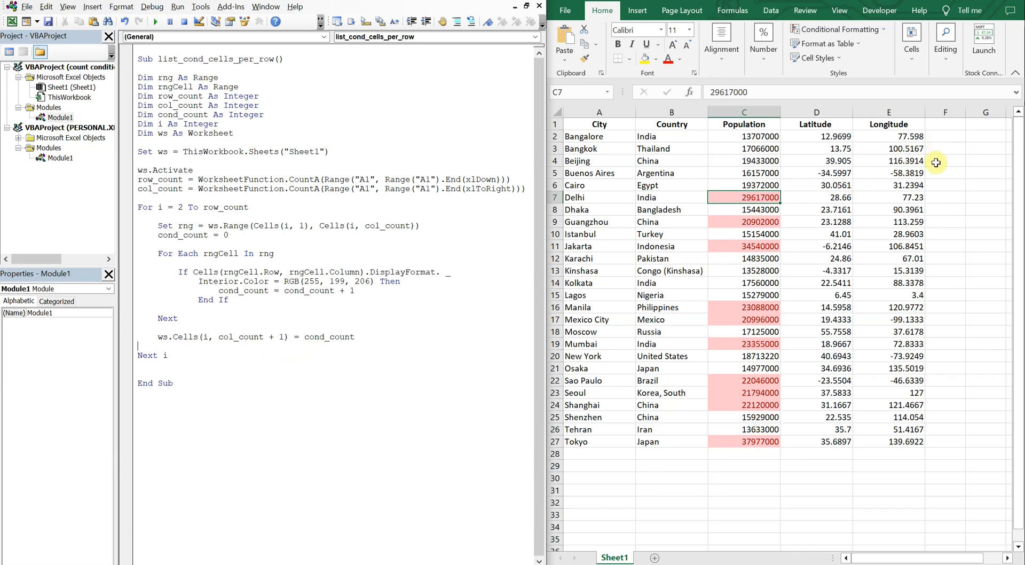
mouse_move(942, 205)
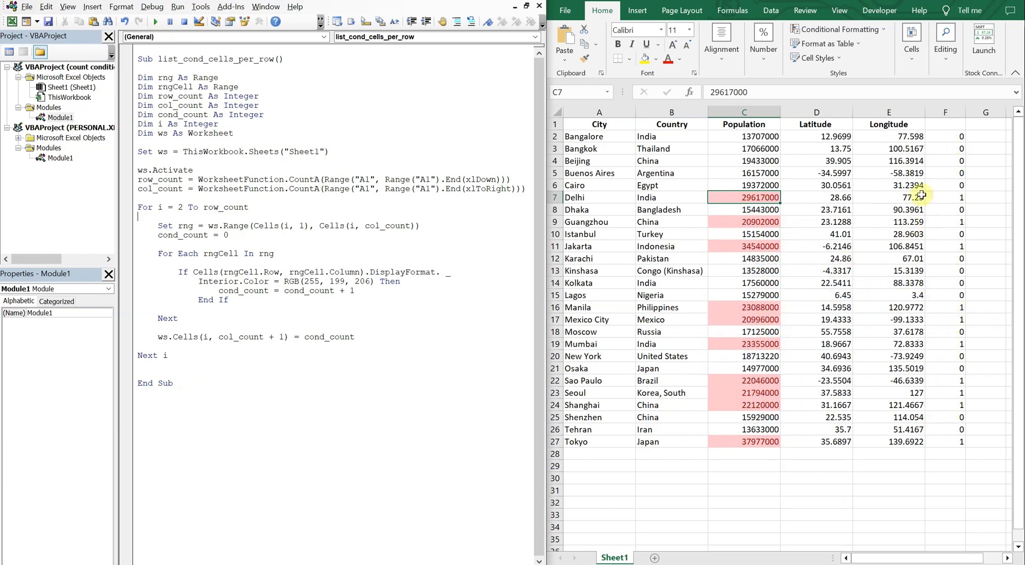
mouse_move(817, 213)
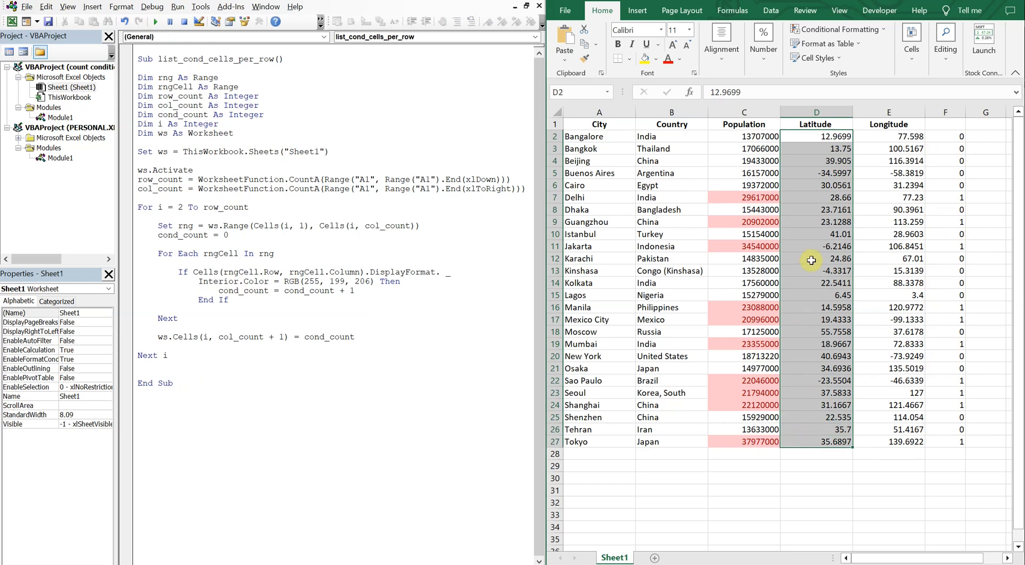
mouse_move(816, 161)
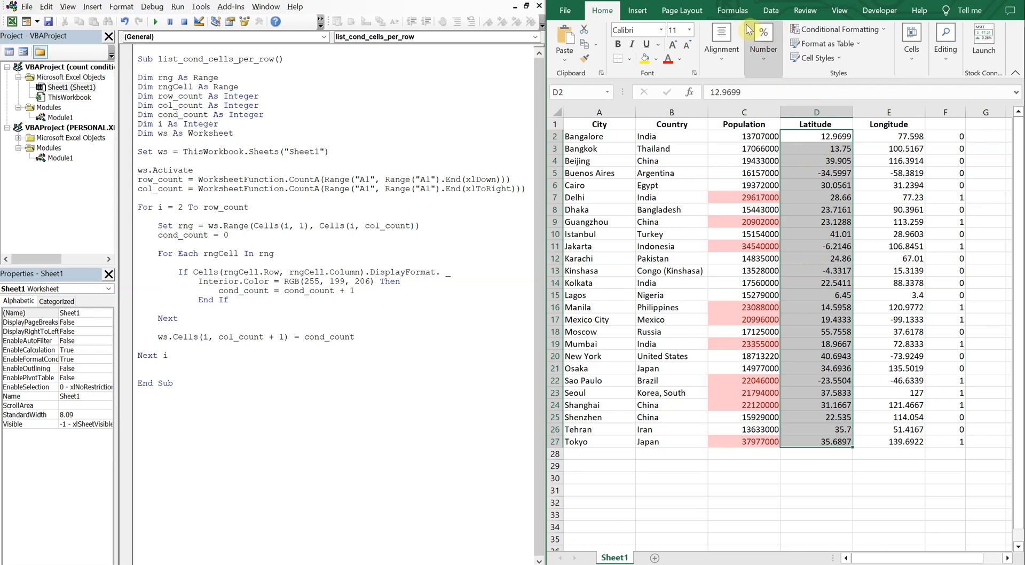
Highlight Latitude values less than 0 in light red, then select the Longitude column E2:E27
left_click(840, 29)
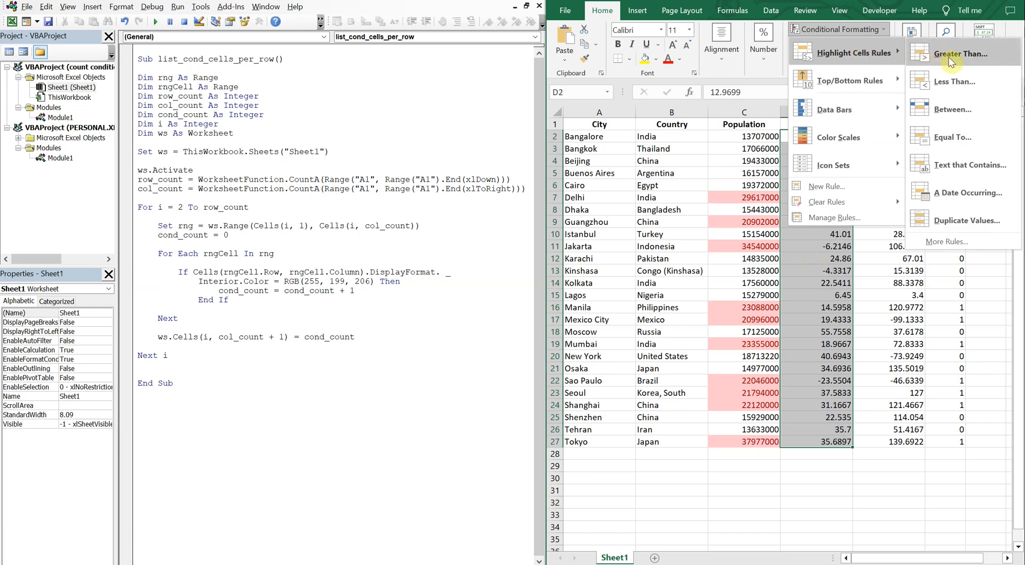
left_click(955, 81)
type("0")
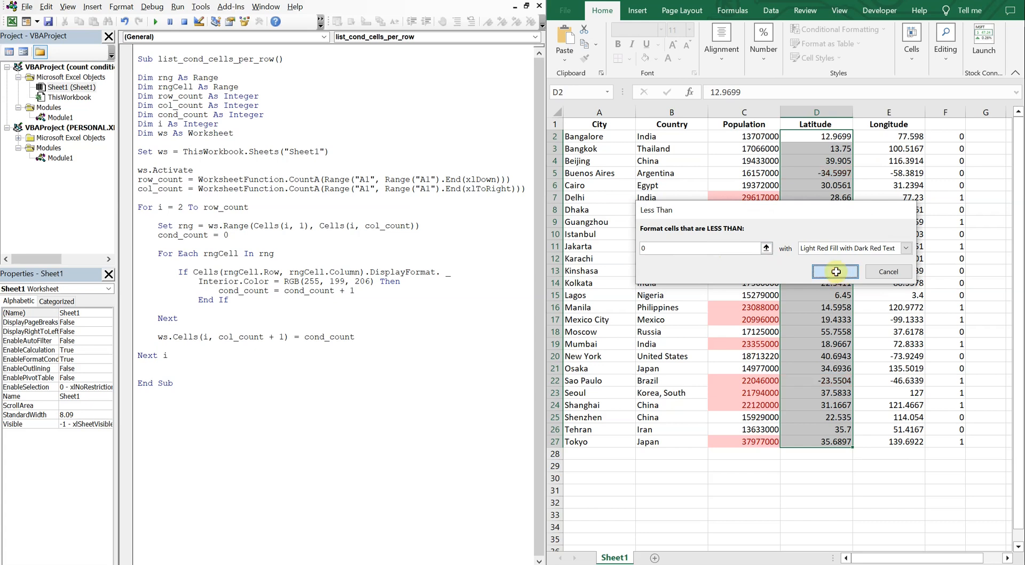
left_click(835, 271)
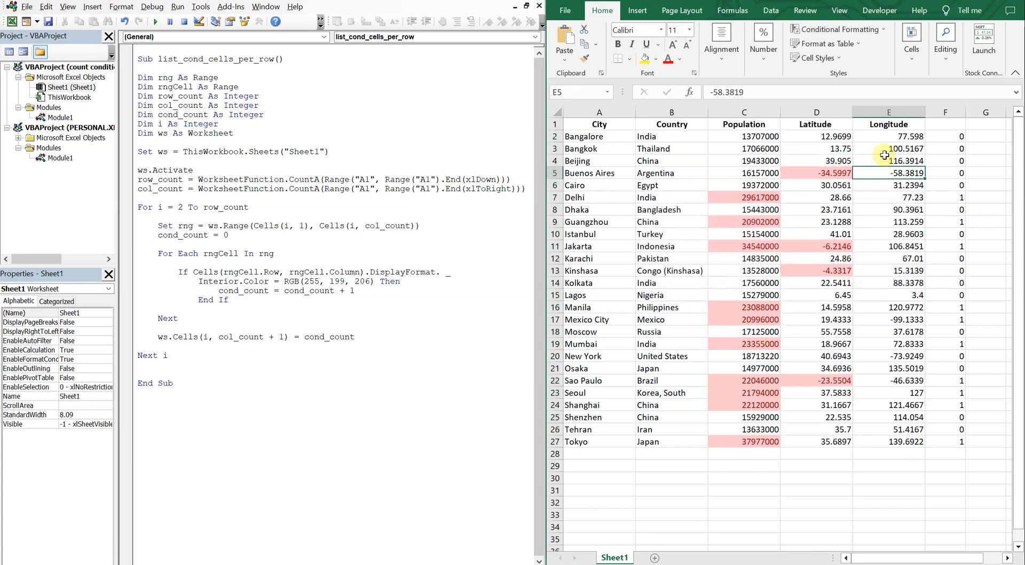
mouse_move(898, 138)
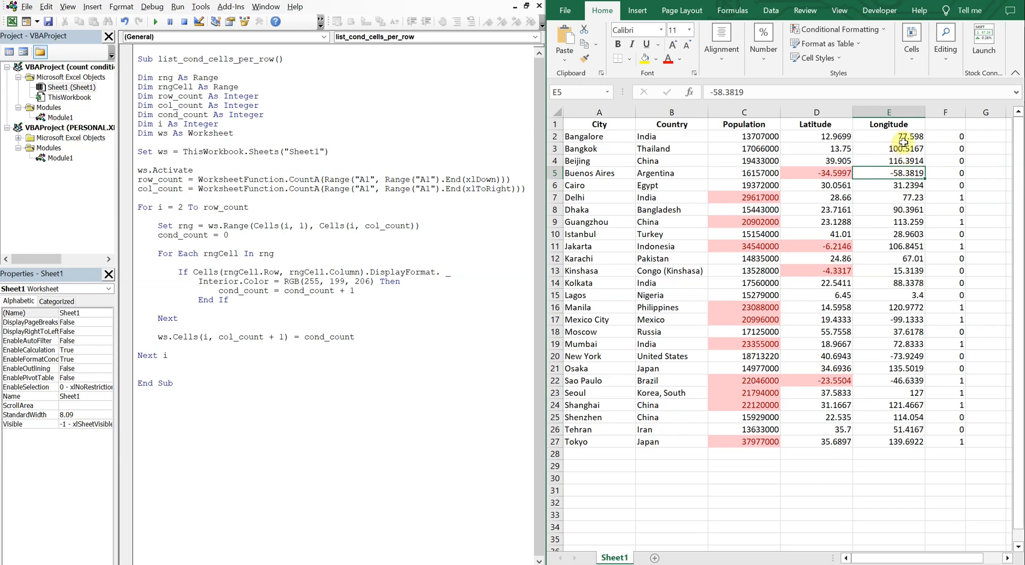
left_click_drag(889, 136, 889, 442)
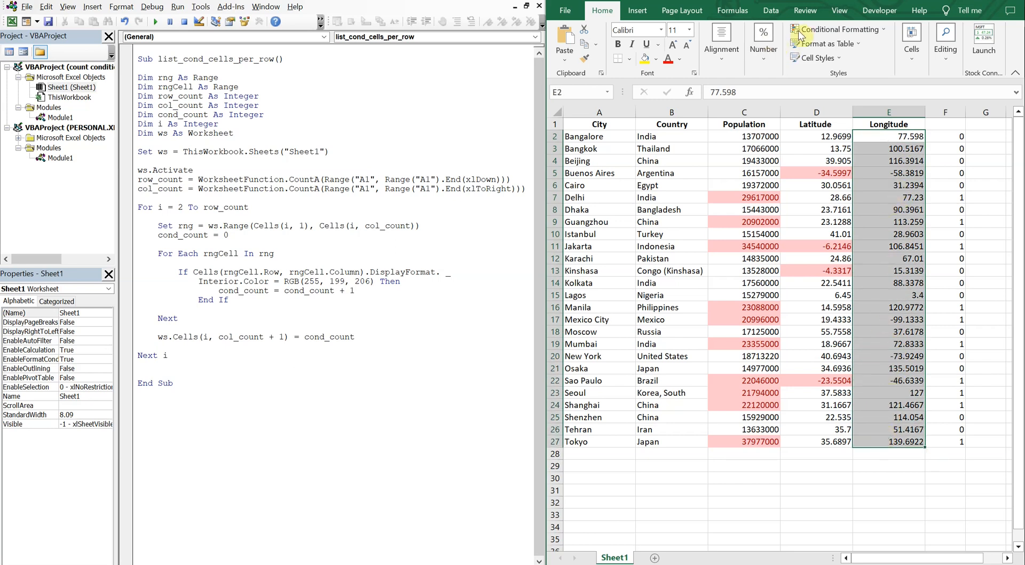
Highlight longitude values in E2:E27 less than 0 with Light Red Fill
left_click(841, 29)
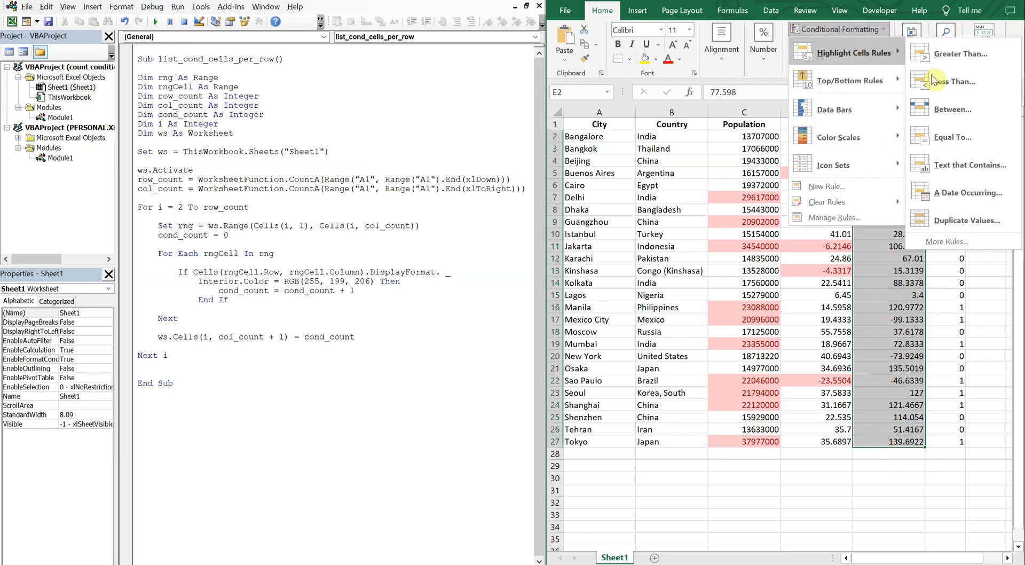
left_click(960, 82)
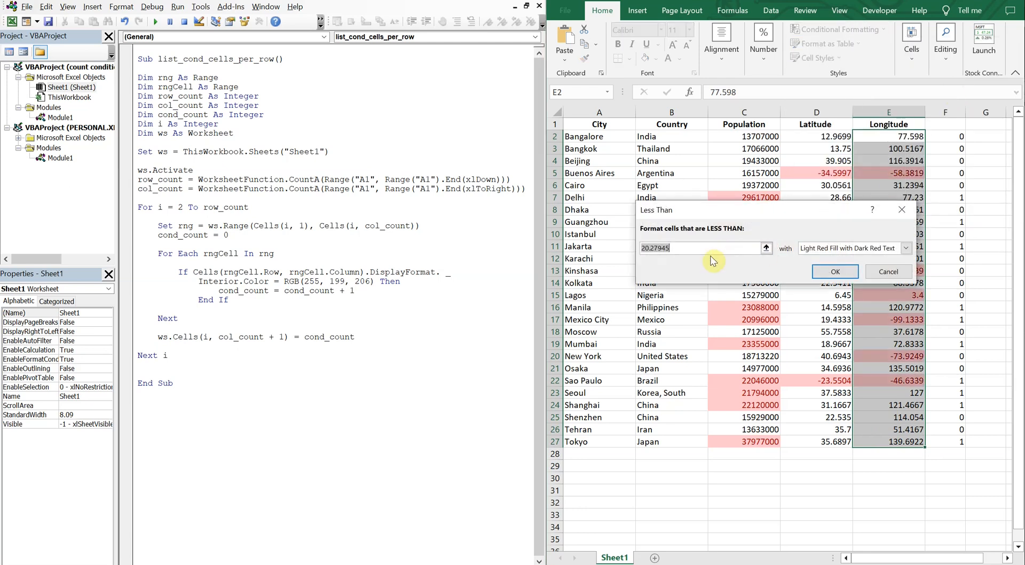
left_click(835, 271)
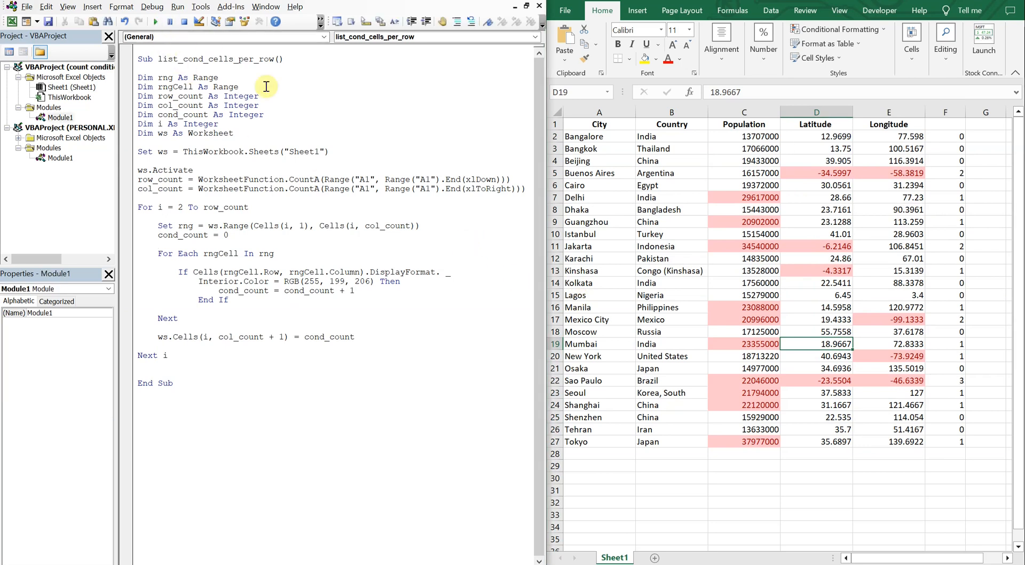
mouse_move(952, 343)
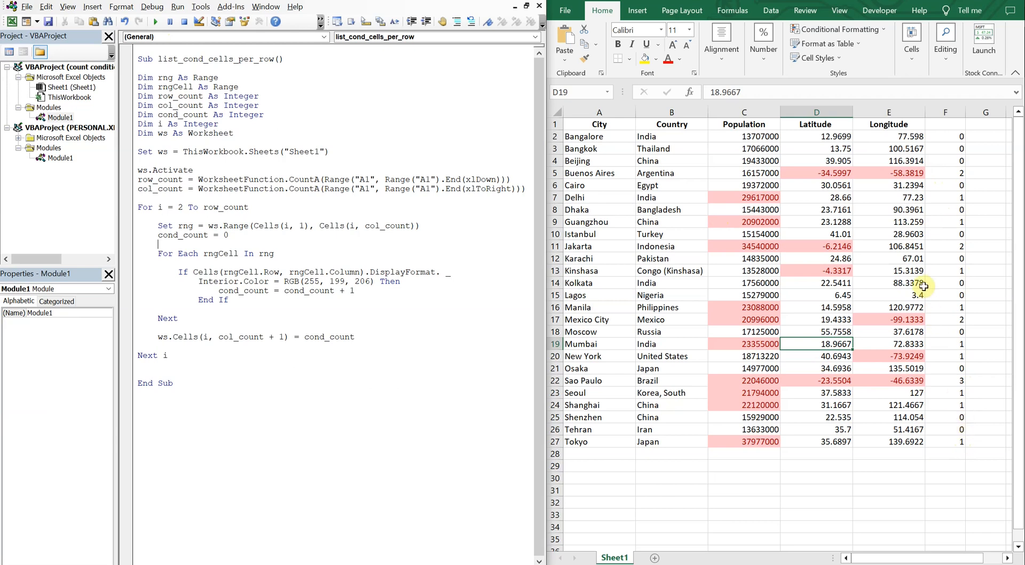
mouse_move(491, 290)
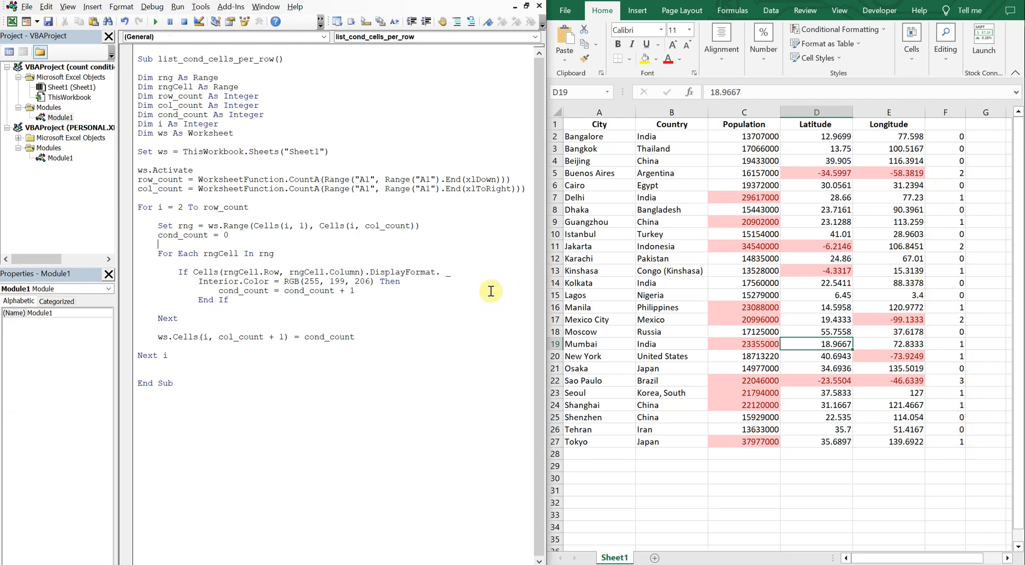